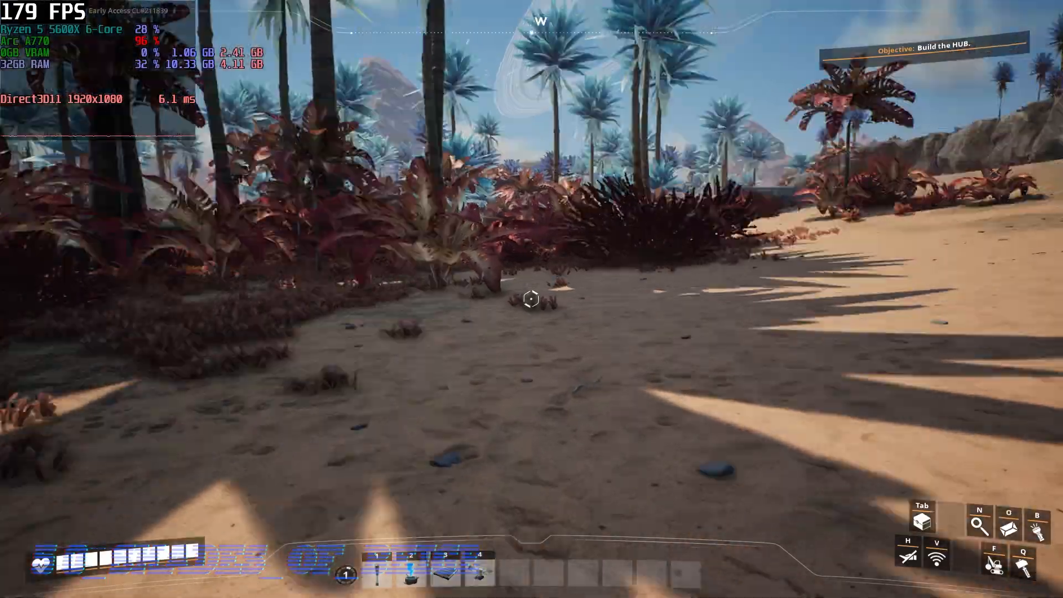
mouse_move(531, 299)
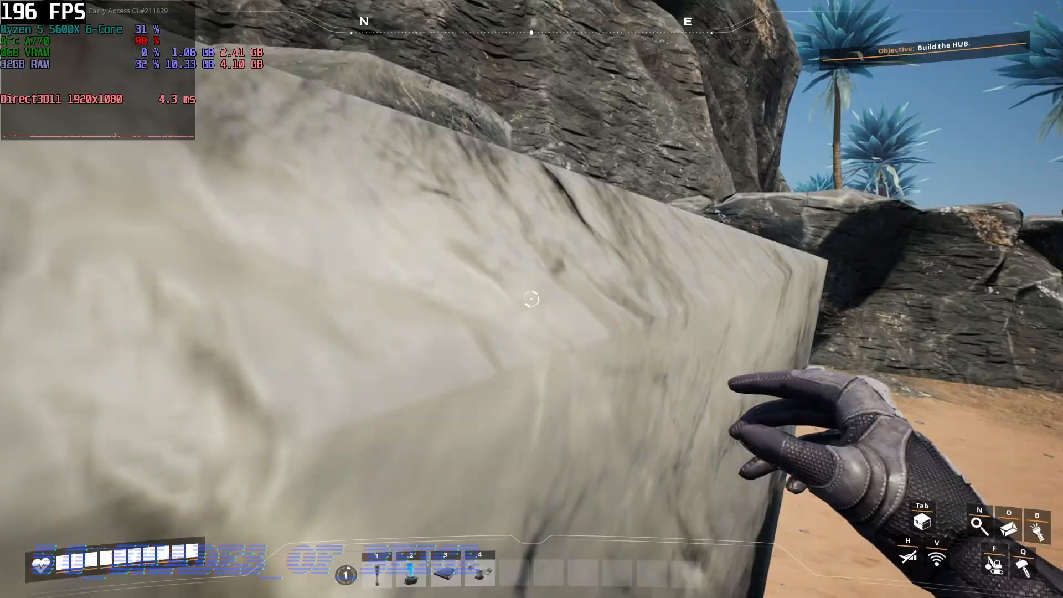
mouse_move(531, 299)
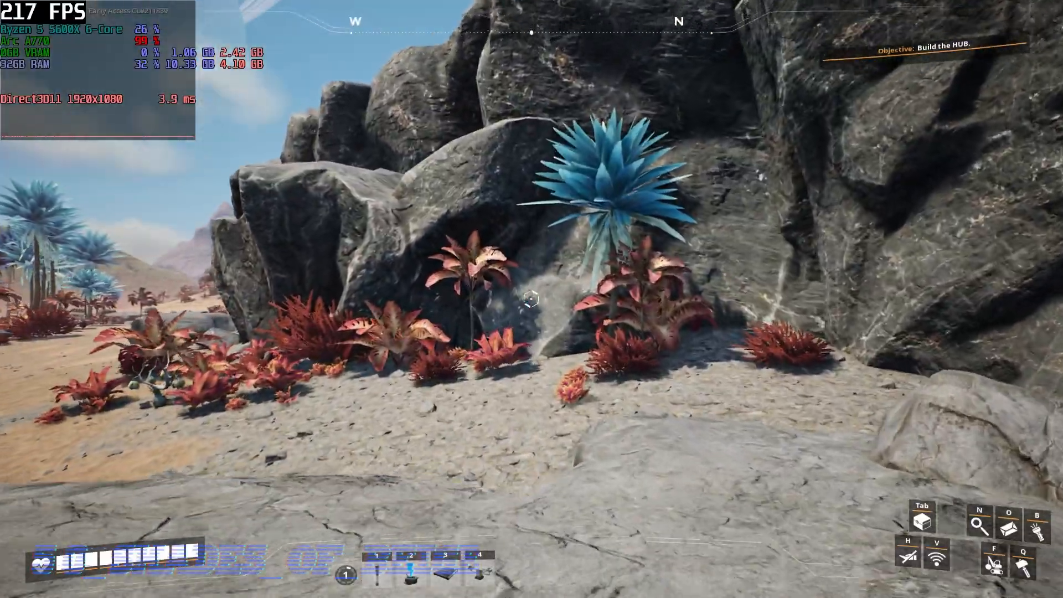
mouse_move(531, 299)
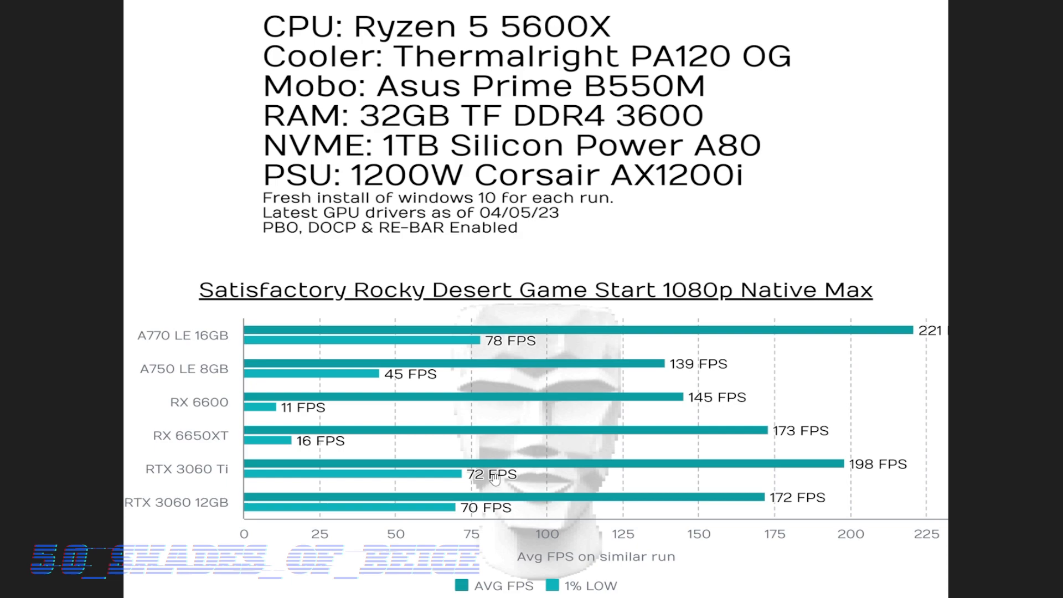
mouse_move(895, 141)
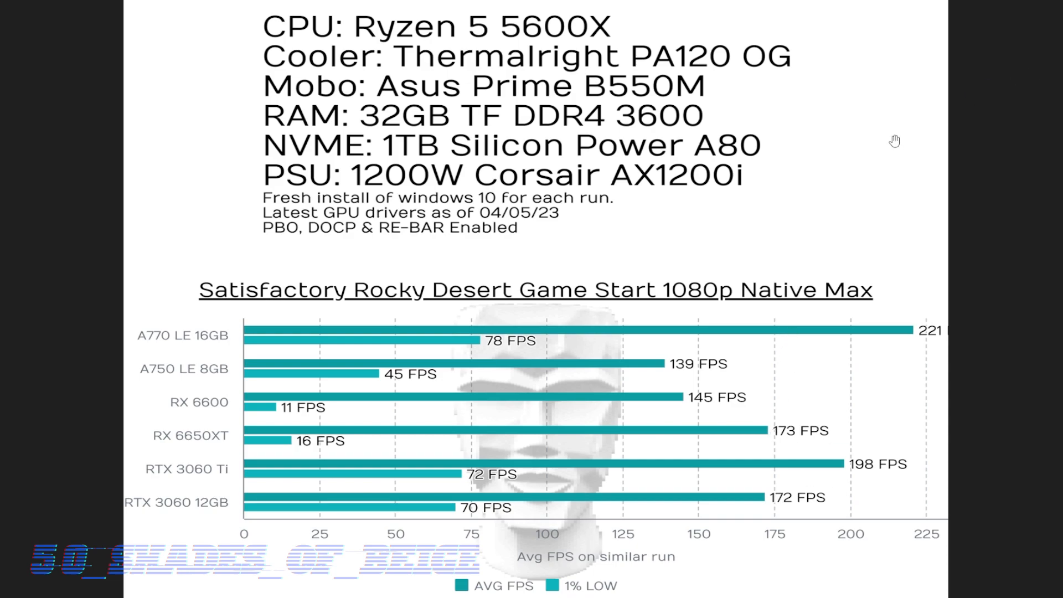
mouse_move(757, 97)
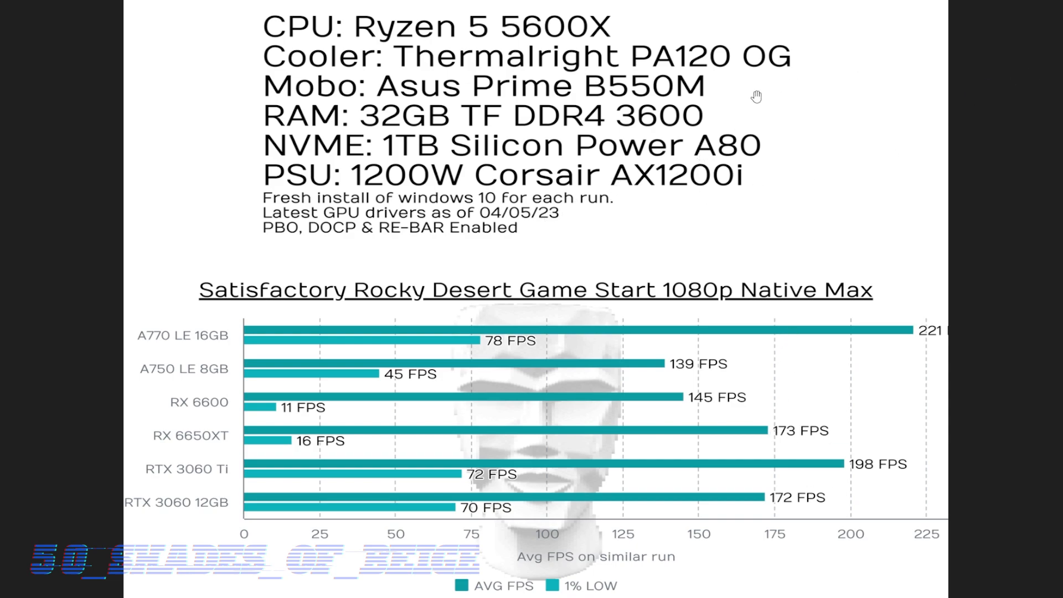
mouse_move(917, 65)
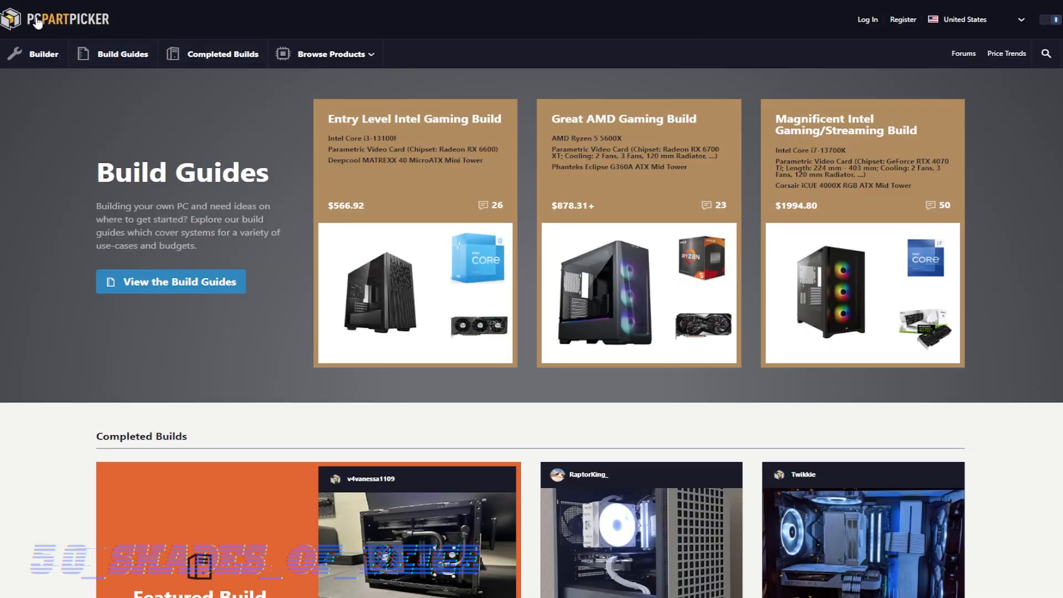
mouse_move(462, 300)
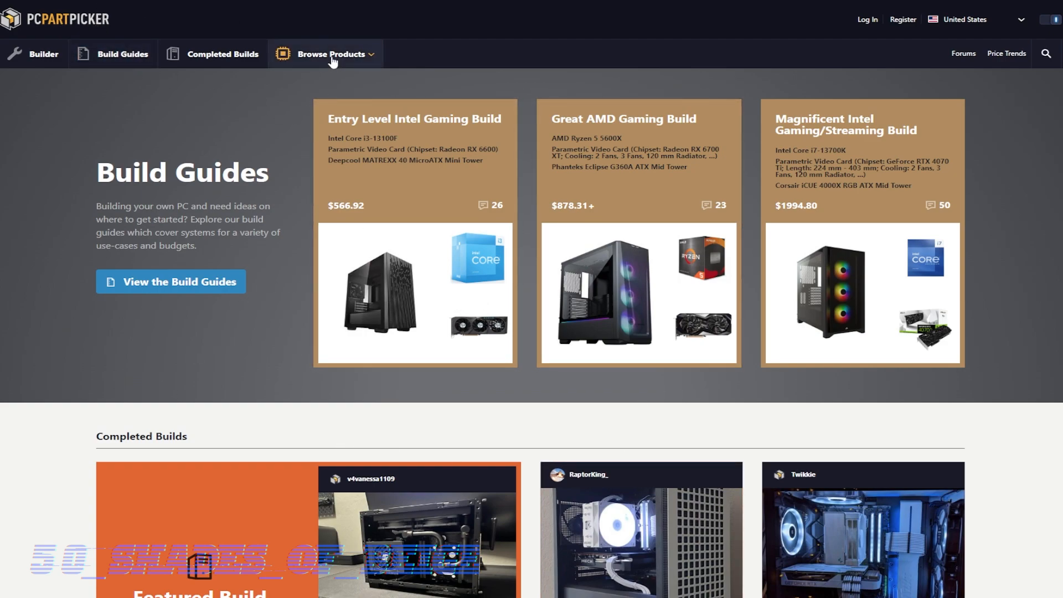
Step: Show the Browse Products category list, dismissing a stray browser context menu along the way
click(331, 54)
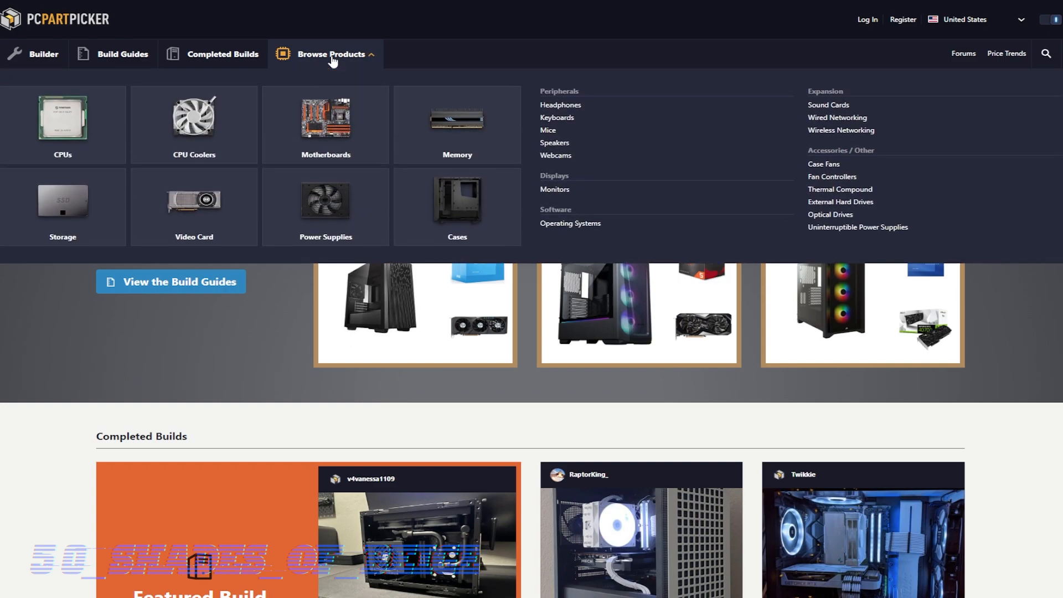
click(331, 53)
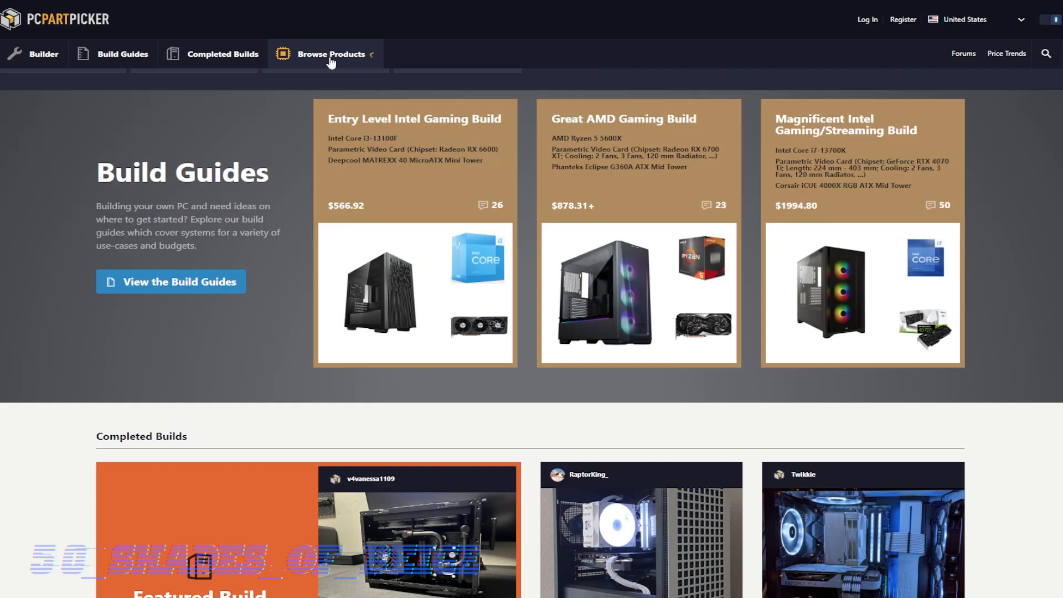
click(331, 54)
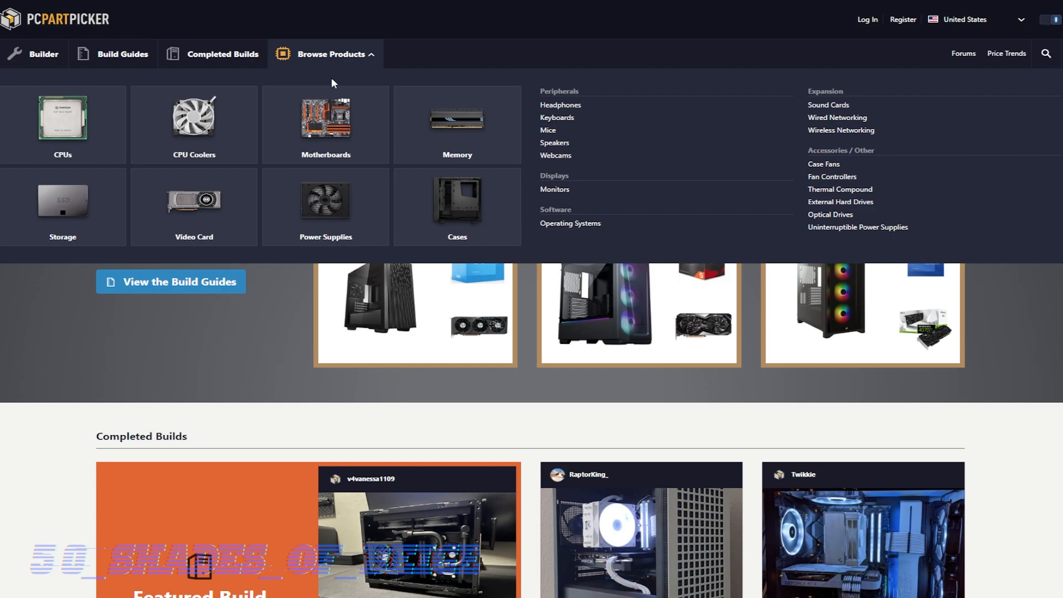
right_click(332, 83)
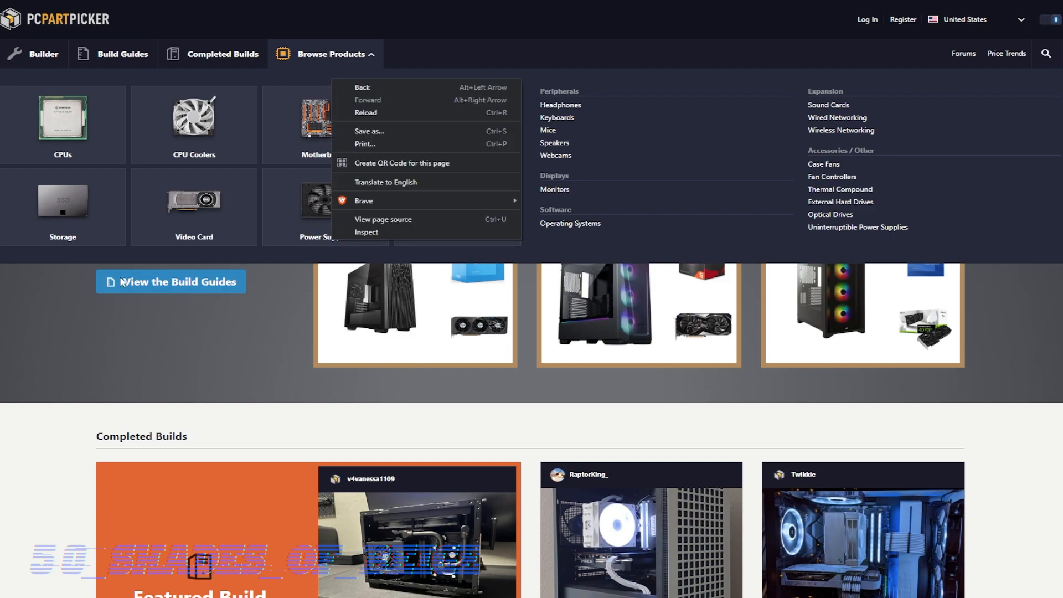
click(322, 36)
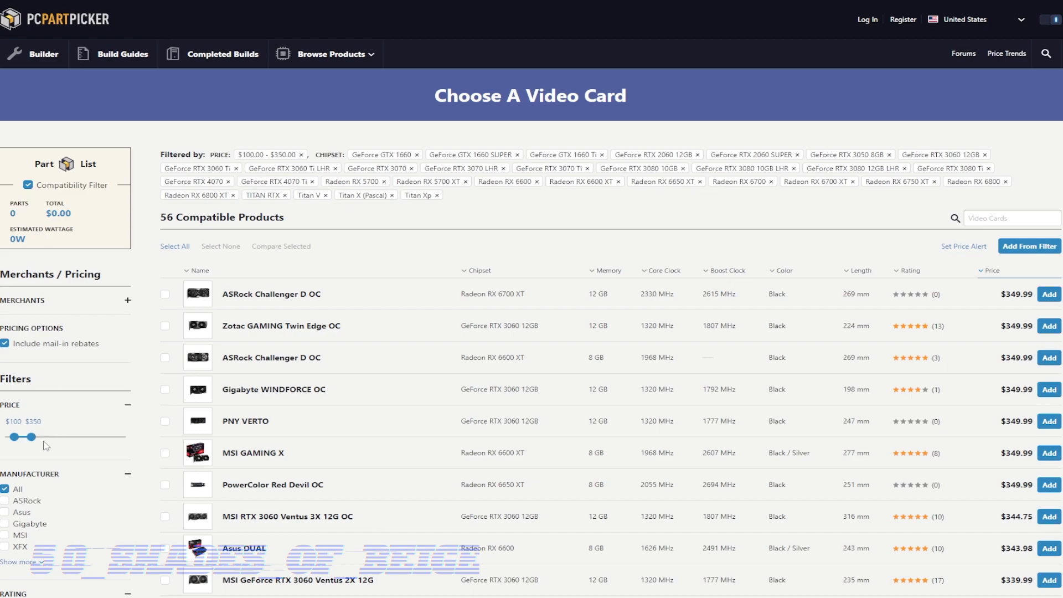
mouse_move(50, 431)
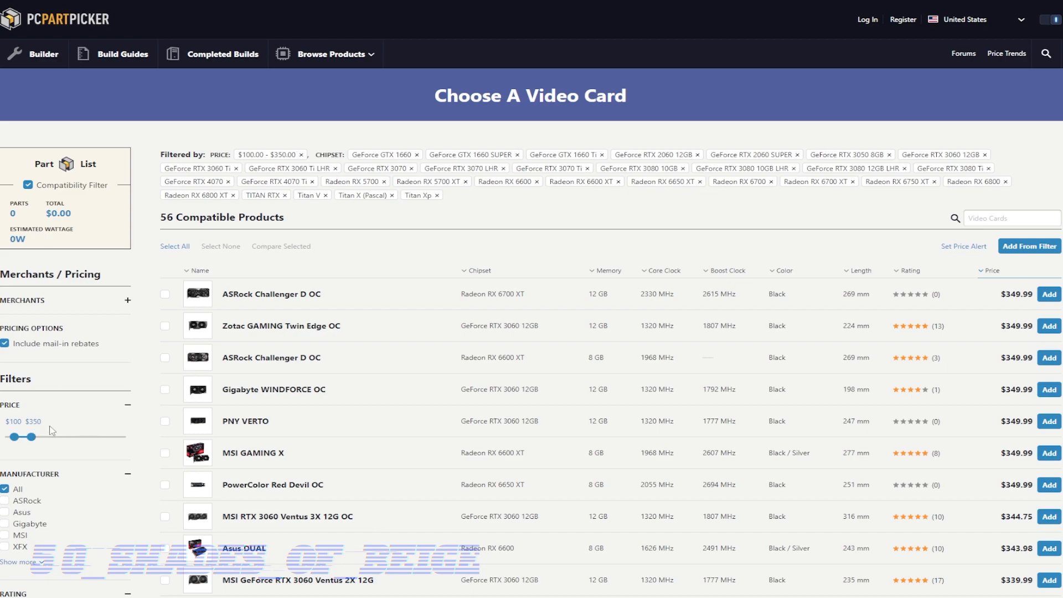
mouse_move(52, 432)
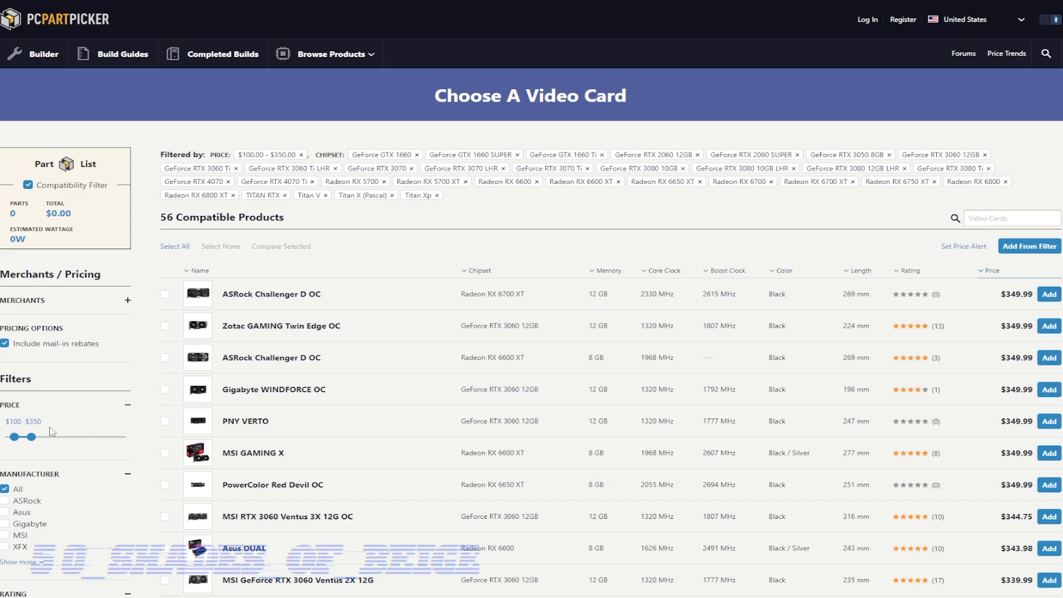
mouse_move(832, 302)
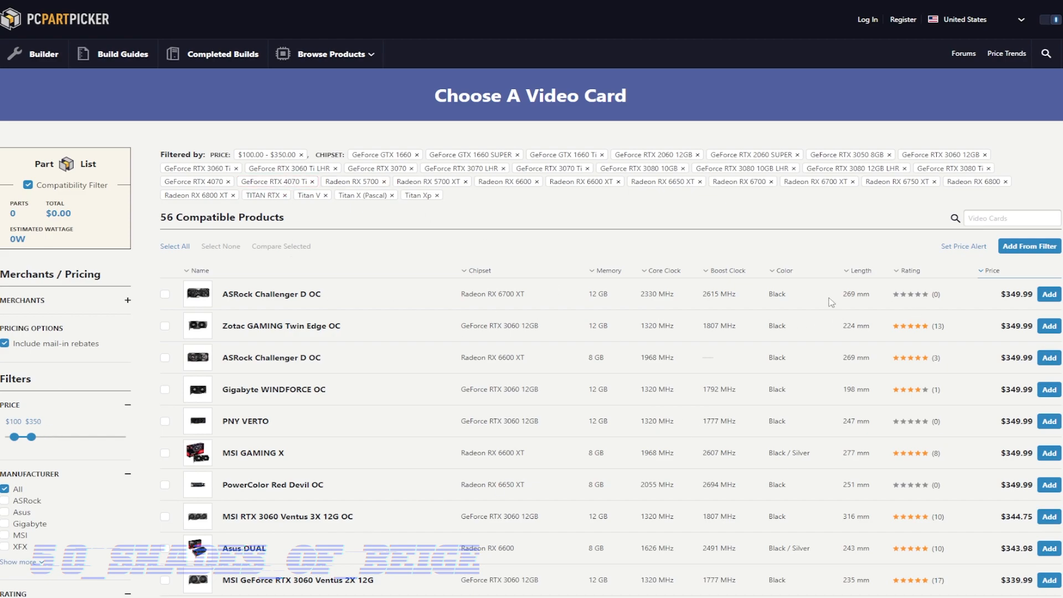
Step: Highlight the Radeon RX 6700 XT chipset name on the top-listed card
double_click(491, 293)
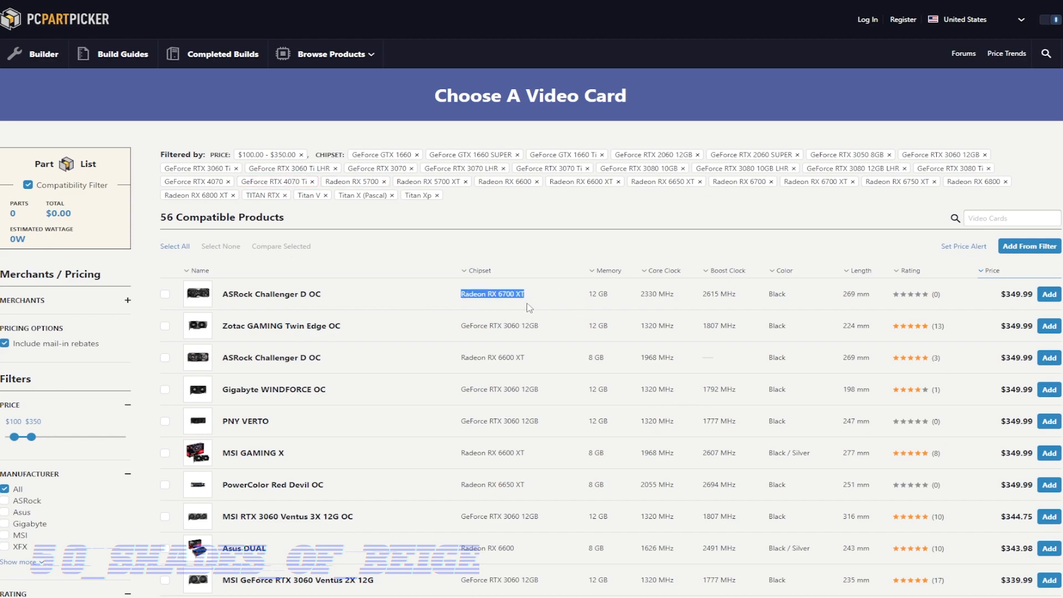
mouse_move(694, 359)
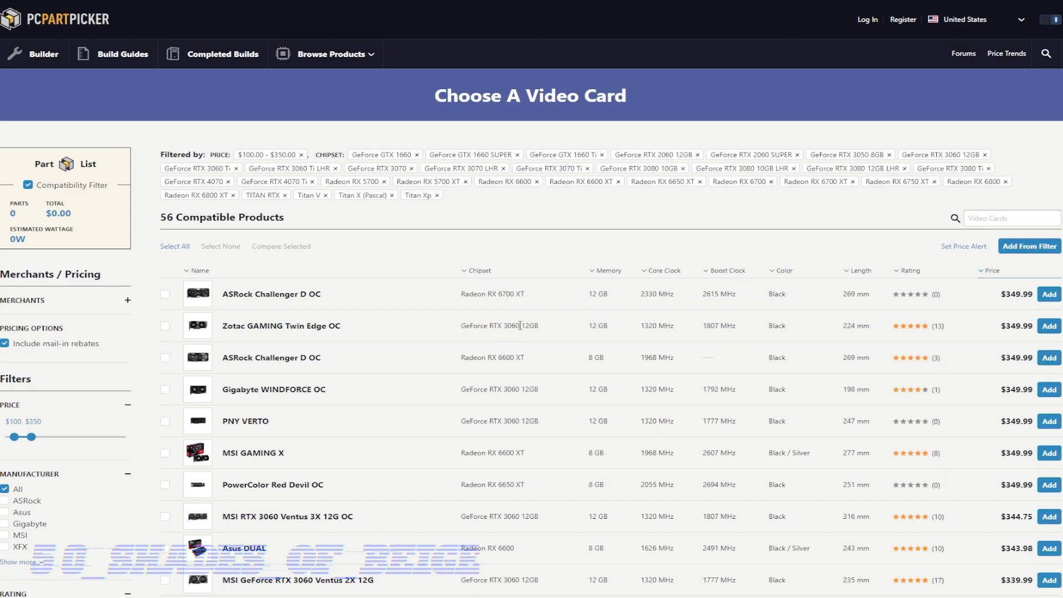
mouse_move(527, 359)
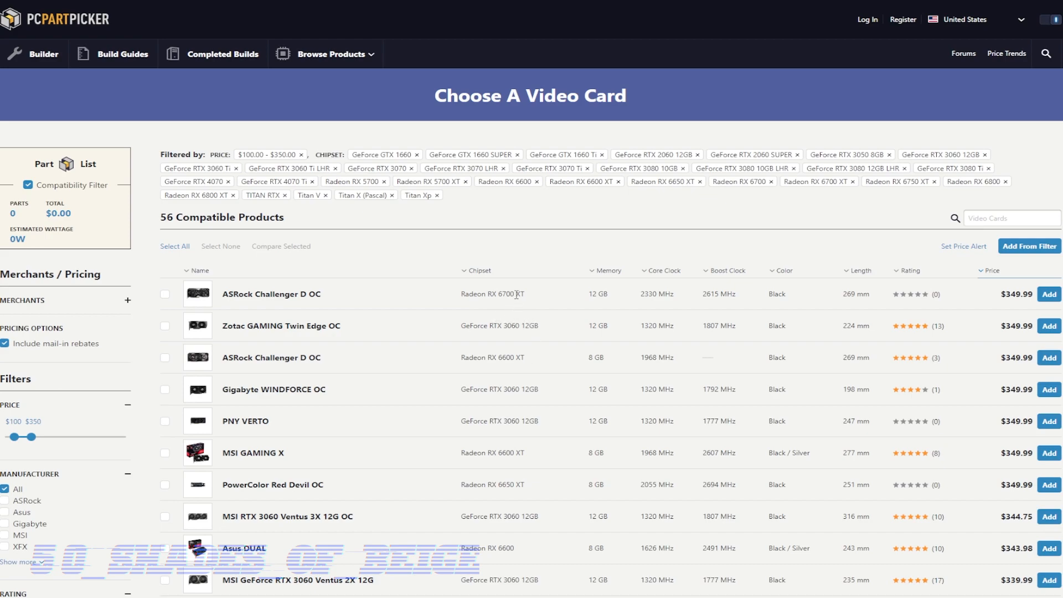
mouse_move(533, 306)
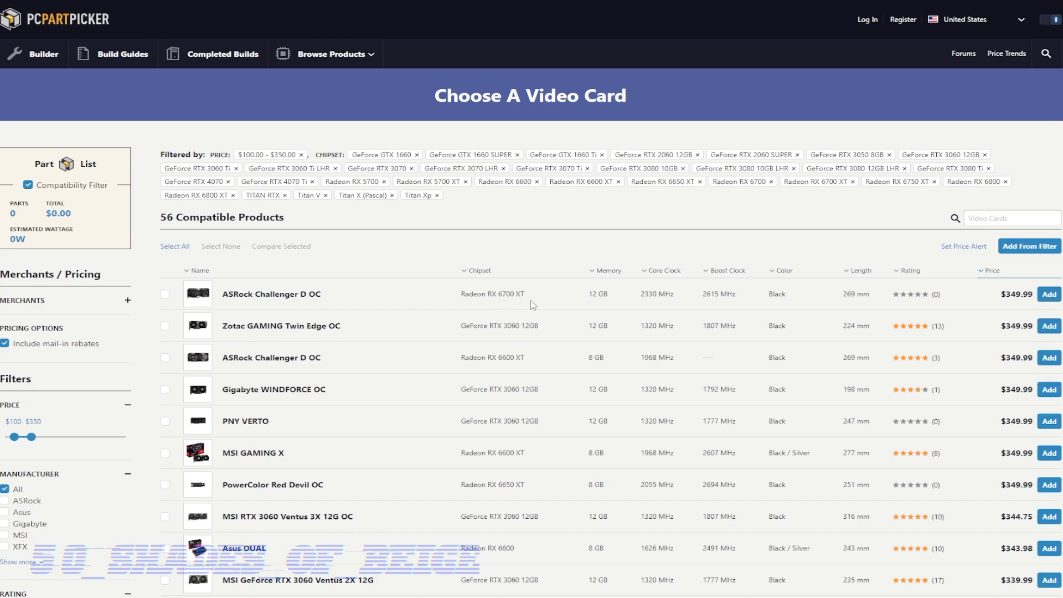
mouse_move(545, 300)
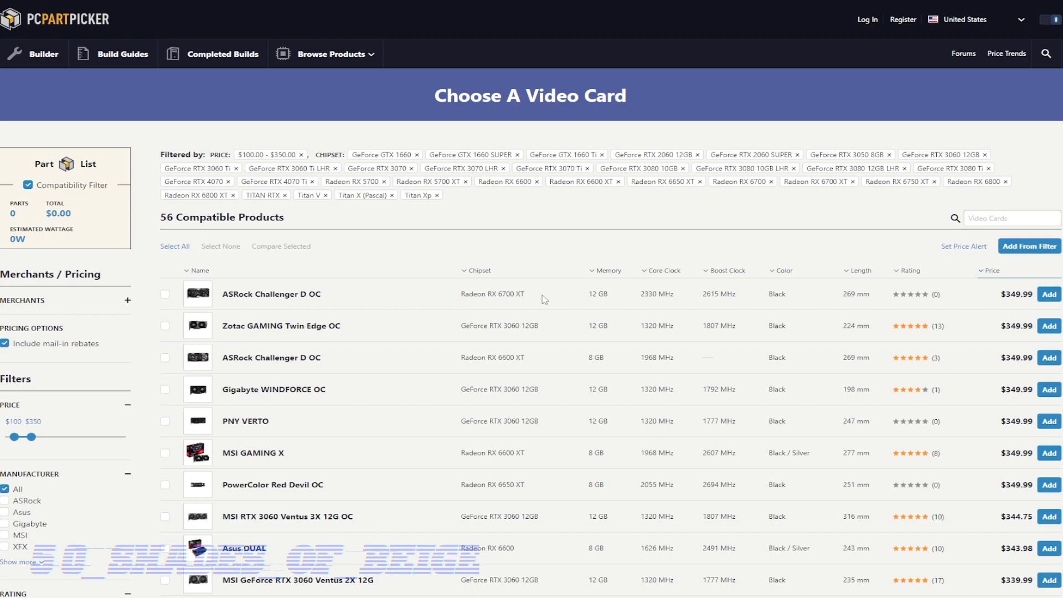
mouse_move(525, 297)
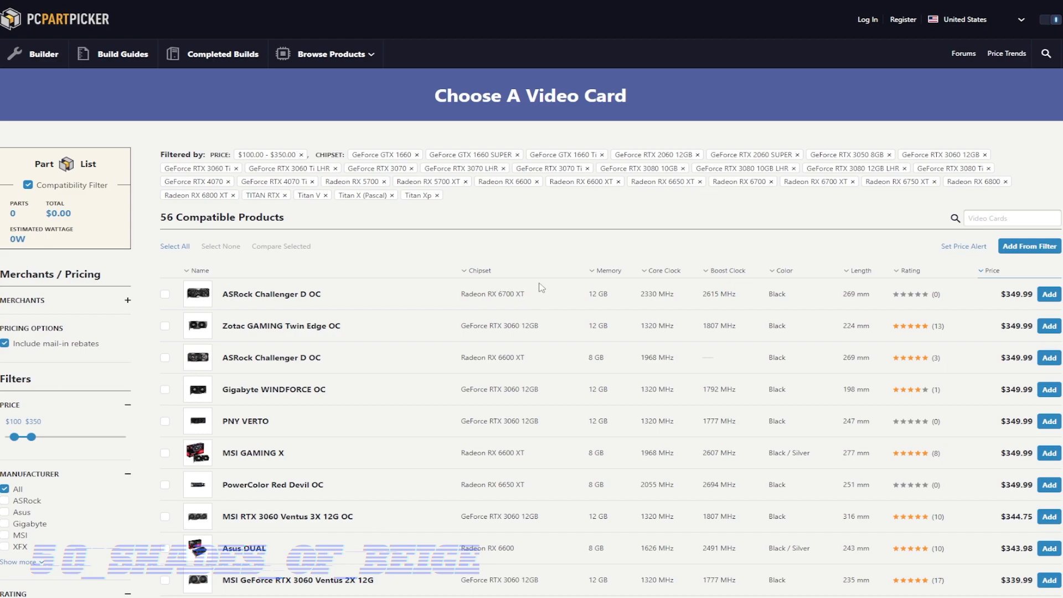
mouse_move(476, 335)
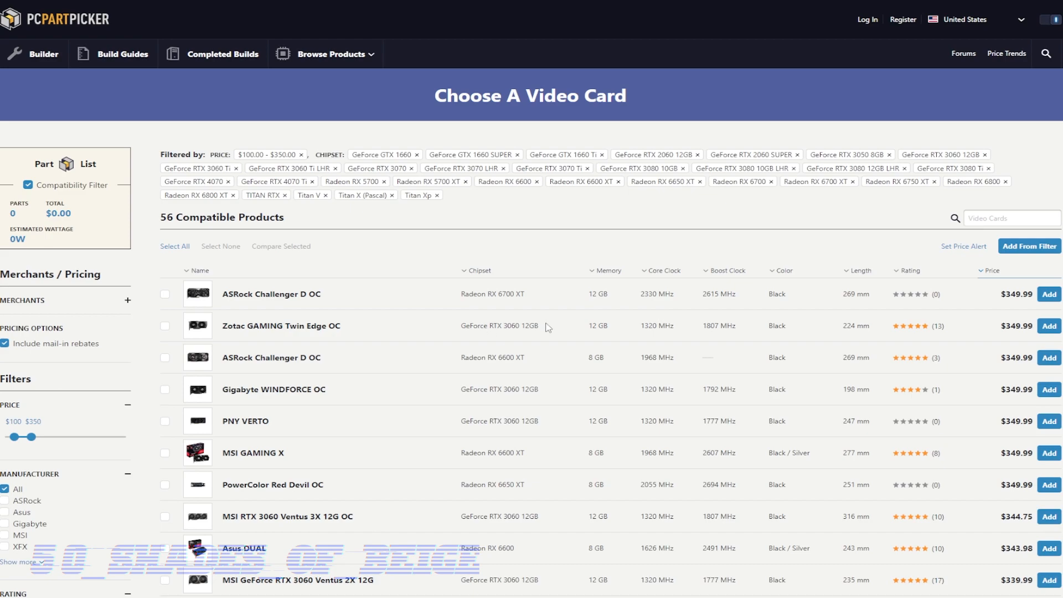
mouse_move(546, 331)
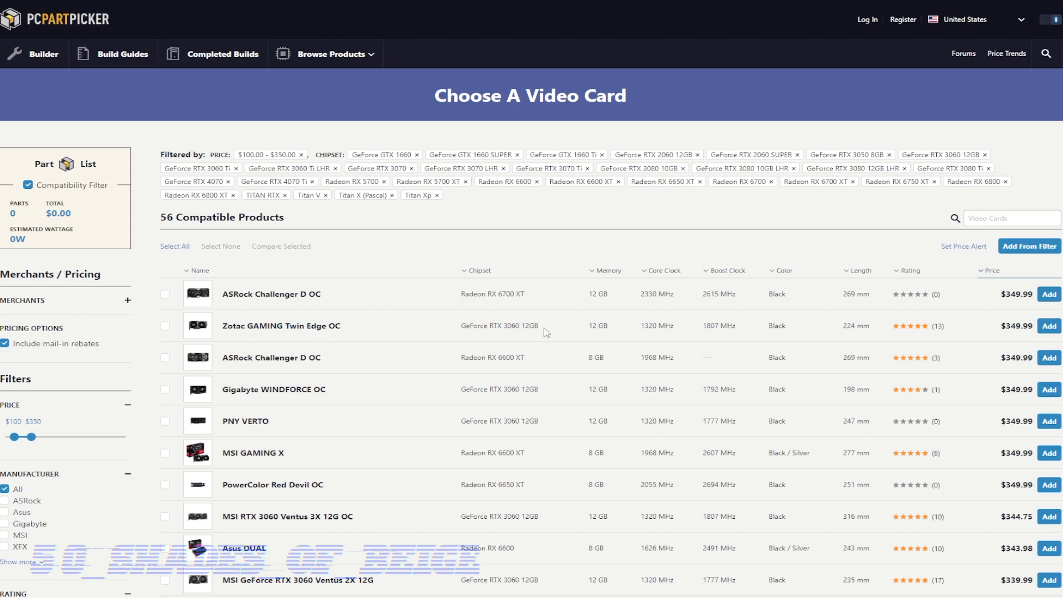
mouse_move(542, 333)
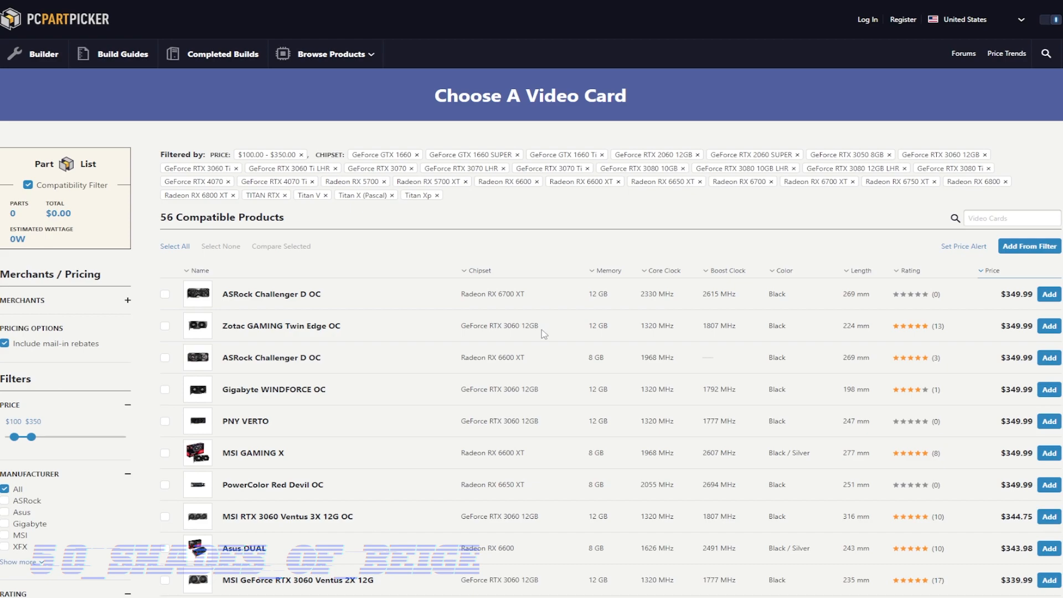
mouse_move(538, 340)
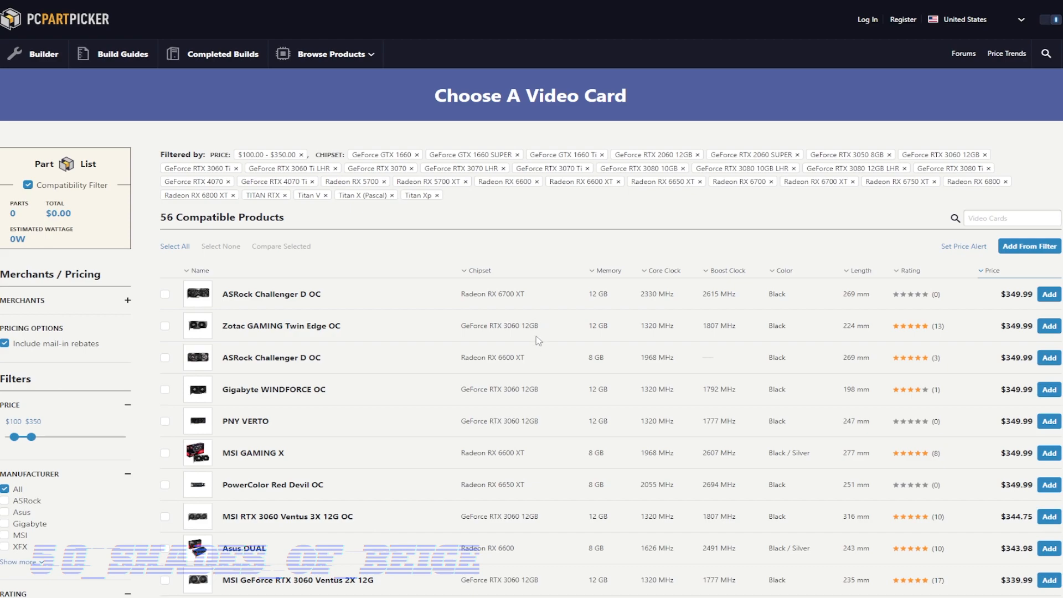
scroll(down, 3)
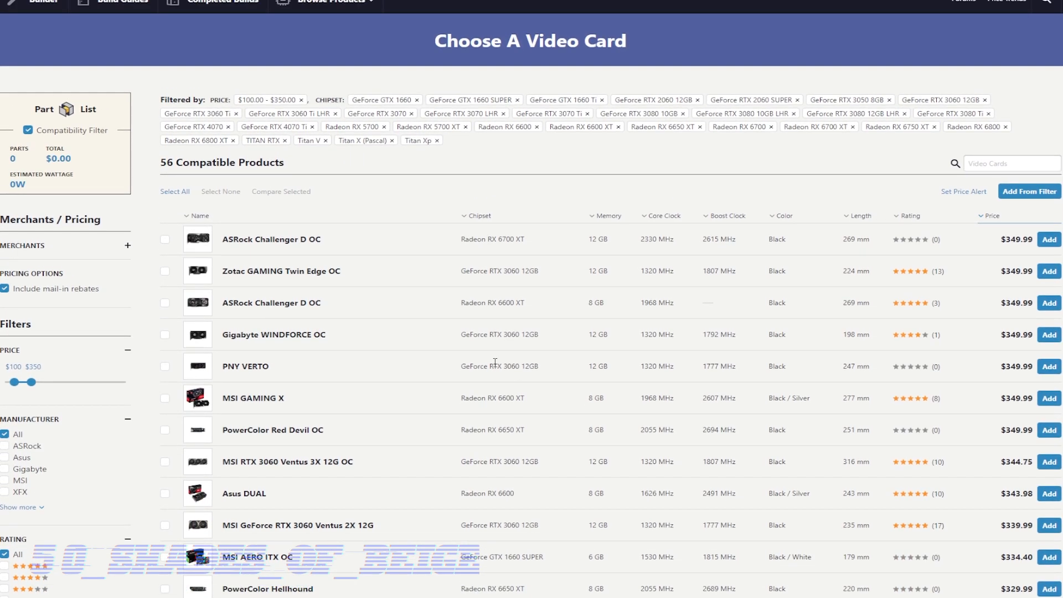
scroll(down, 3)
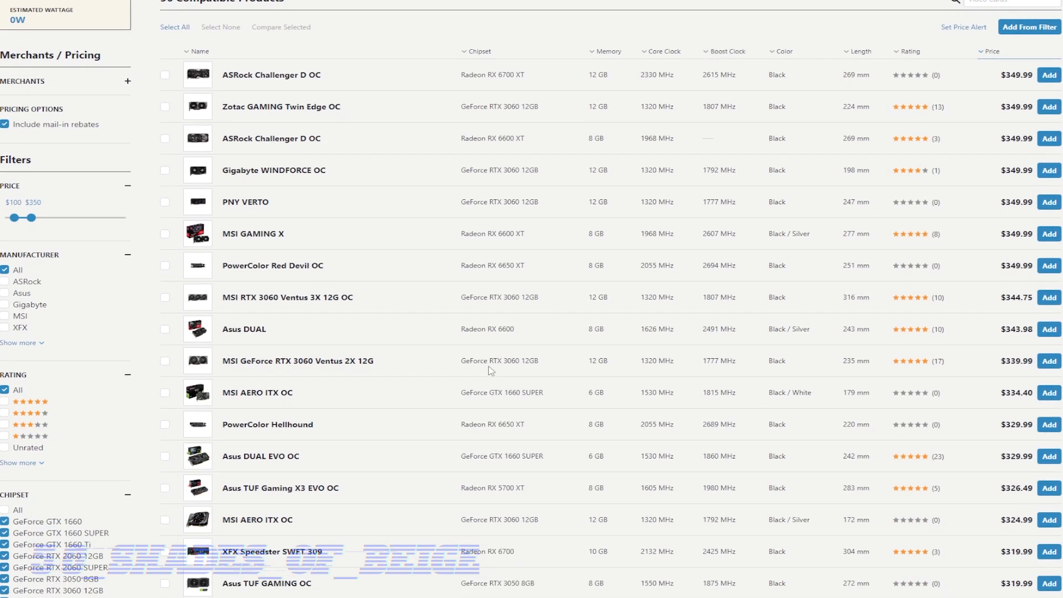
mouse_move(455, 354)
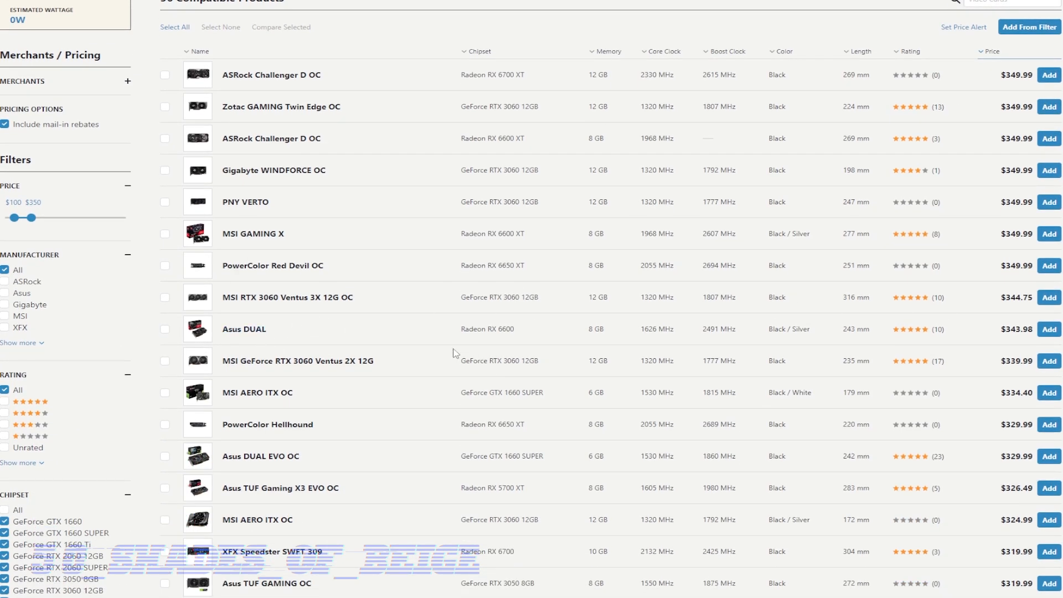
scroll(down, 3)
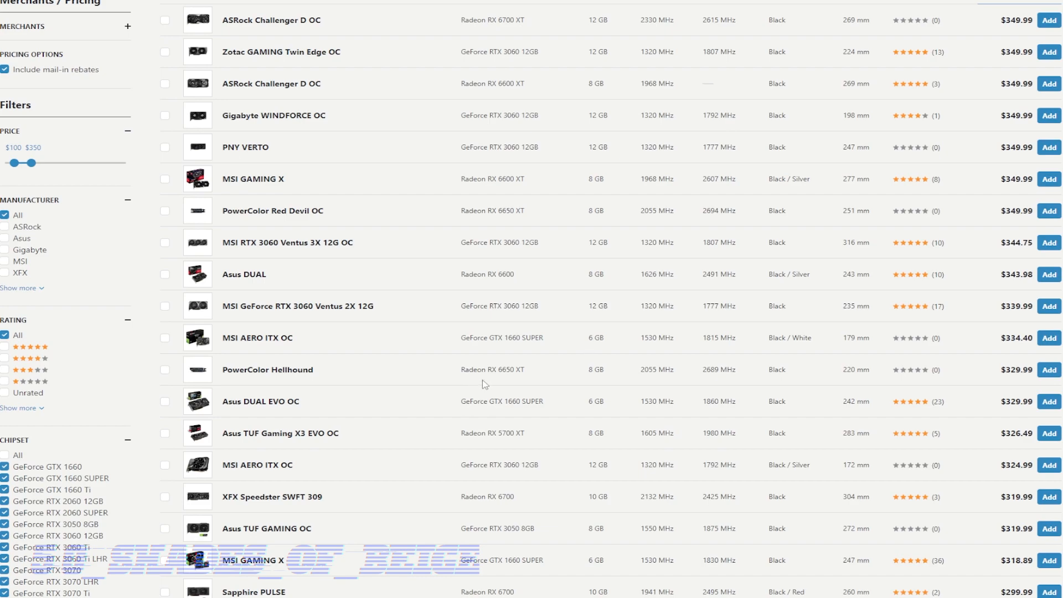
mouse_move(543, 405)
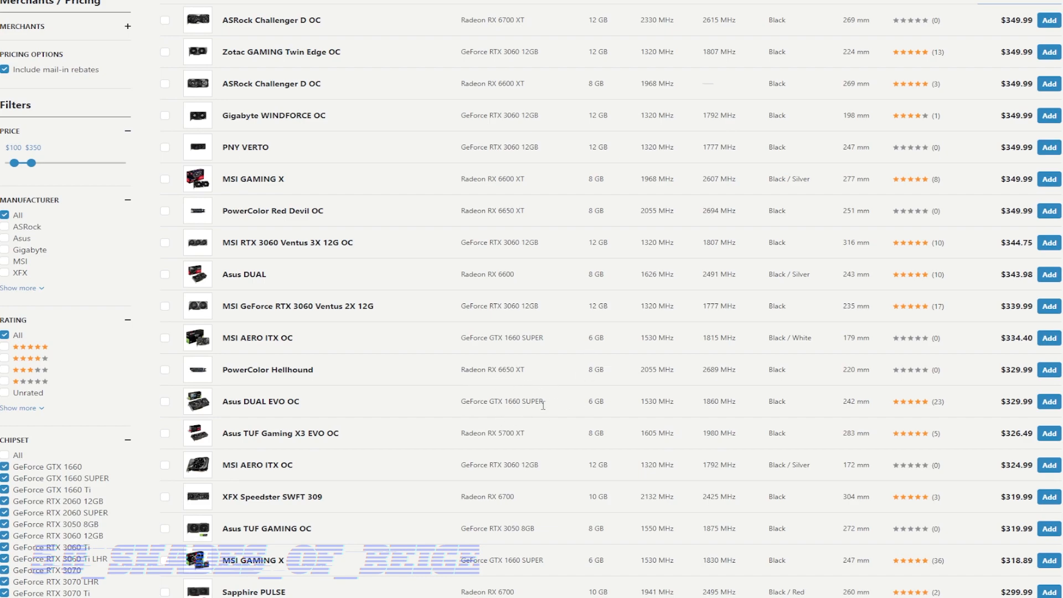
scroll(down, 3)
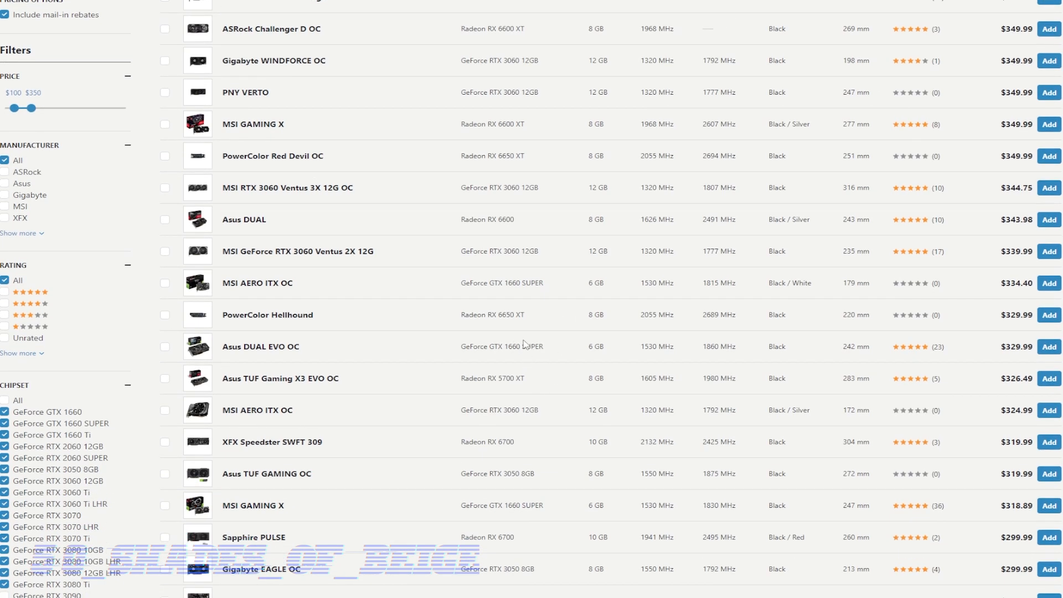
double_click(492, 378)
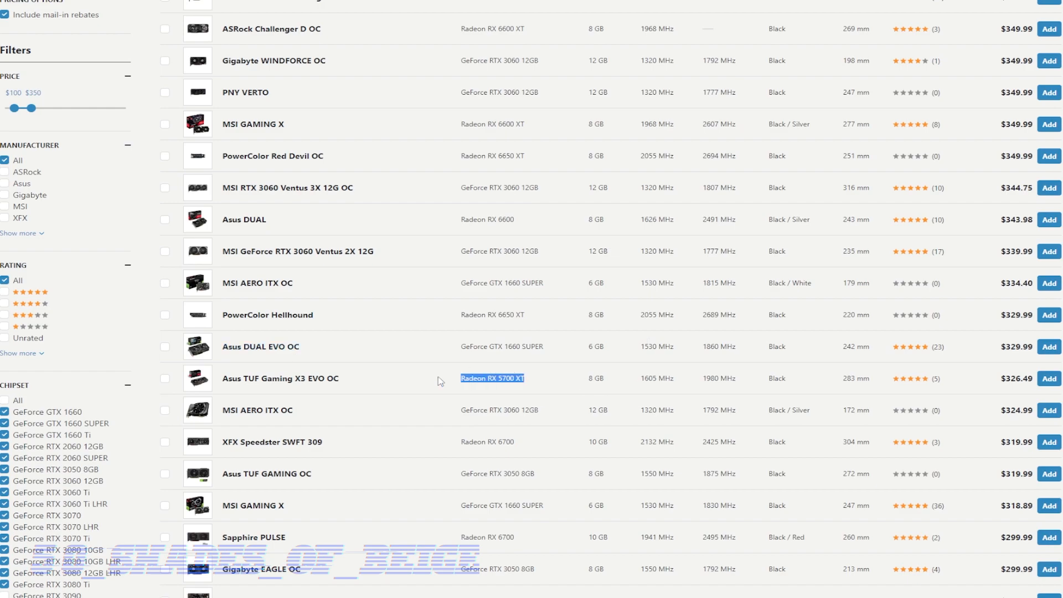
mouse_move(532, 421)
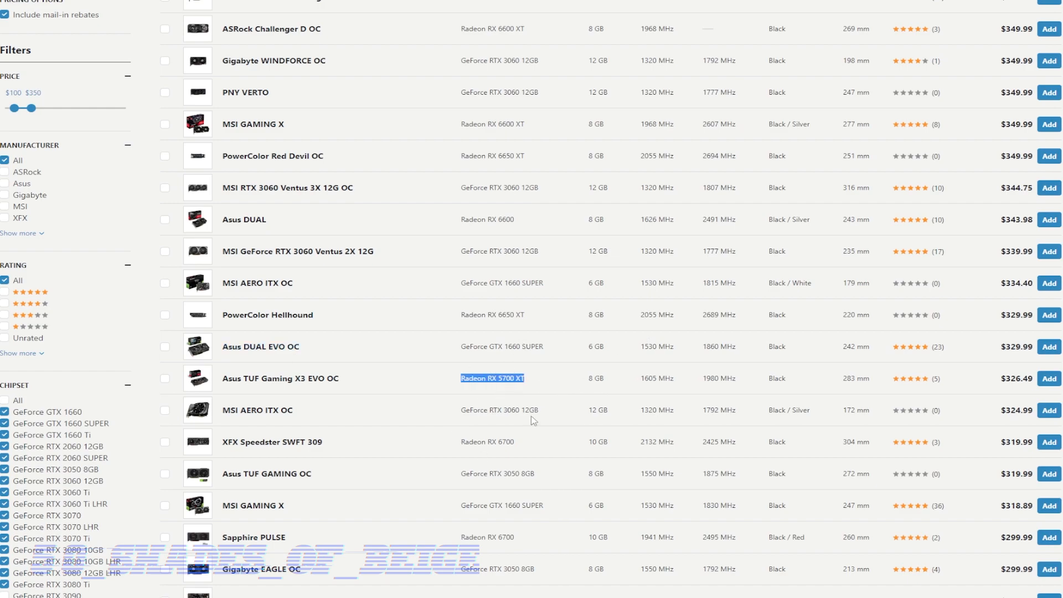
scroll(down, 3)
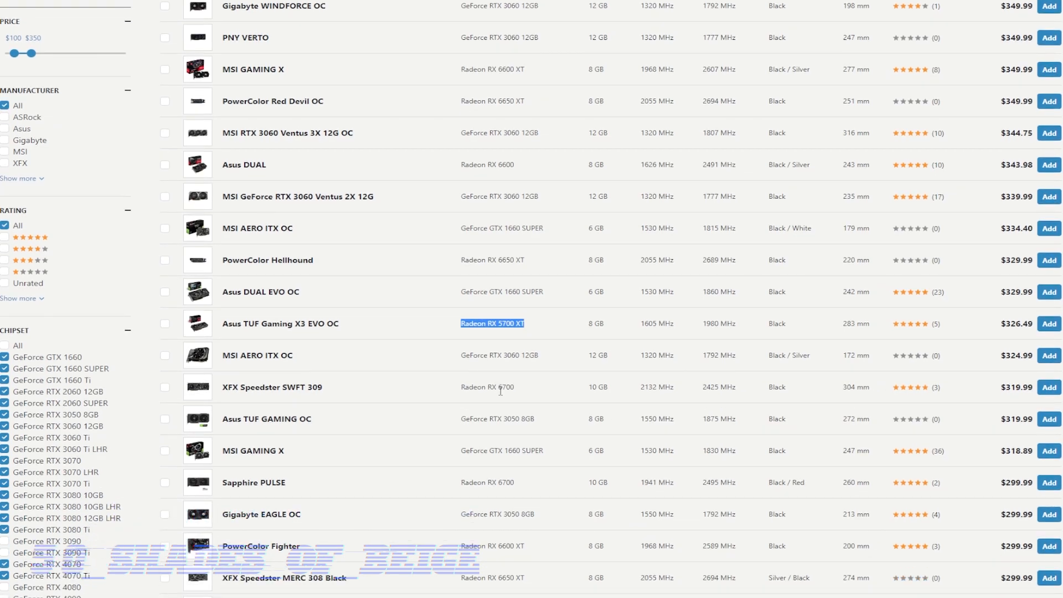
scroll(down, 3)
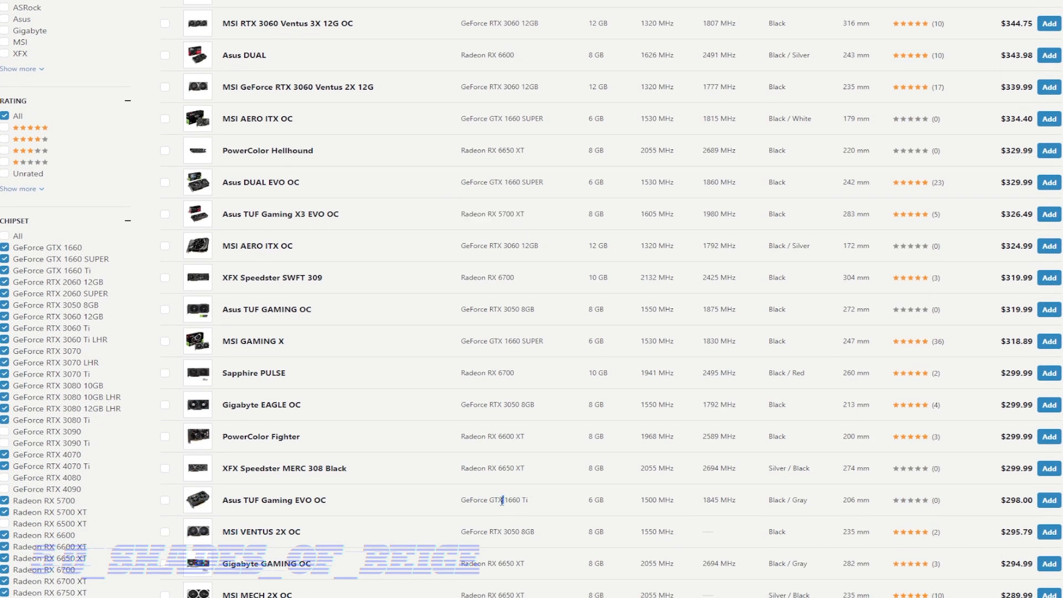
double_click(494, 499)
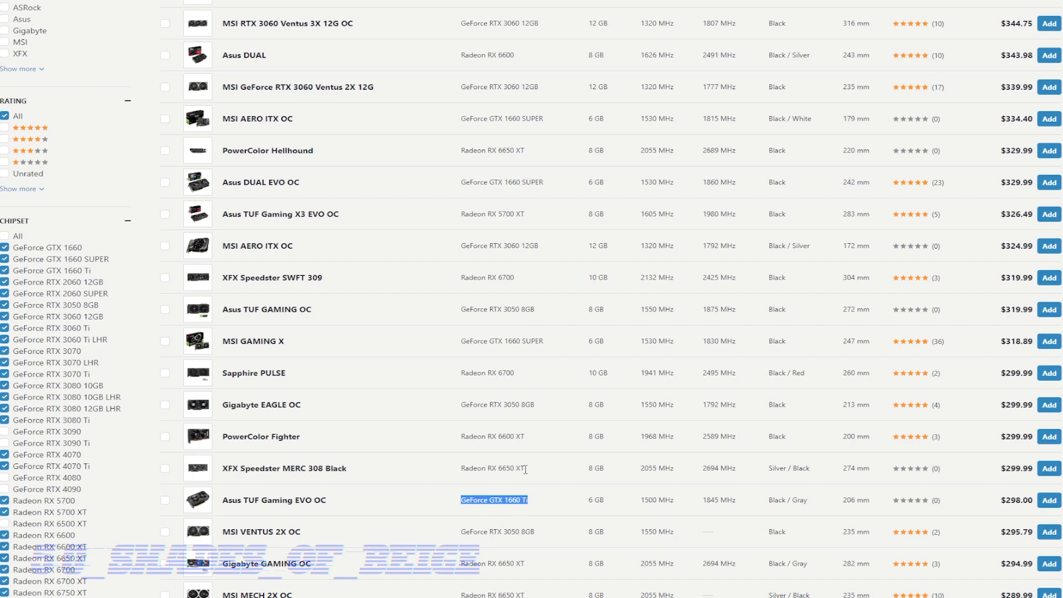
scroll(down, 3)
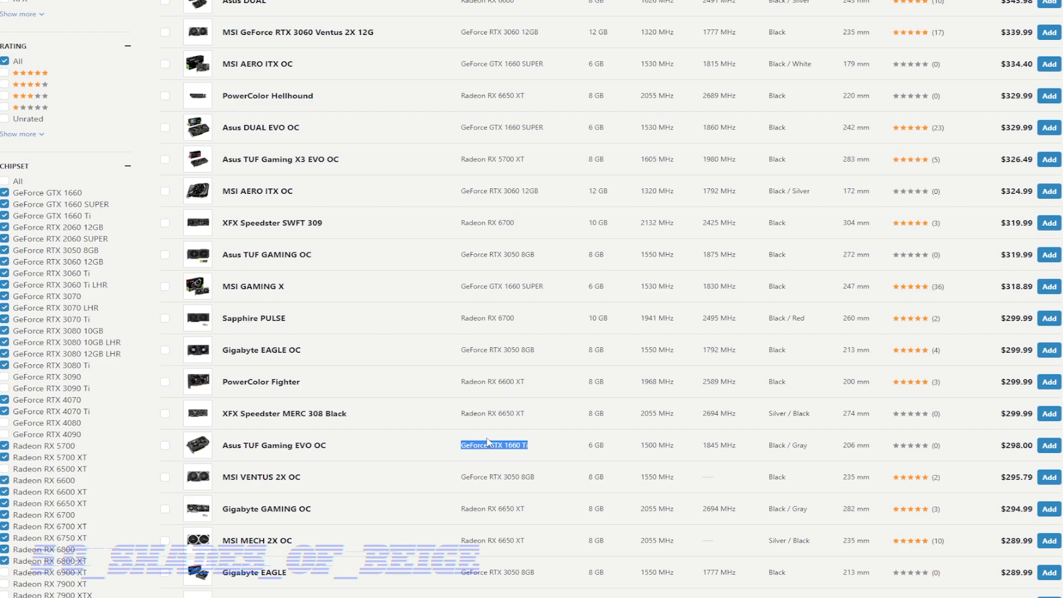
scroll(down, 3)
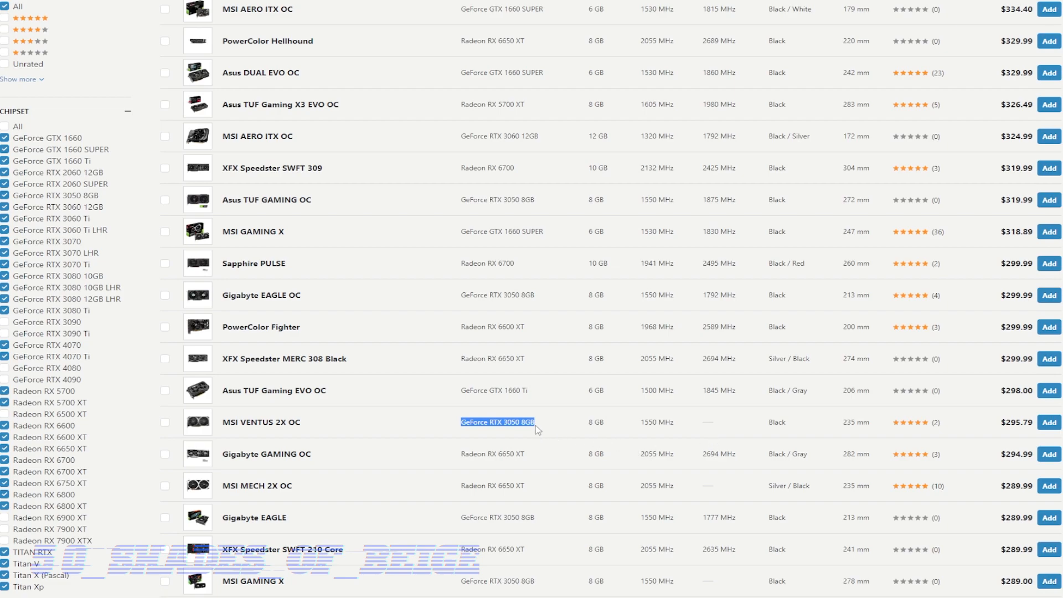
mouse_move(512, 435)
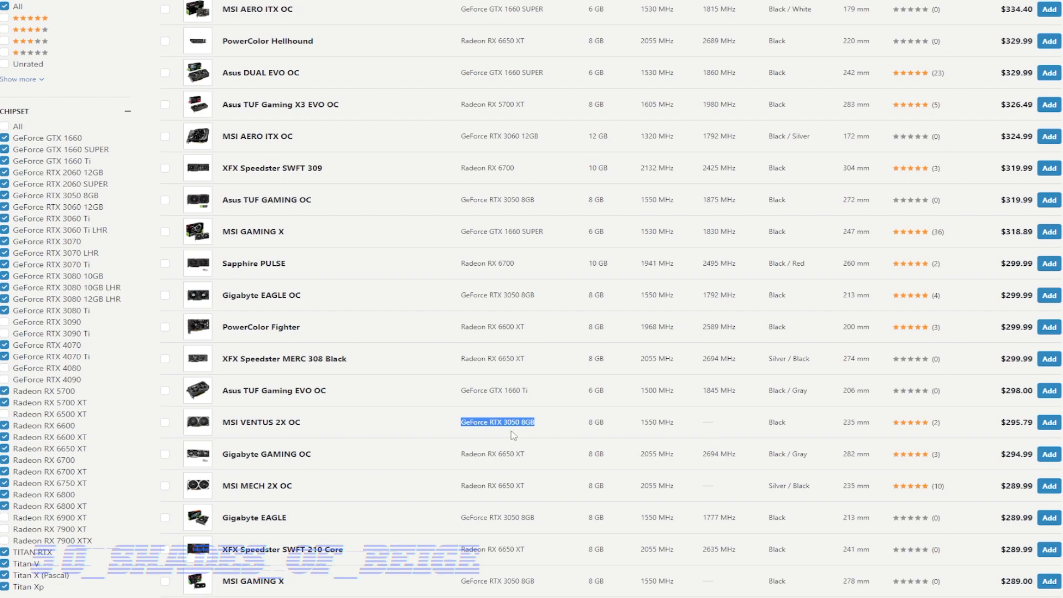
mouse_move(1010, 434)
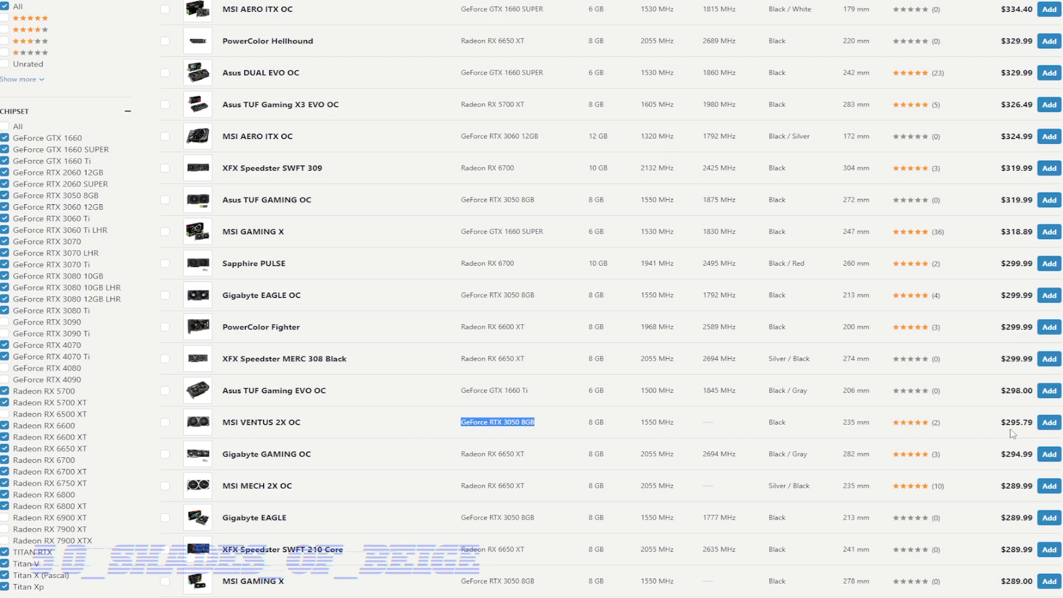
mouse_move(546, 431)
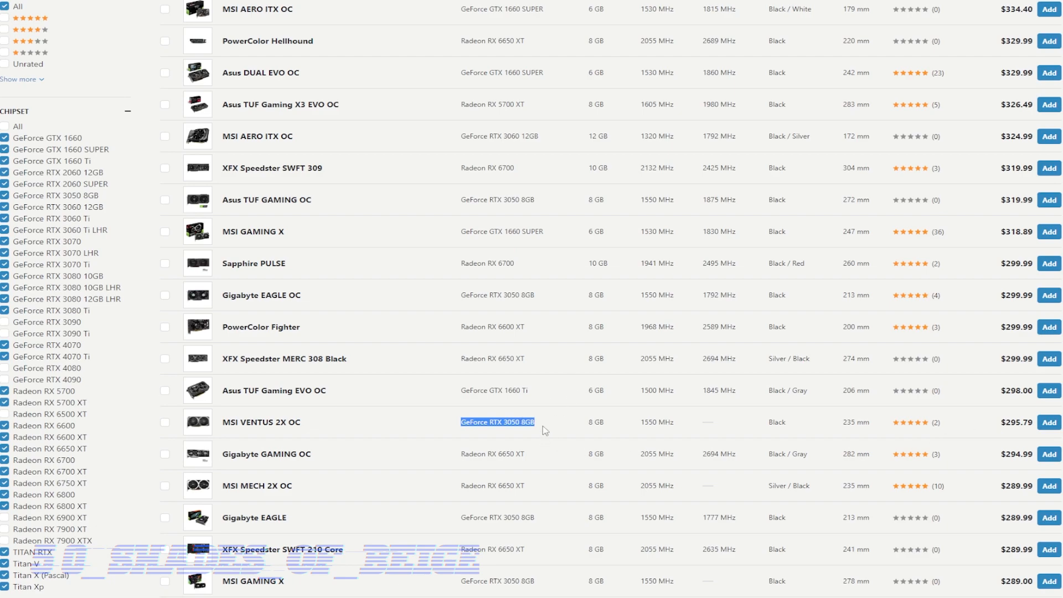
mouse_move(535, 425)
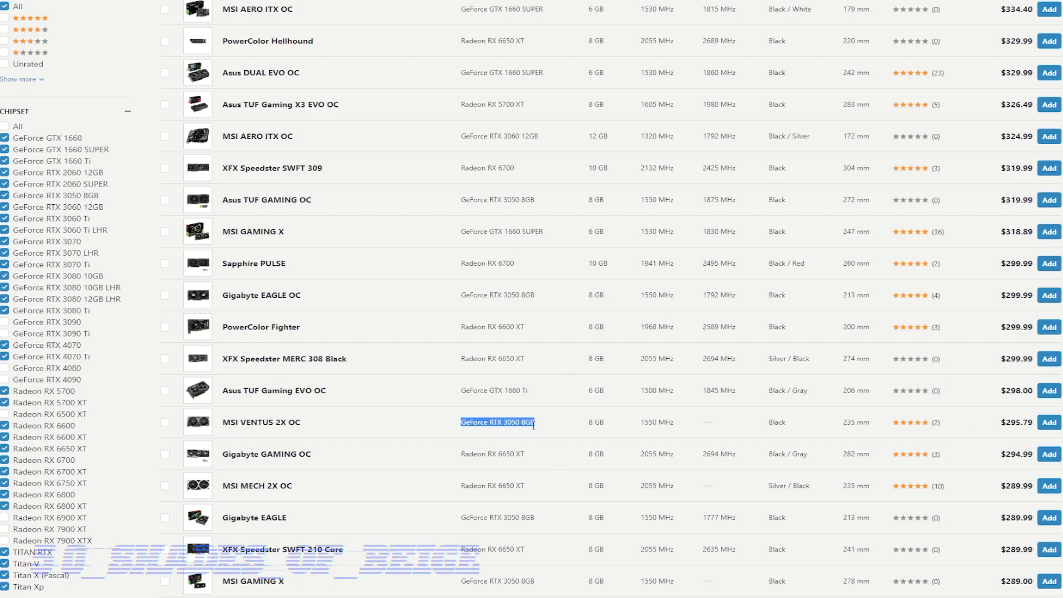
mouse_move(536, 438)
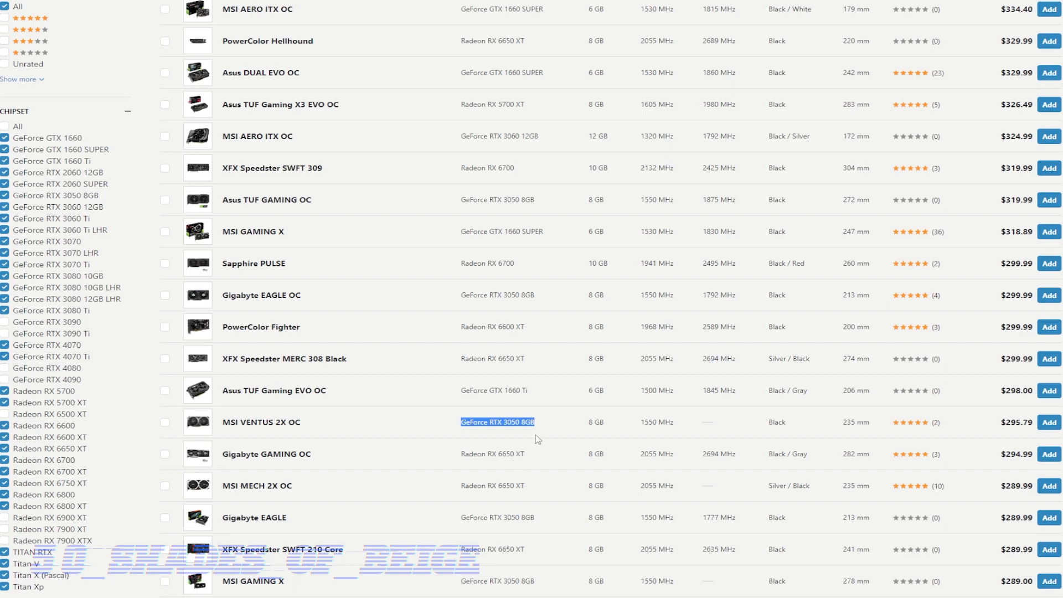
mouse_move(530, 447)
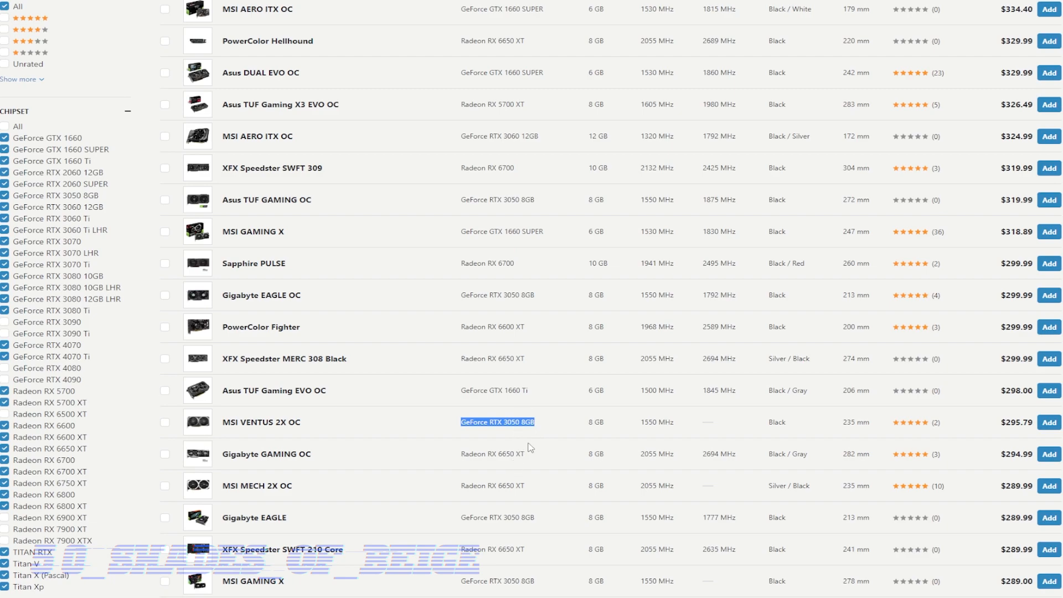
scroll(down, 3)
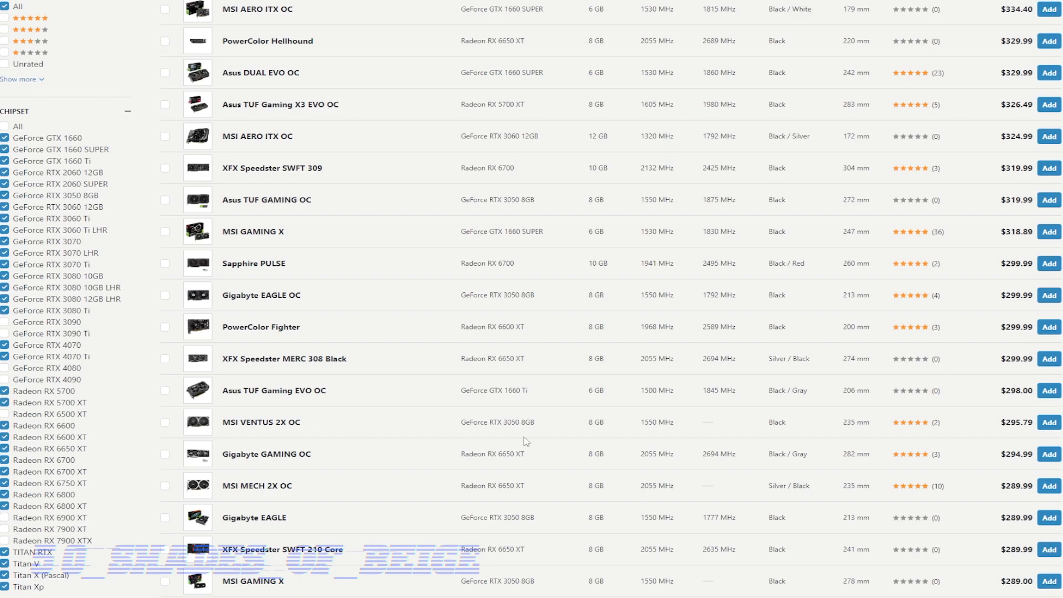
mouse_move(545, 457)
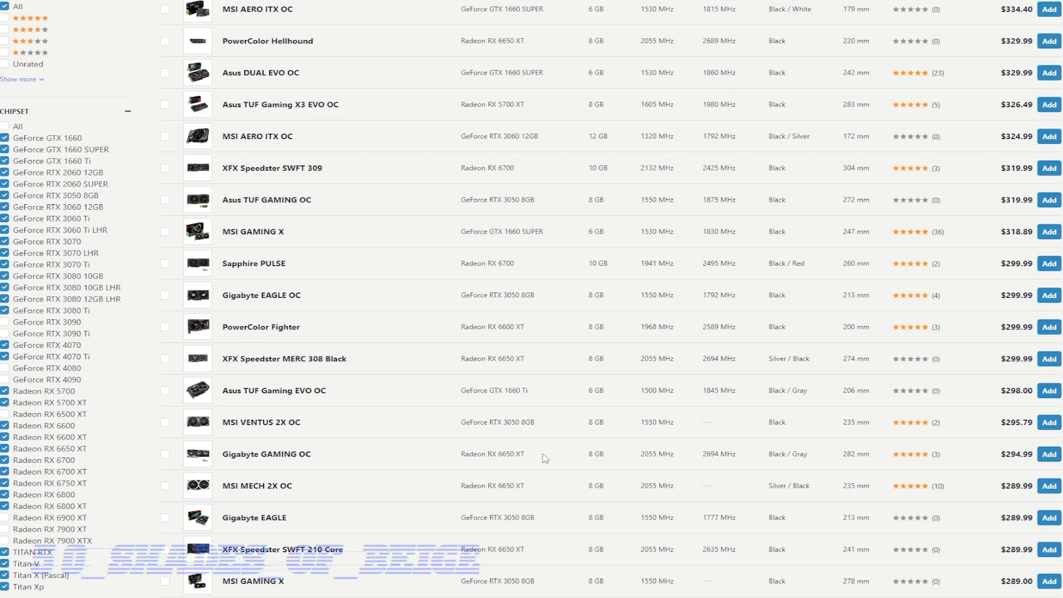
mouse_move(559, 447)
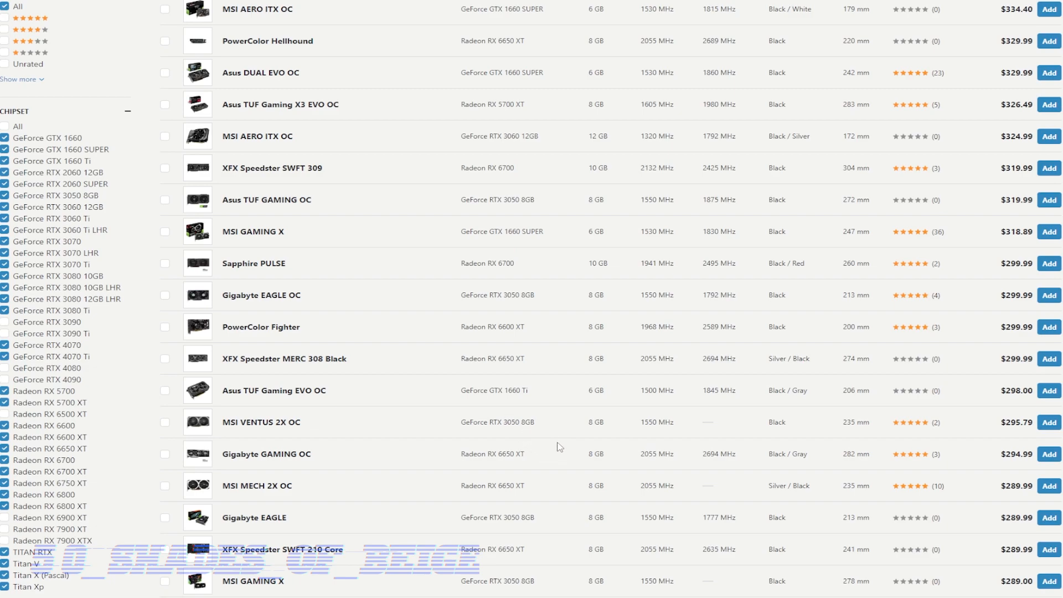
scroll(down, 3)
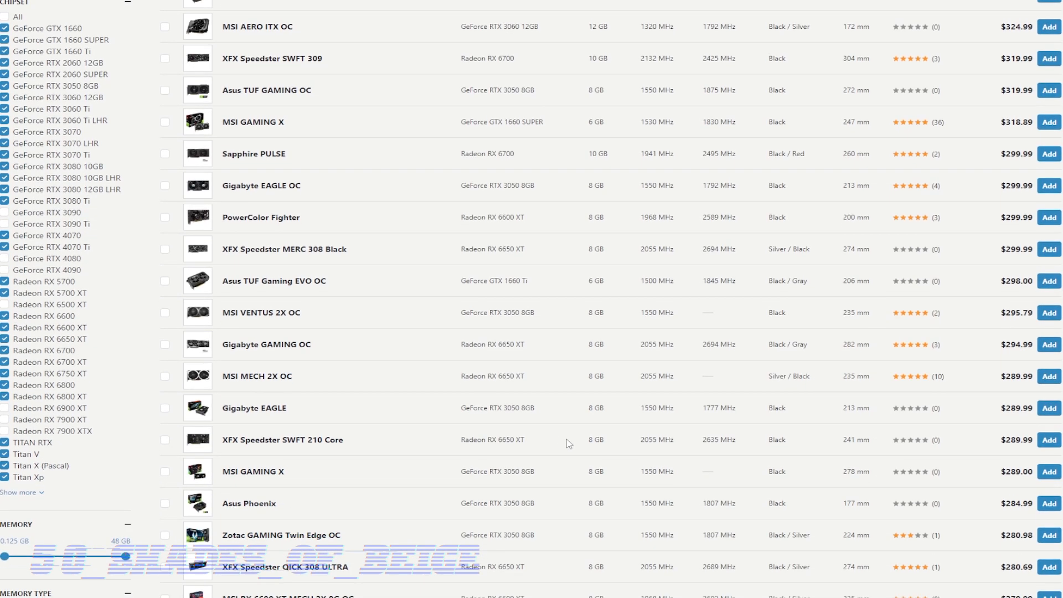
scroll(down, 3)
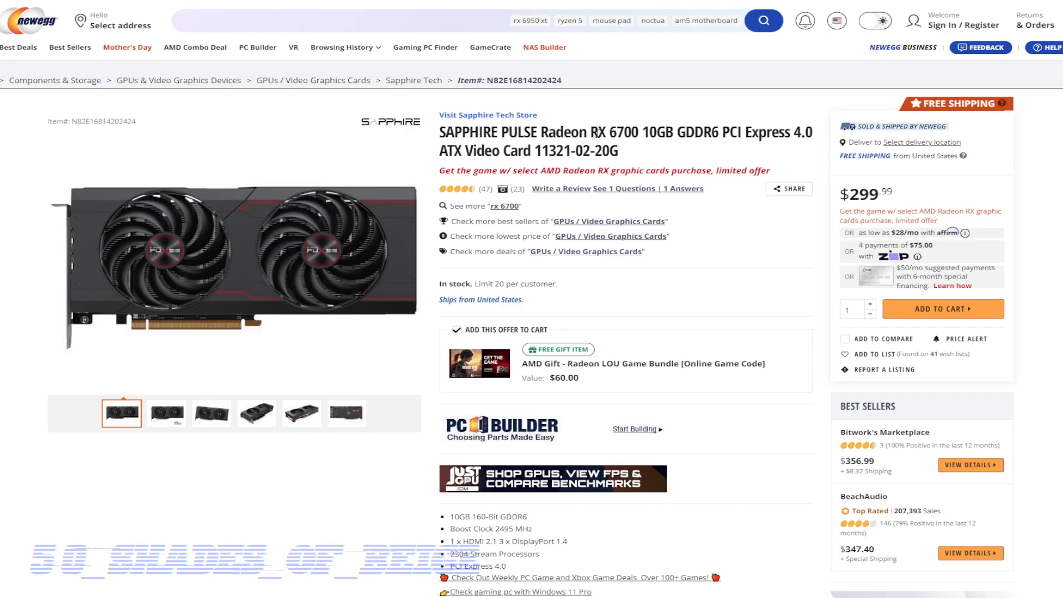
mouse_move(620, 154)
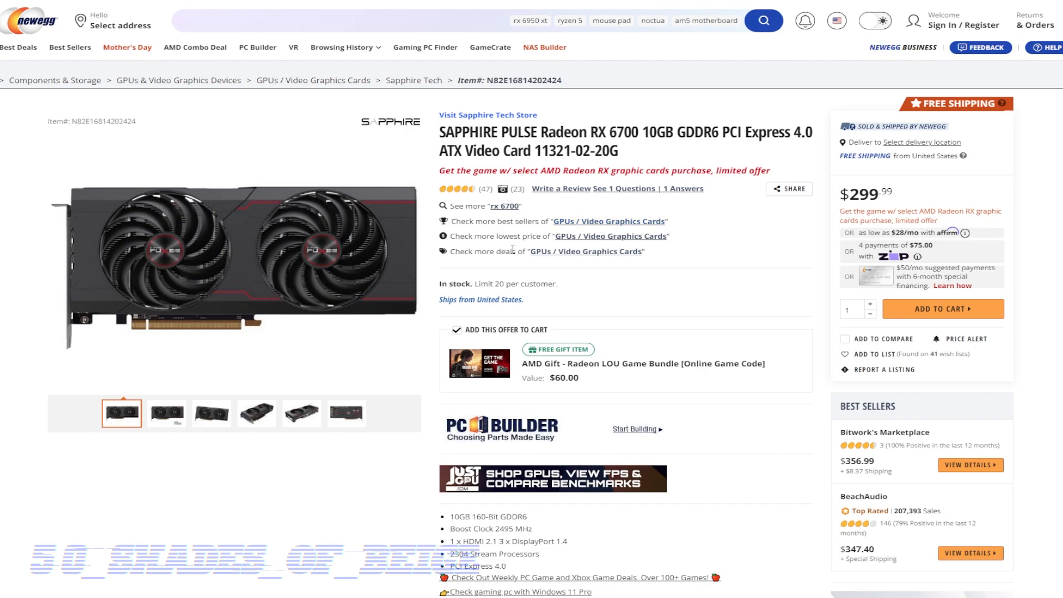
mouse_move(513, 273)
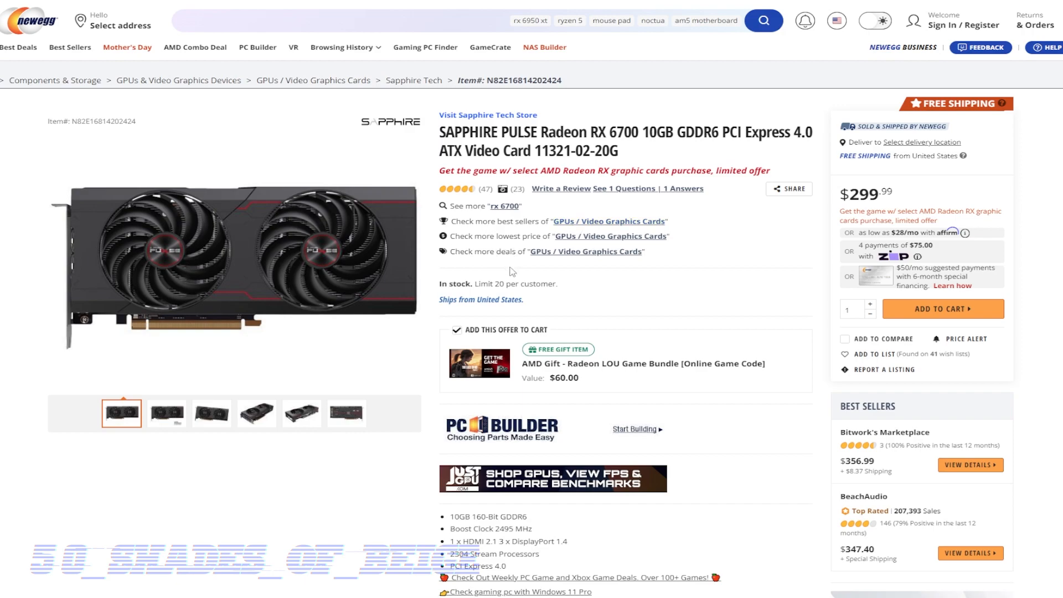
mouse_move(694, 305)
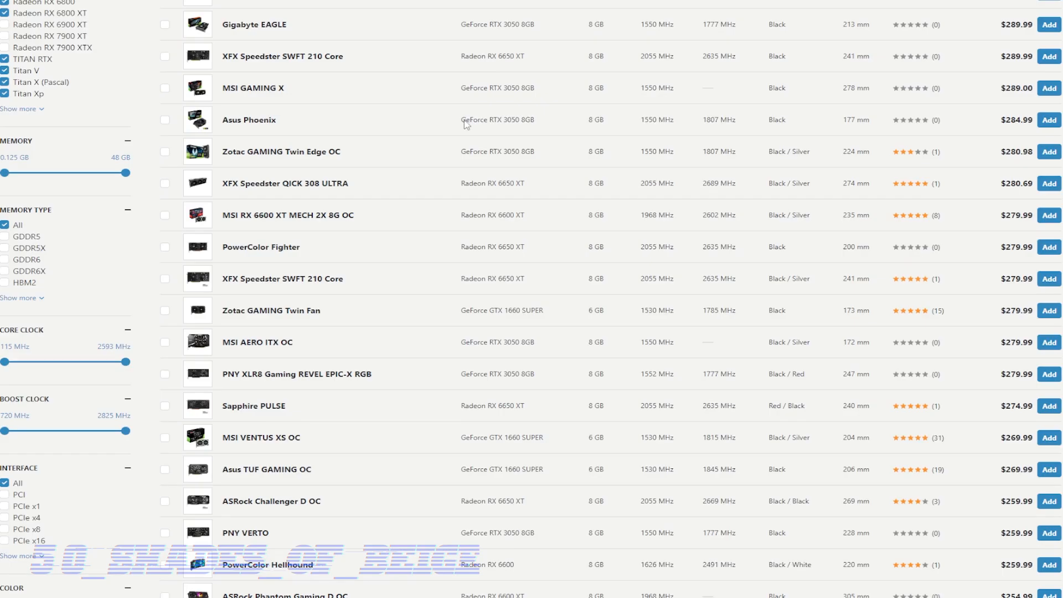
scroll(down, 3)
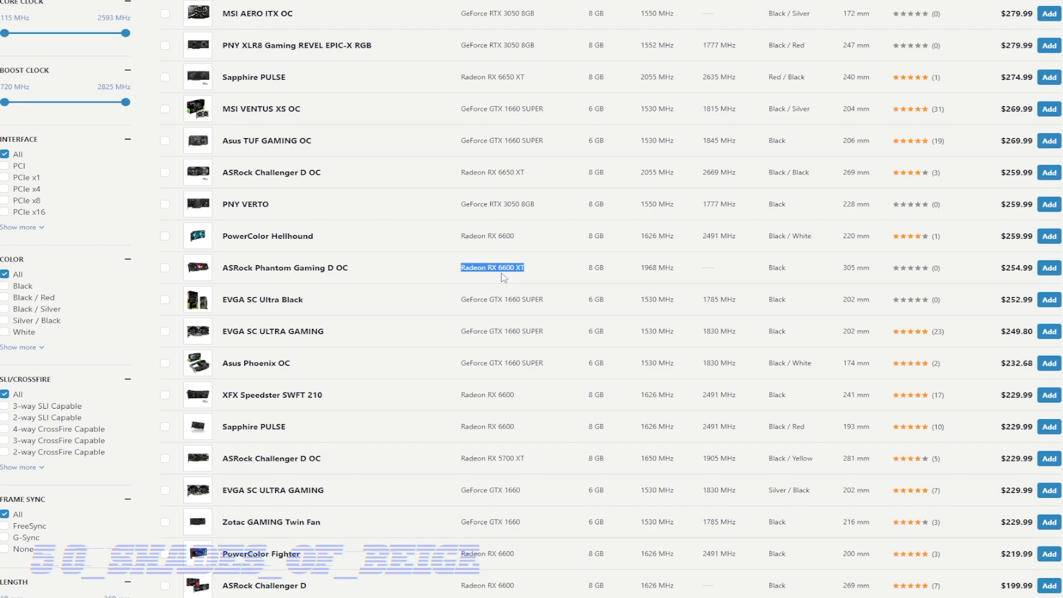
mouse_move(425, 194)
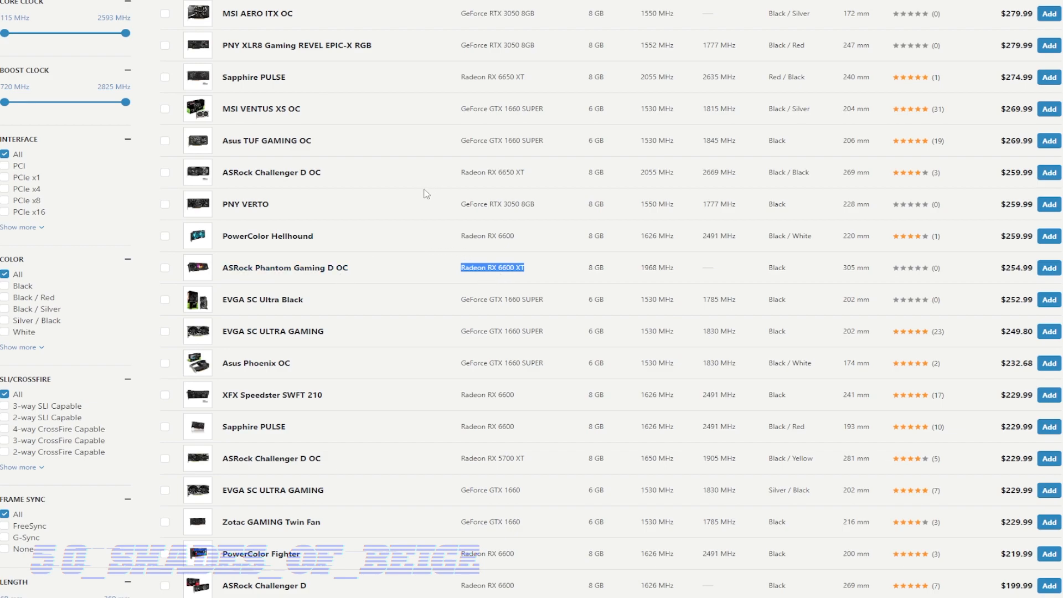
mouse_move(441, 232)
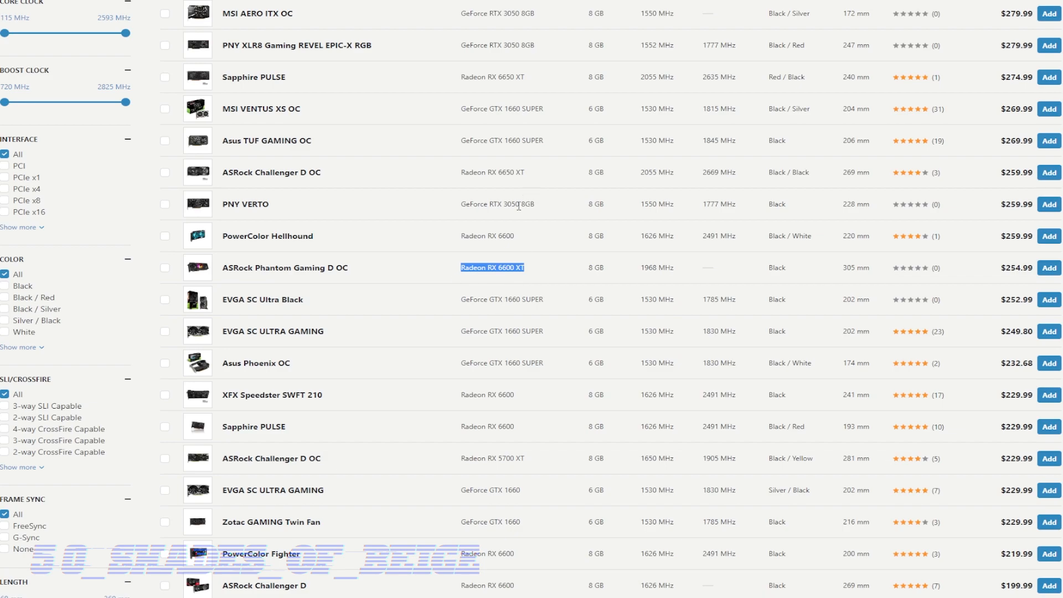
mouse_move(475, 255)
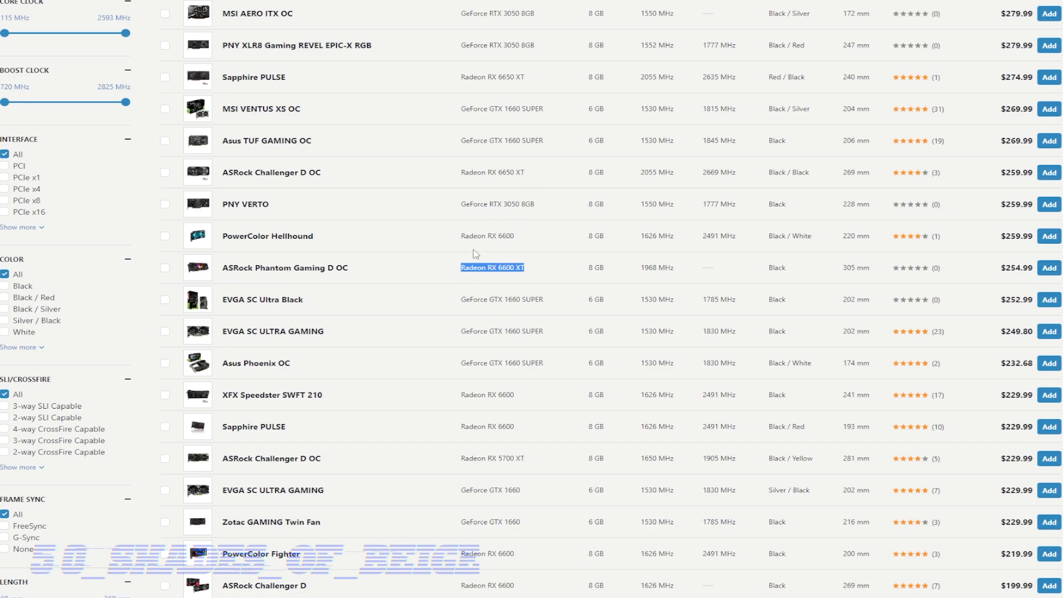
mouse_move(472, 257)
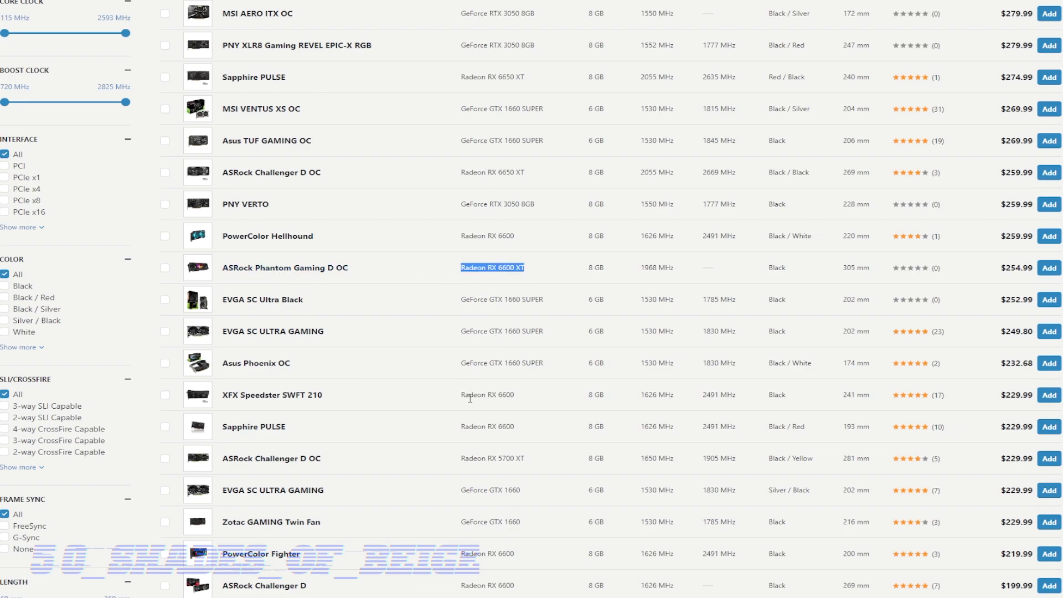
Step: Reach the bottom of the list at the $199.99 RX 6600 cards and clear the stray text selection
scroll(down, 3)
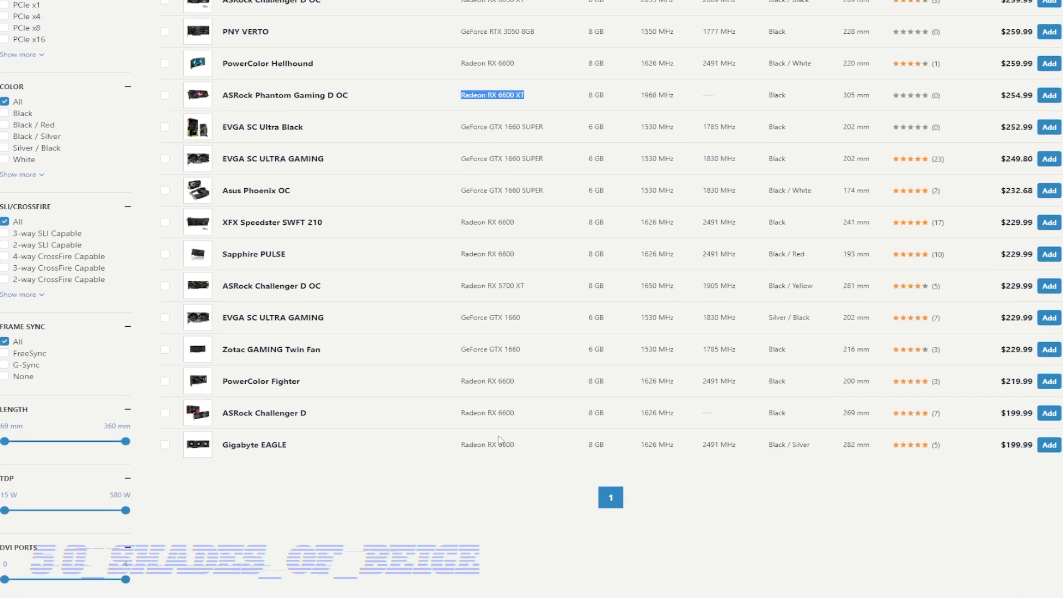
scroll(down, 3)
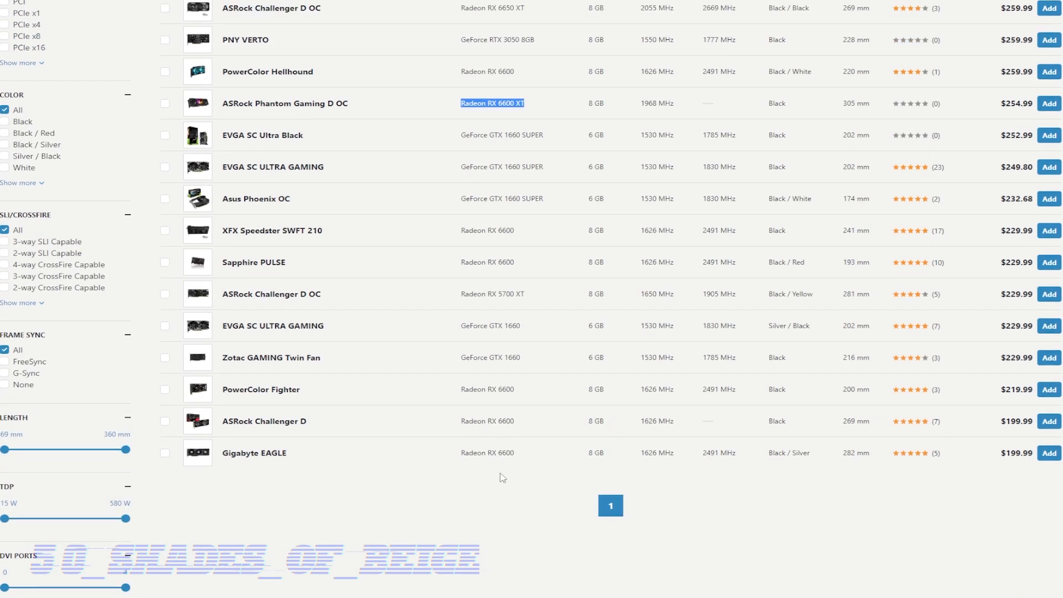
mouse_move(471, 435)
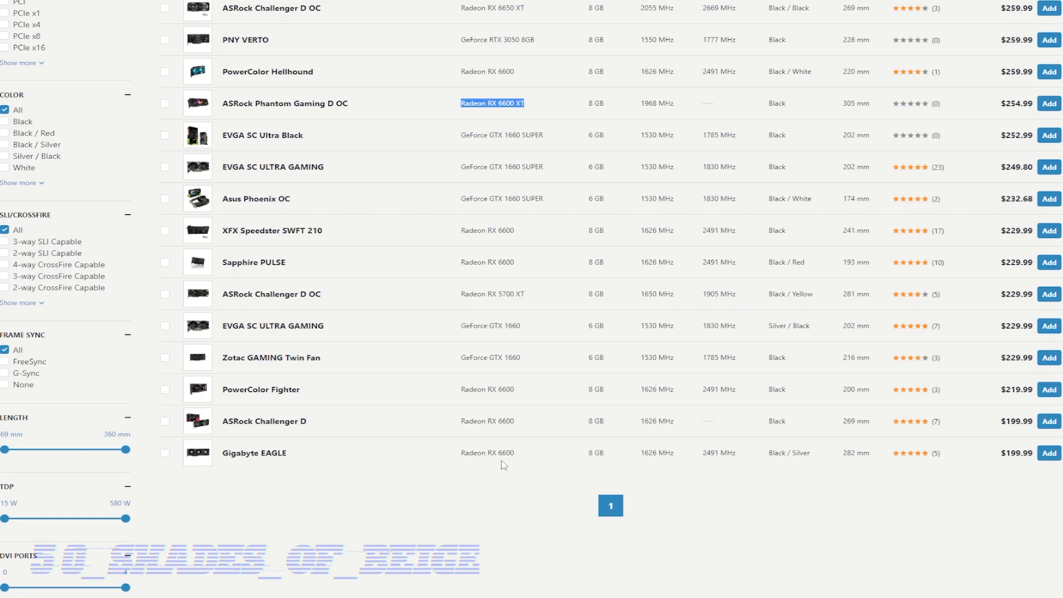
mouse_move(549, 458)
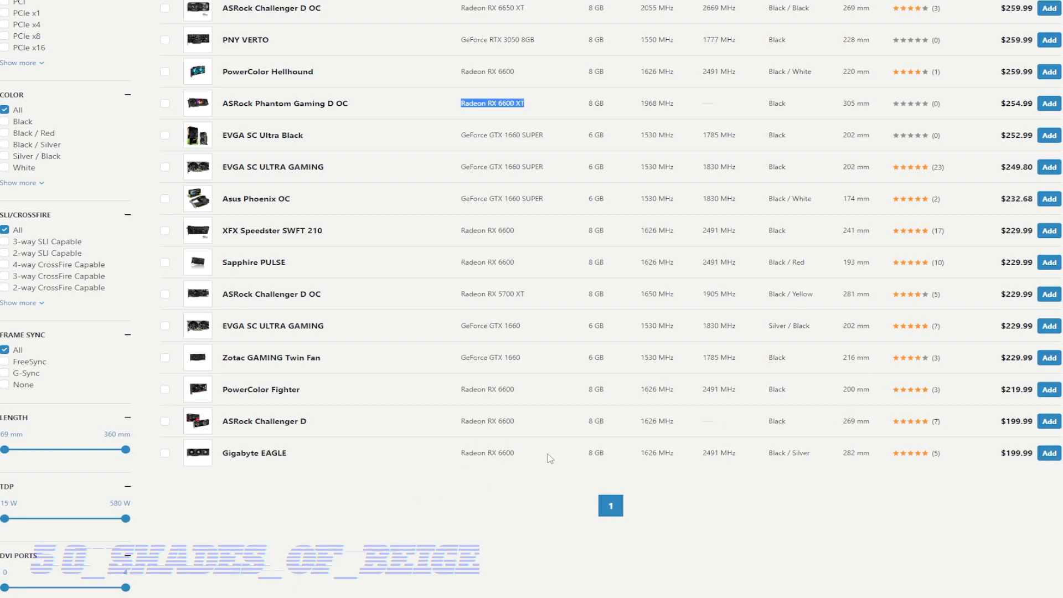
mouse_move(490, 388)
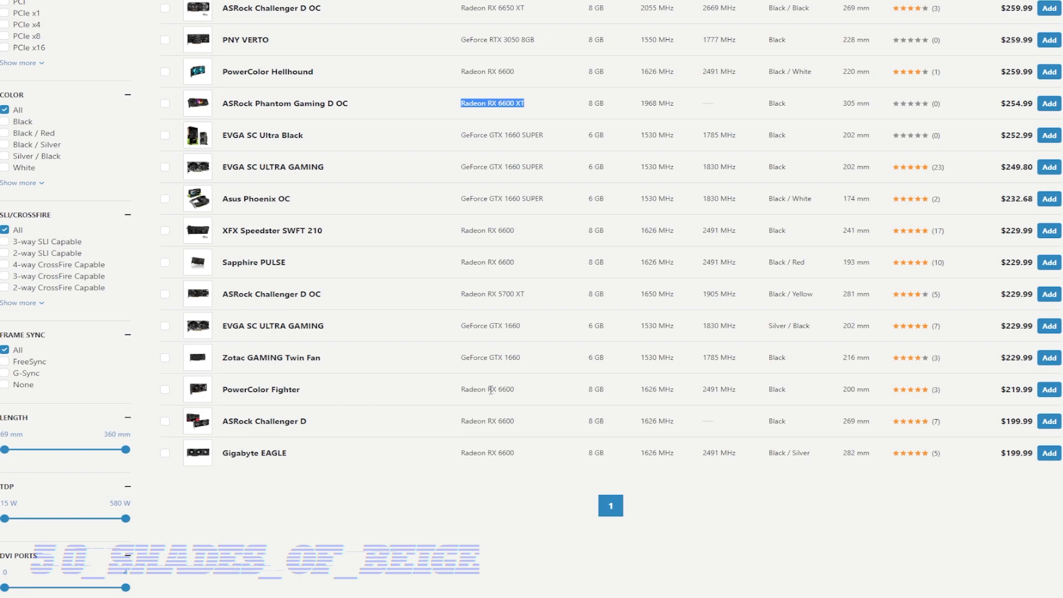
mouse_move(323, 425)
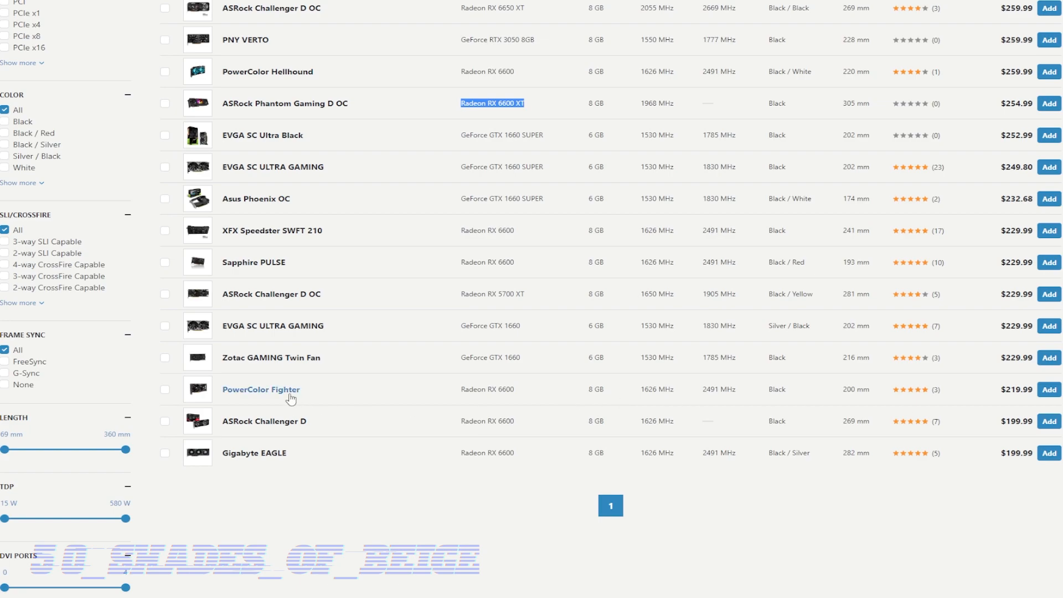
mouse_move(265, 394)
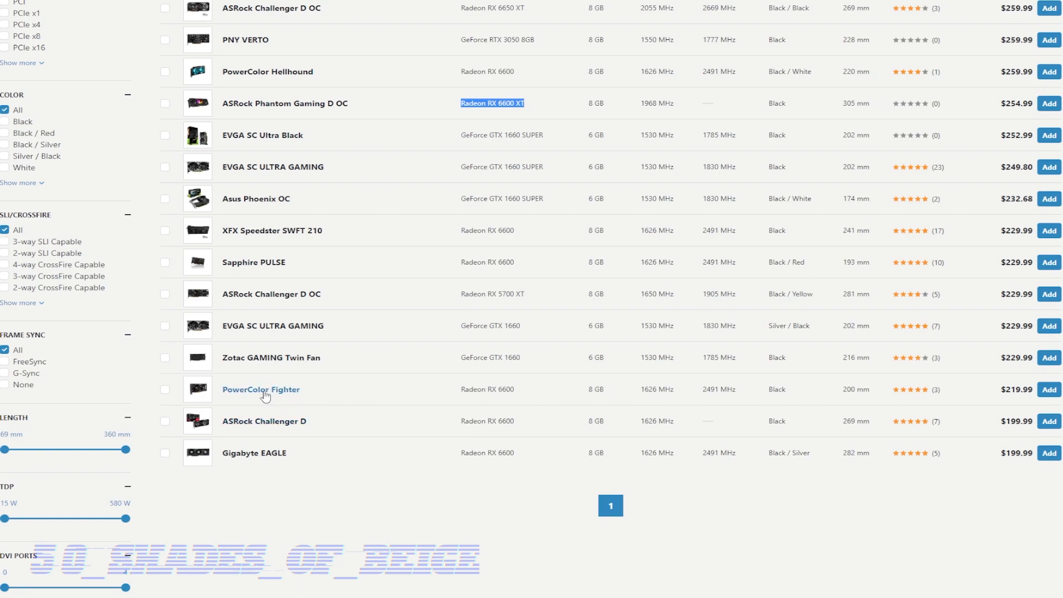
mouse_move(267, 406)
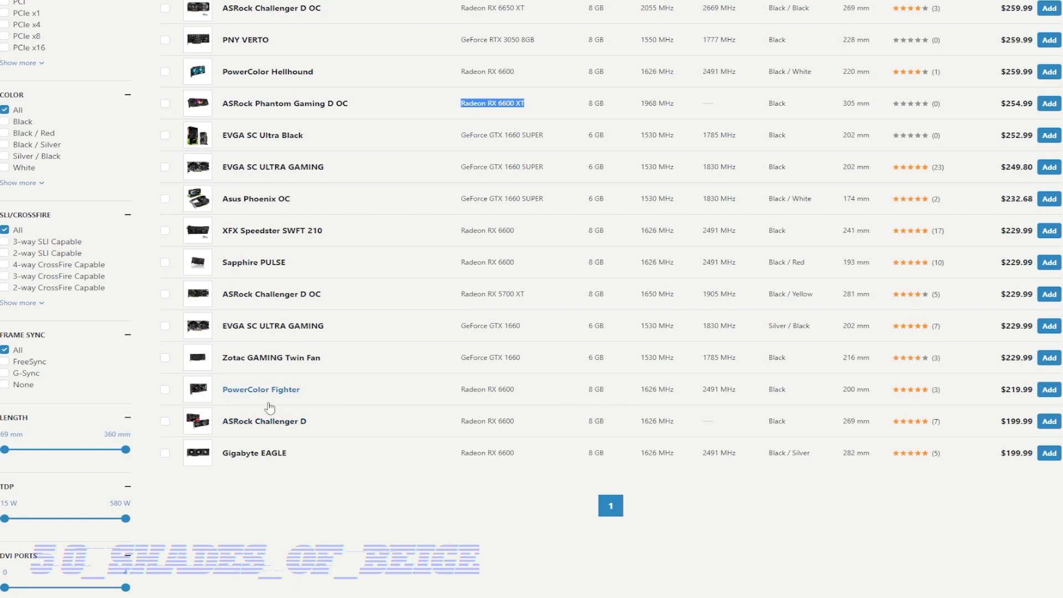
mouse_move(664, 387)
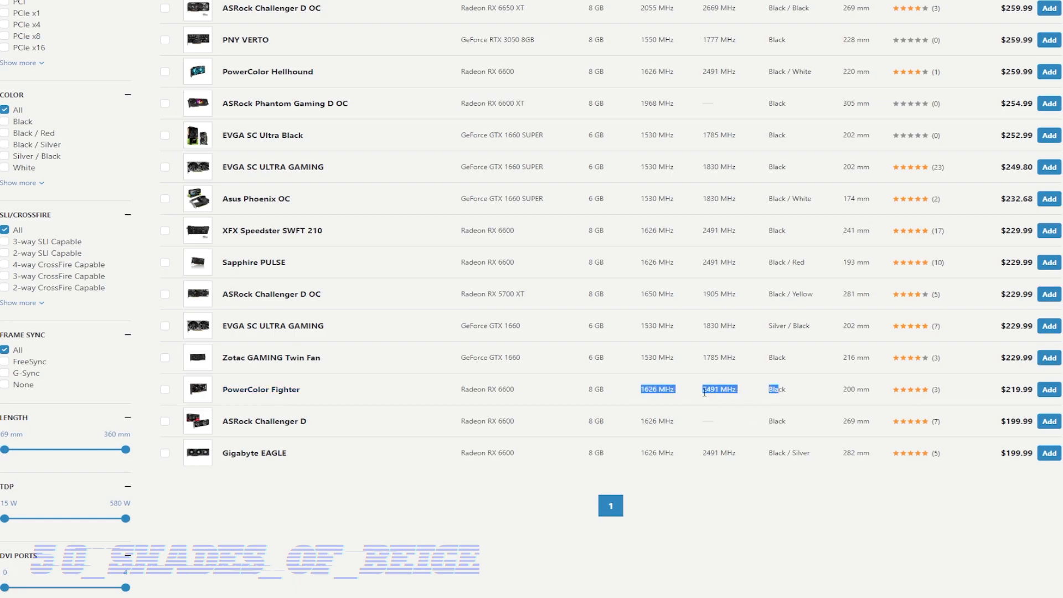
click(440, 415)
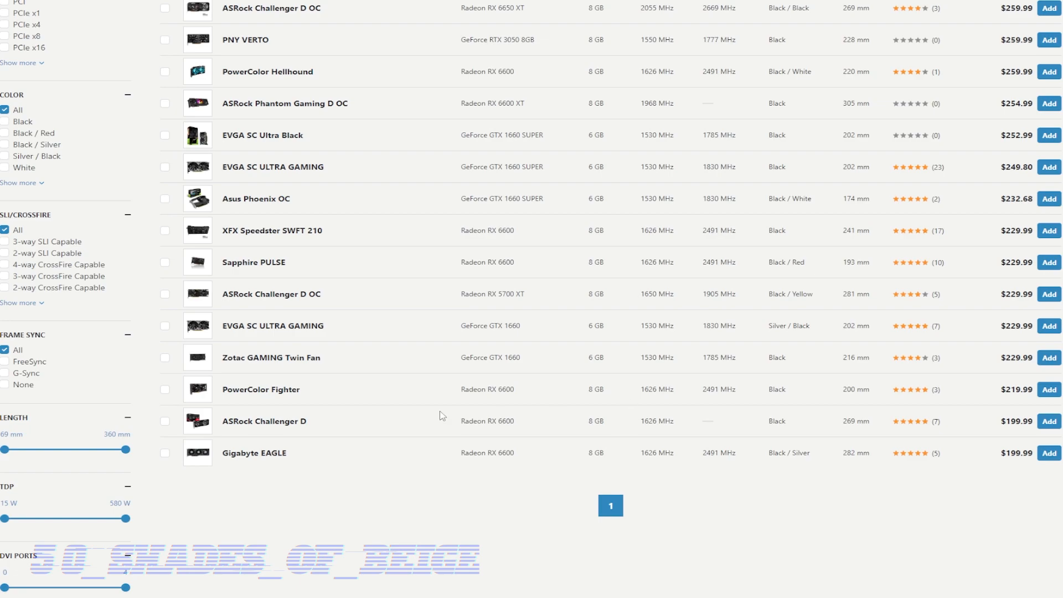
mouse_move(479, 393)
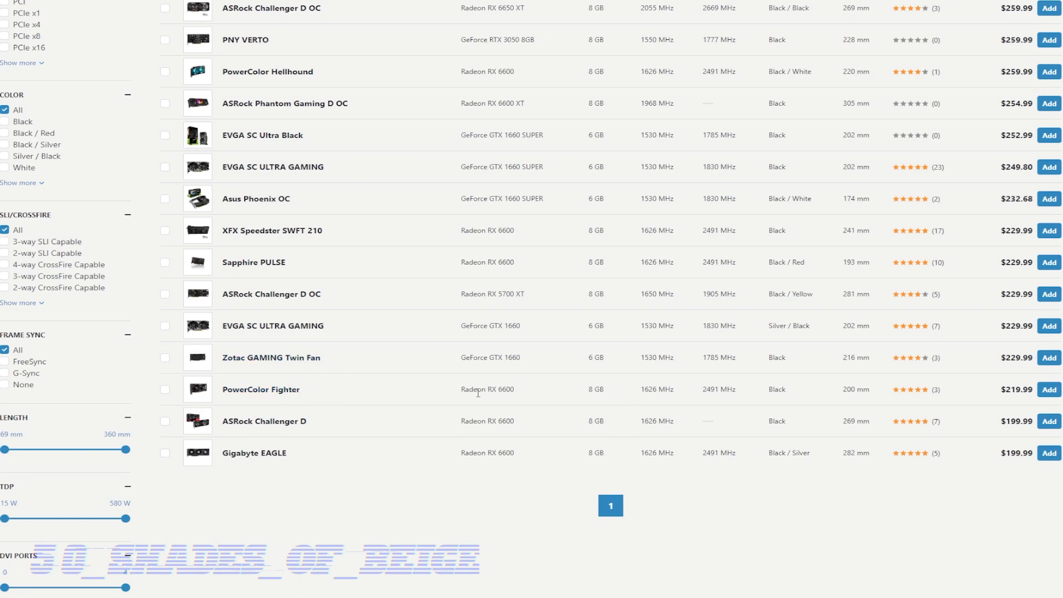
mouse_move(488, 419)
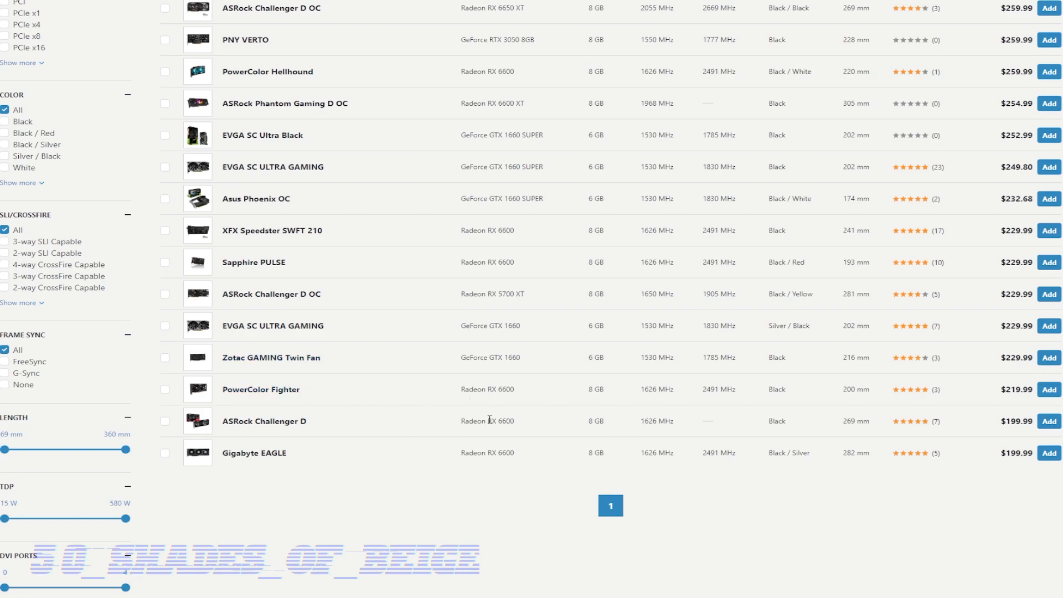
mouse_move(337, 455)
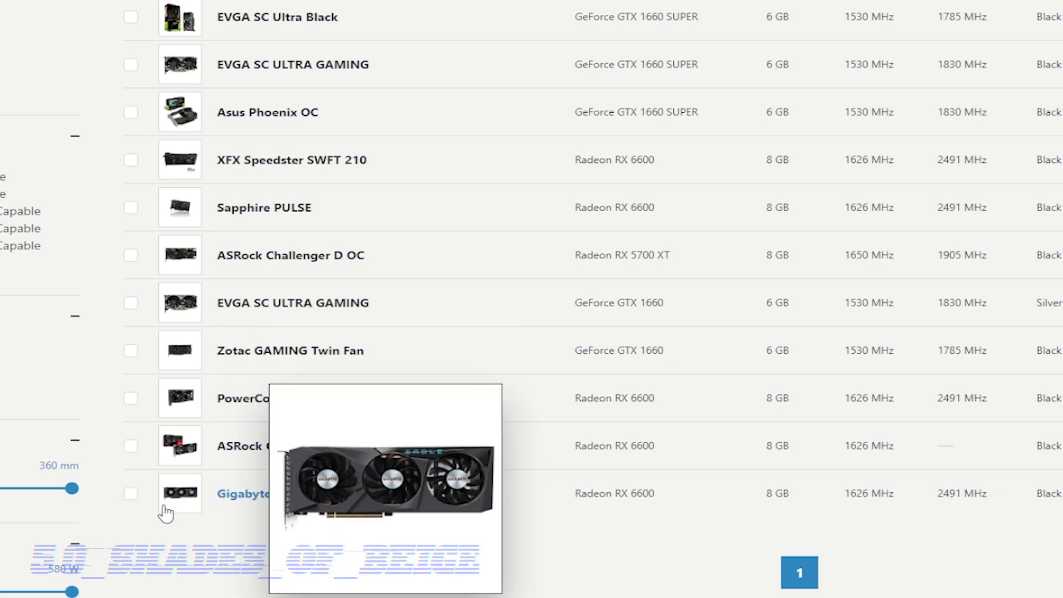
mouse_move(186, 517)
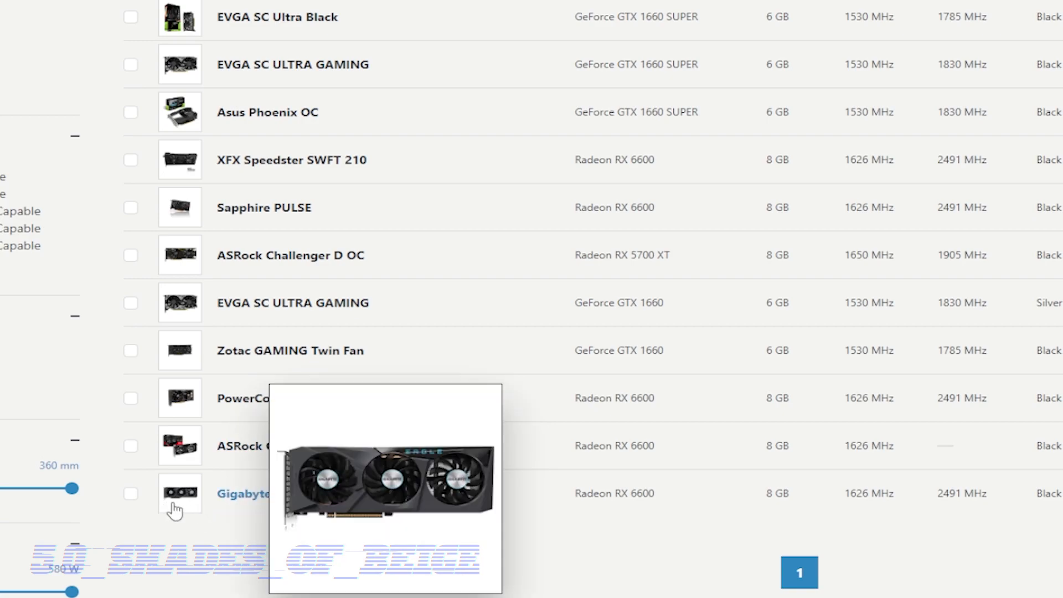
mouse_move(199, 529)
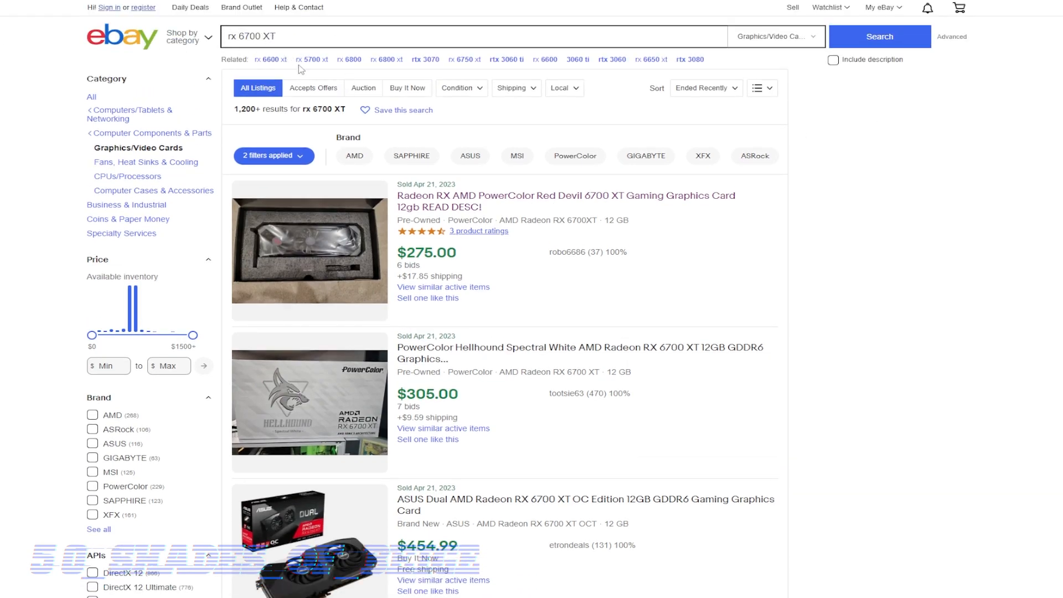
Step: Review the sold RX 6700 XT listings down the results page
scroll(down, 3)
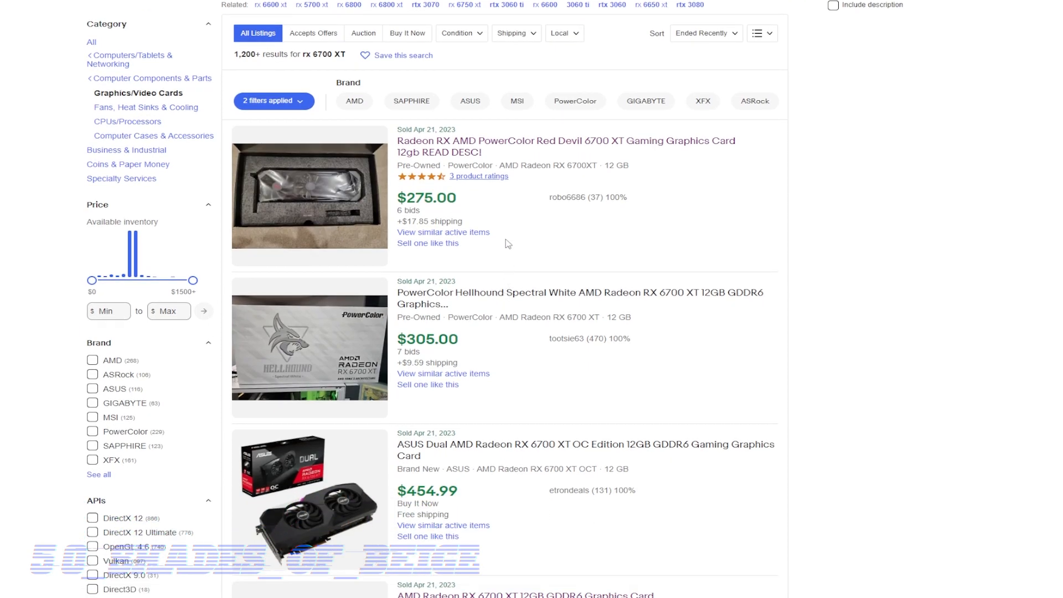
mouse_move(394, 232)
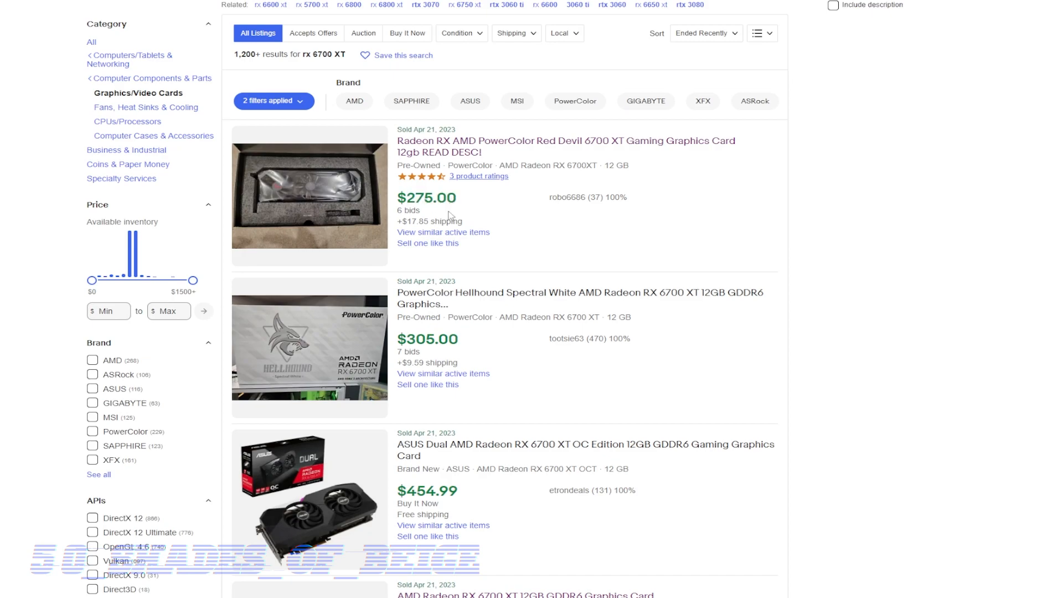
scroll(down, 3)
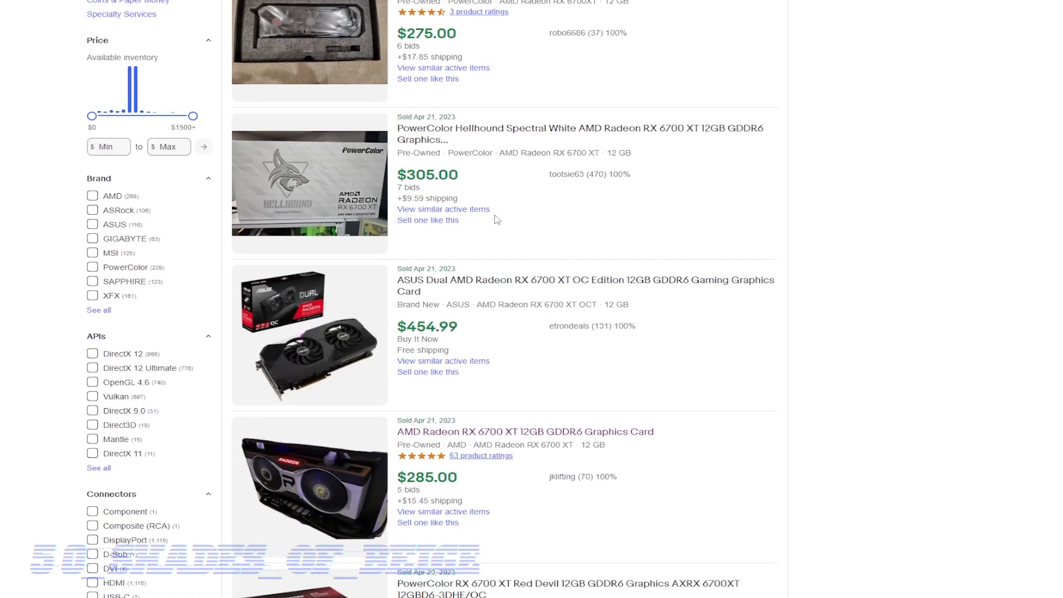
scroll(down, 3)
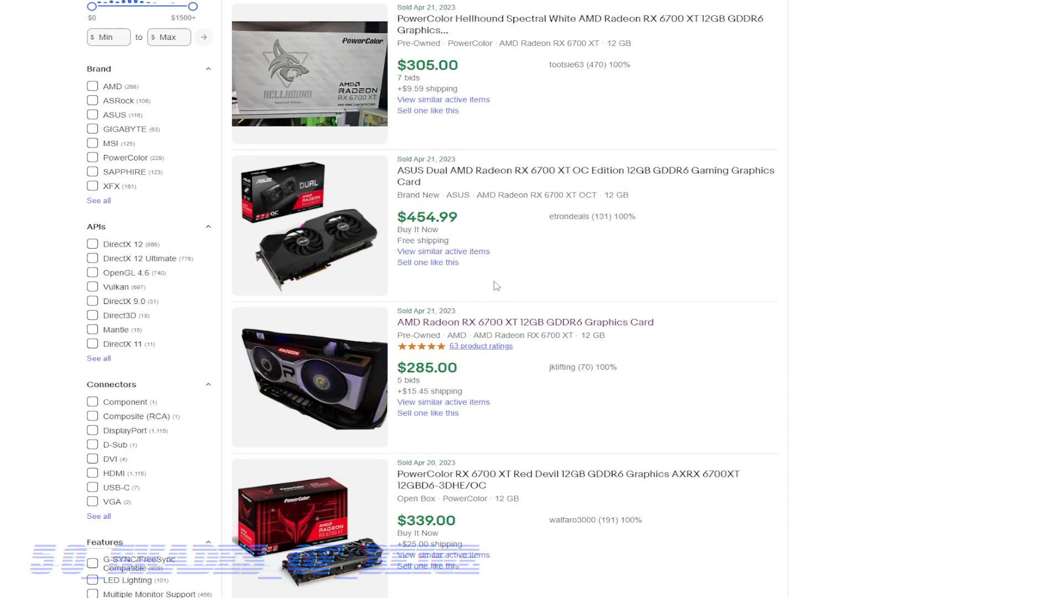
mouse_move(494, 259)
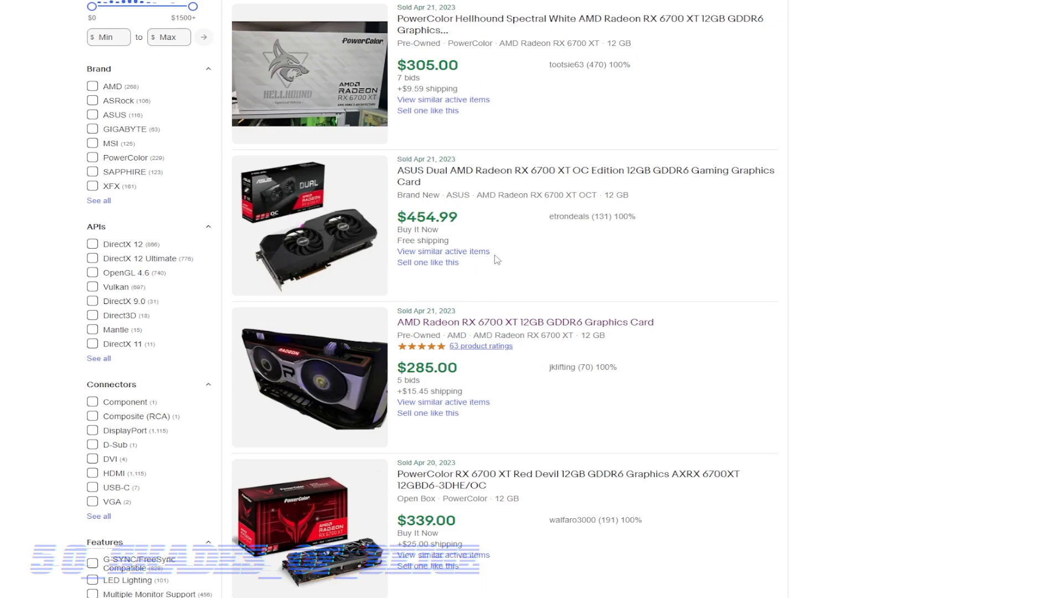
mouse_move(509, 216)
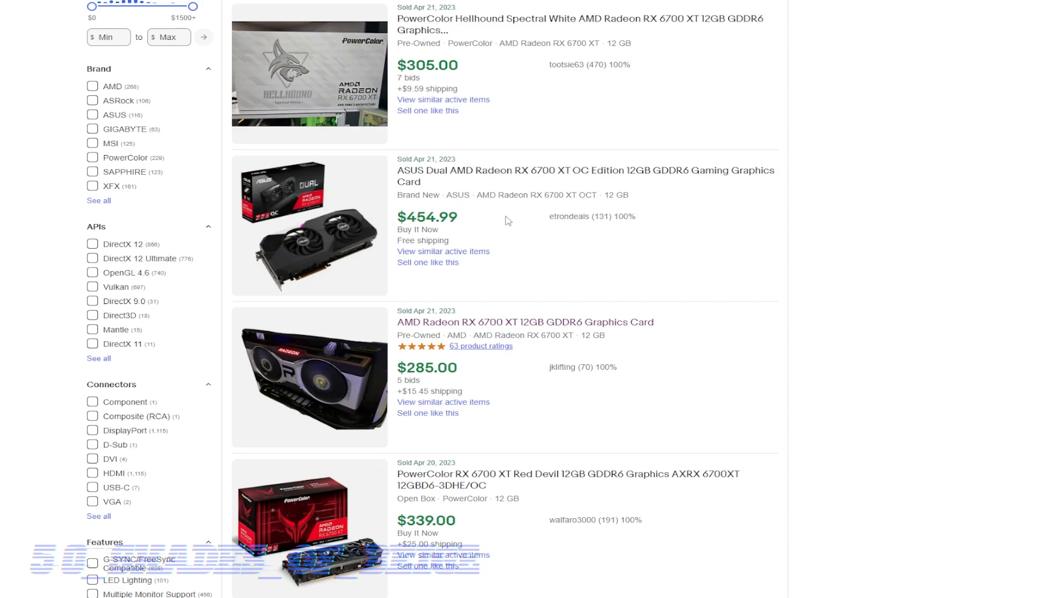
mouse_move(506, 262)
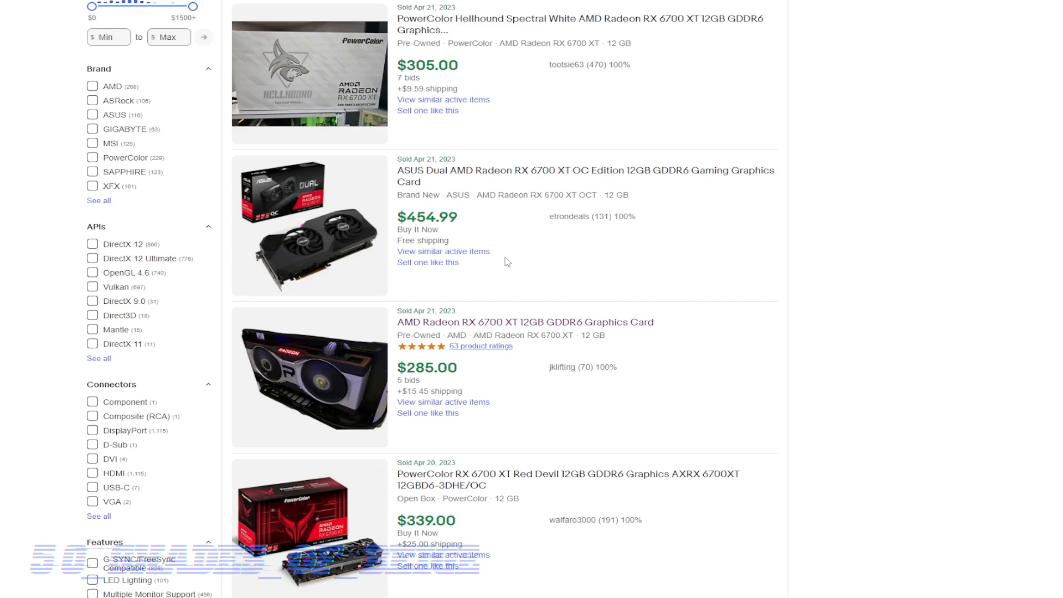
scroll(down, 3)
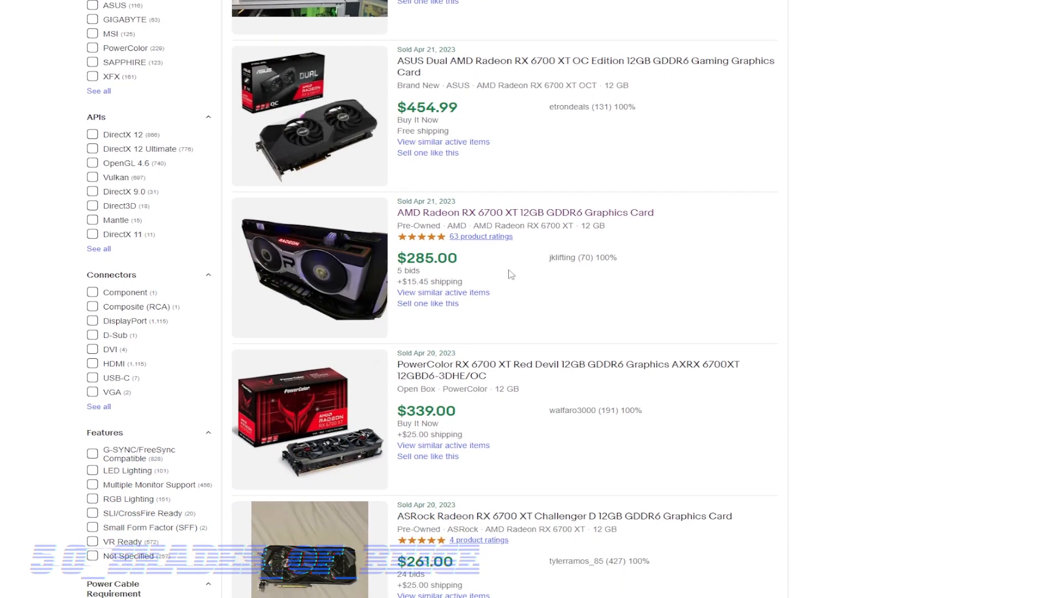
scroll(down, 3)
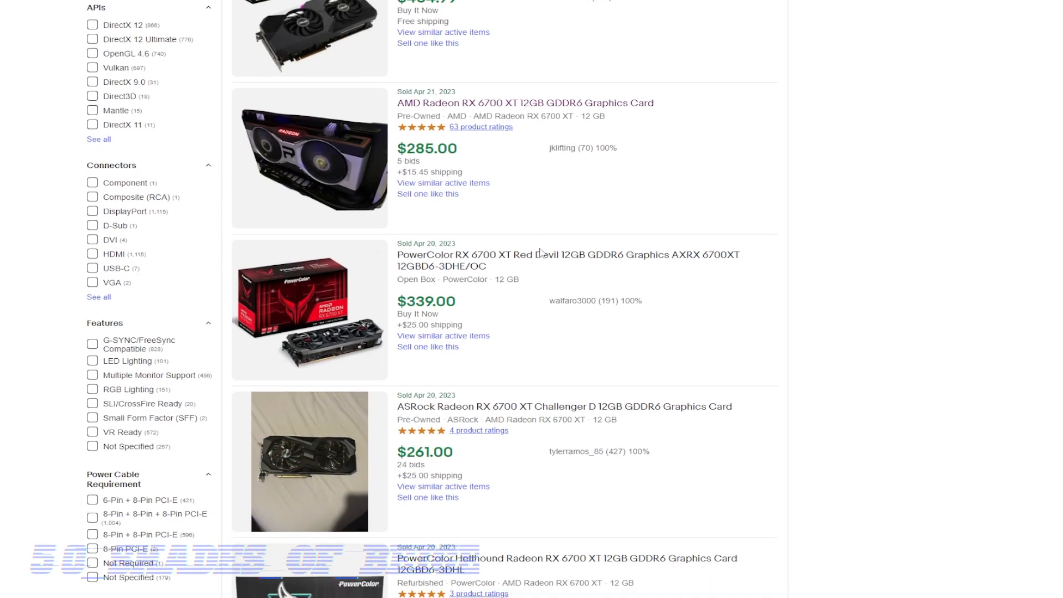
mouse_move(484, 261)
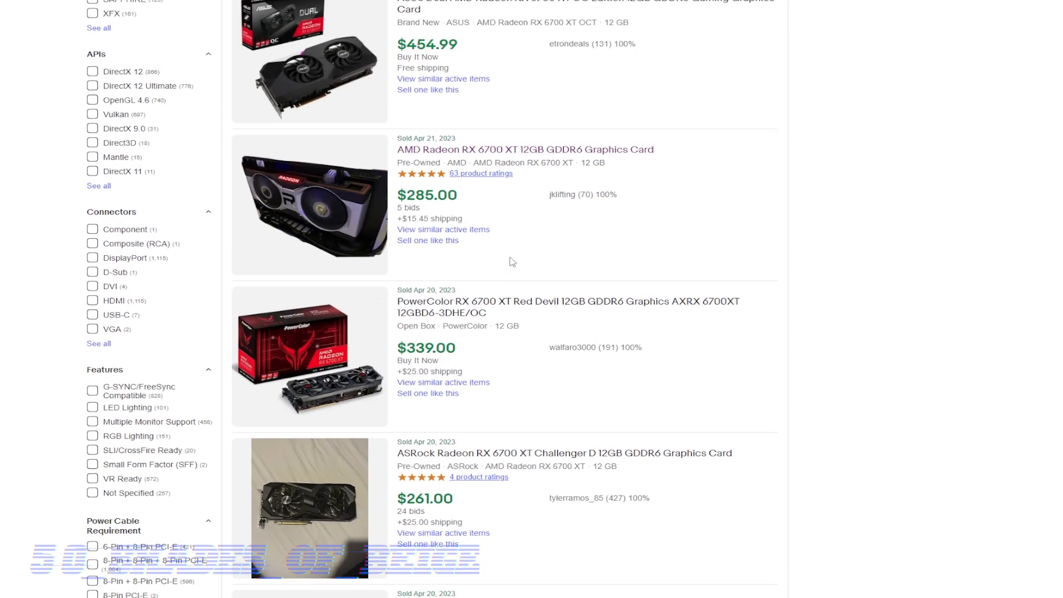
scroll(up, 3)
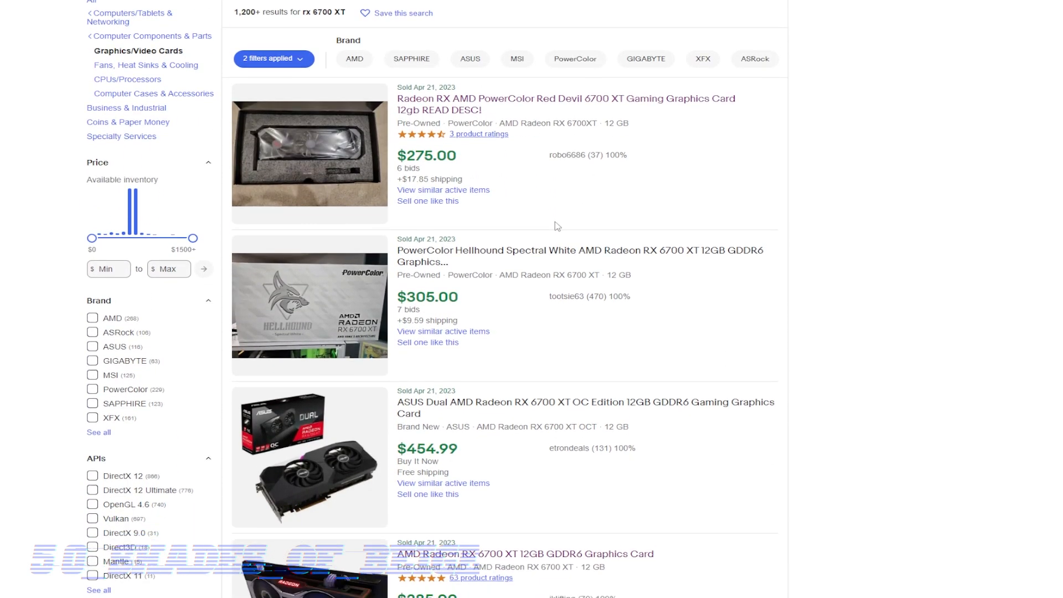
Step: Review the sold RTX 3060 and 3060 Ti listings priced roughly $200 to $309
scroll(down, 3)
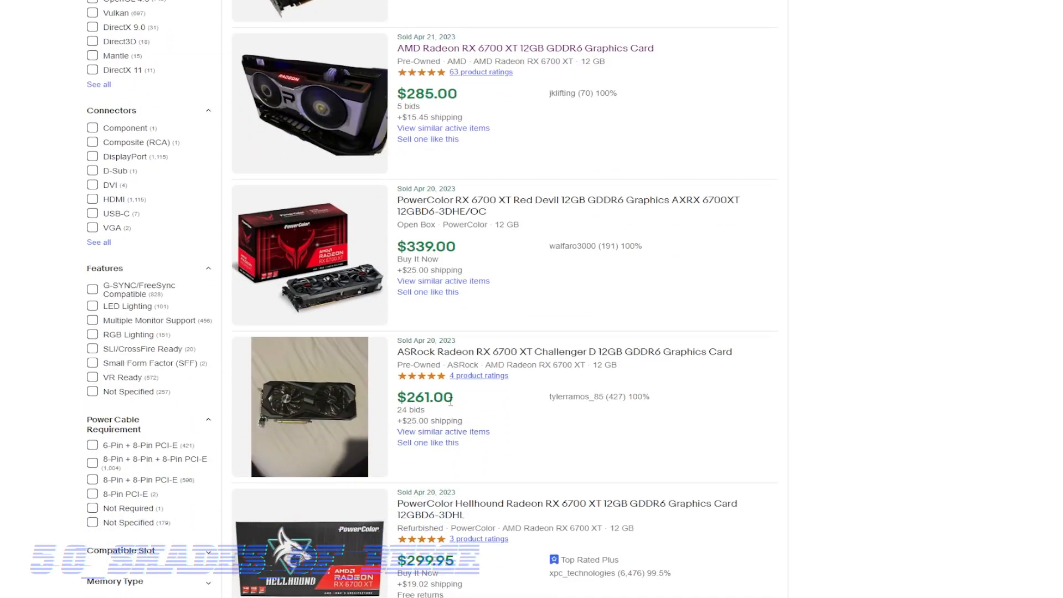
mouse_move(477, 419)
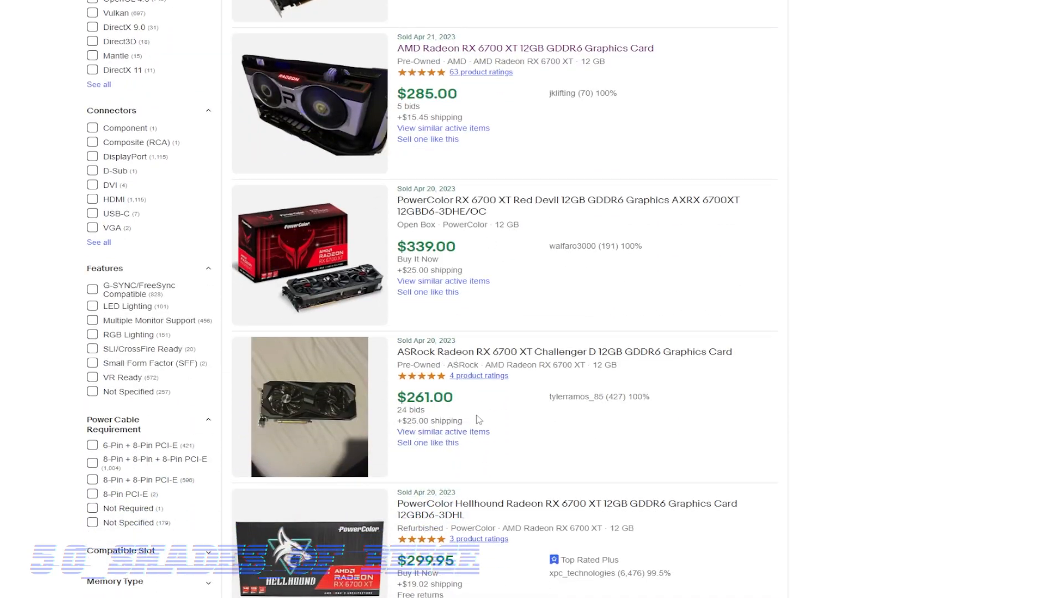
scroll(down, 3)
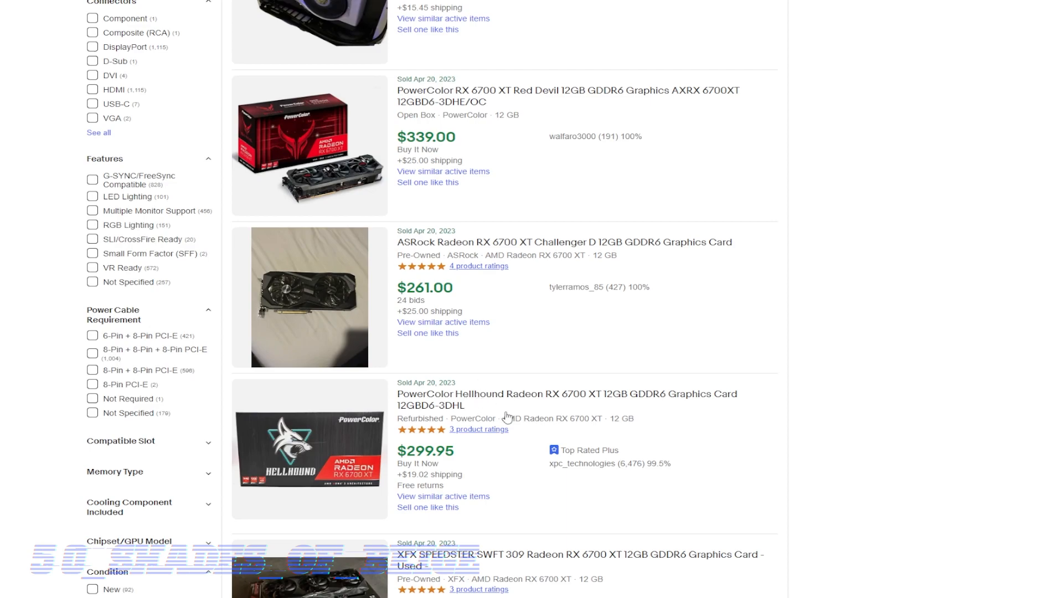
scroll(down, 3)
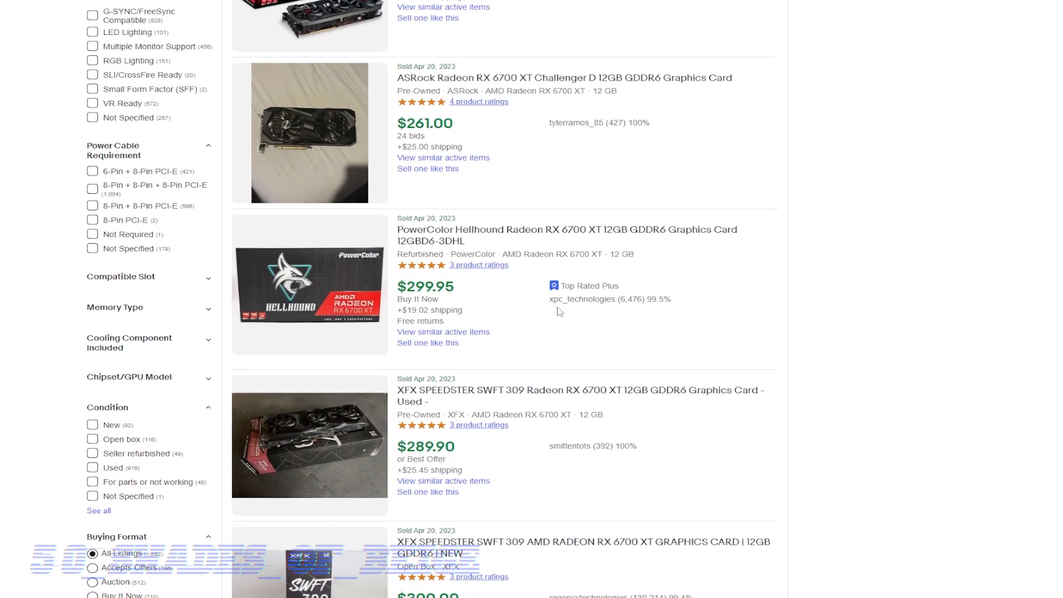
scroll(down, 3)
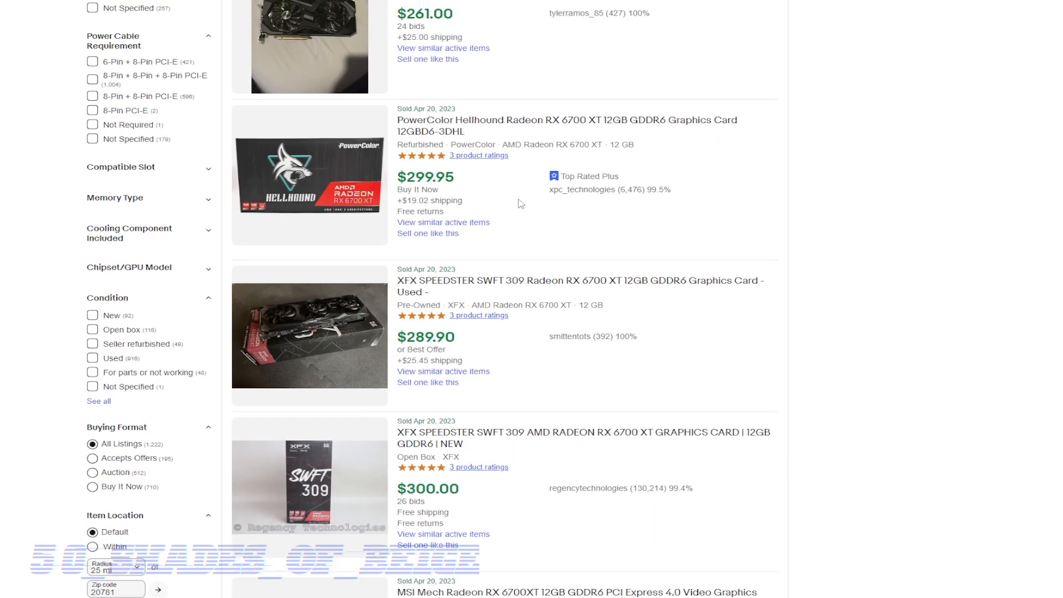
scroll(down, 3)
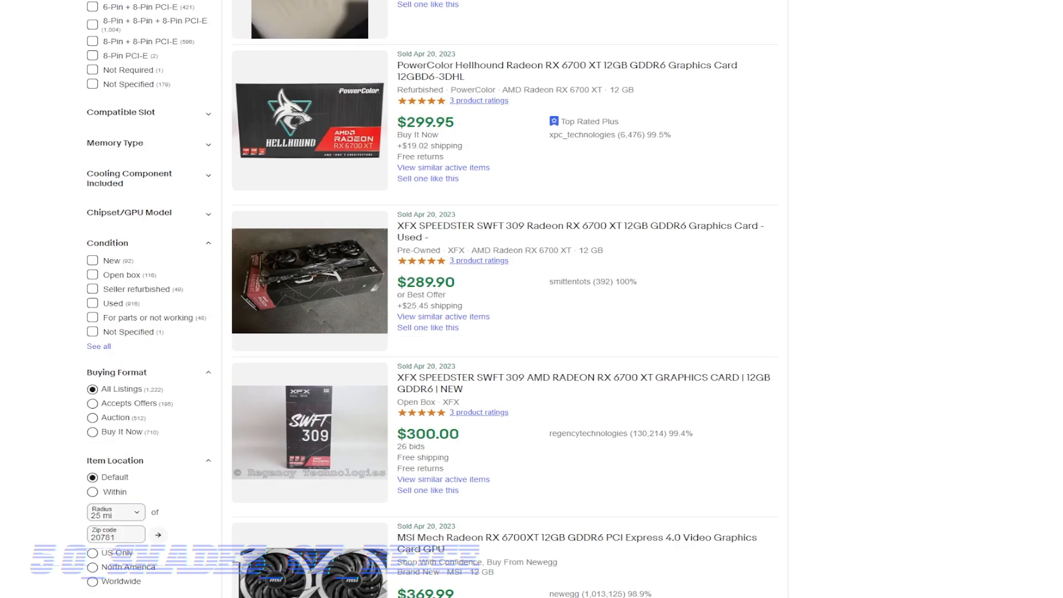
scroll(down, 3)
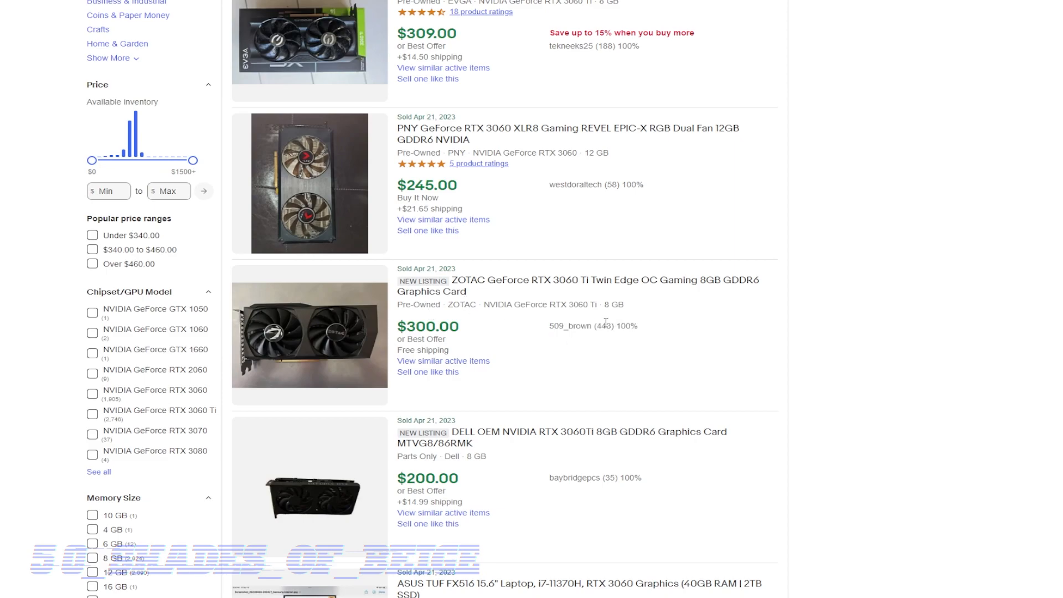
Step: View the ended $300 ZOTAC Twin Edge RTX 3060 Ti listing and head to the seller's other items
double_click(602, 326)
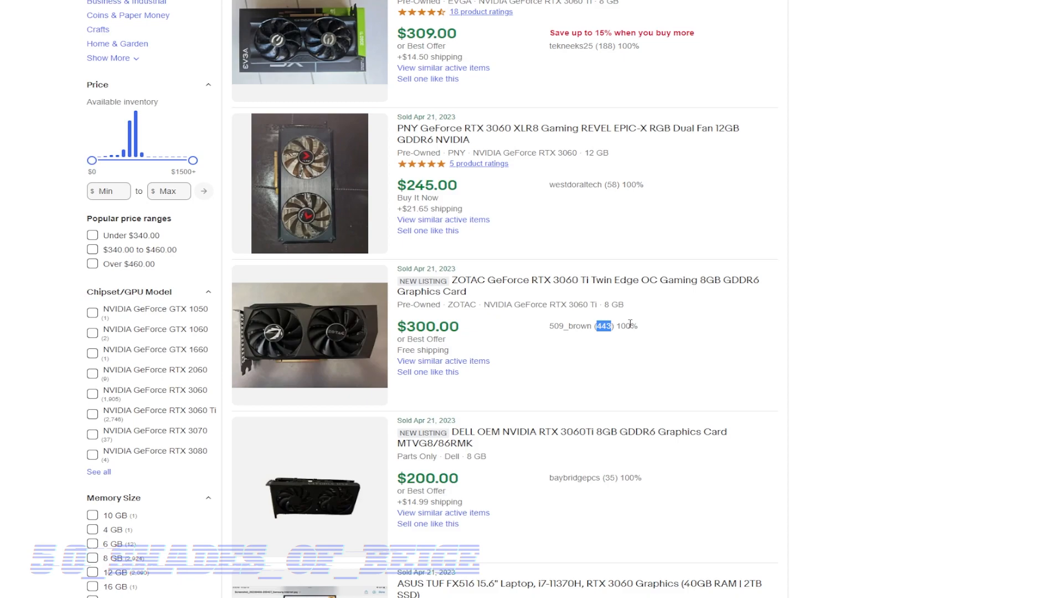
mouse_move(524, 282)
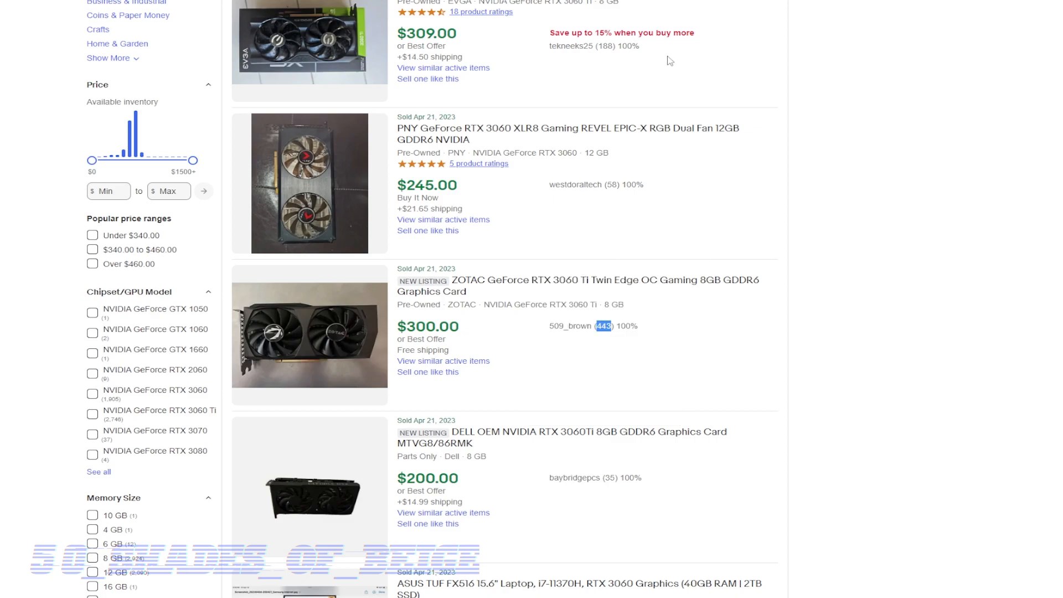
click(578, 285)
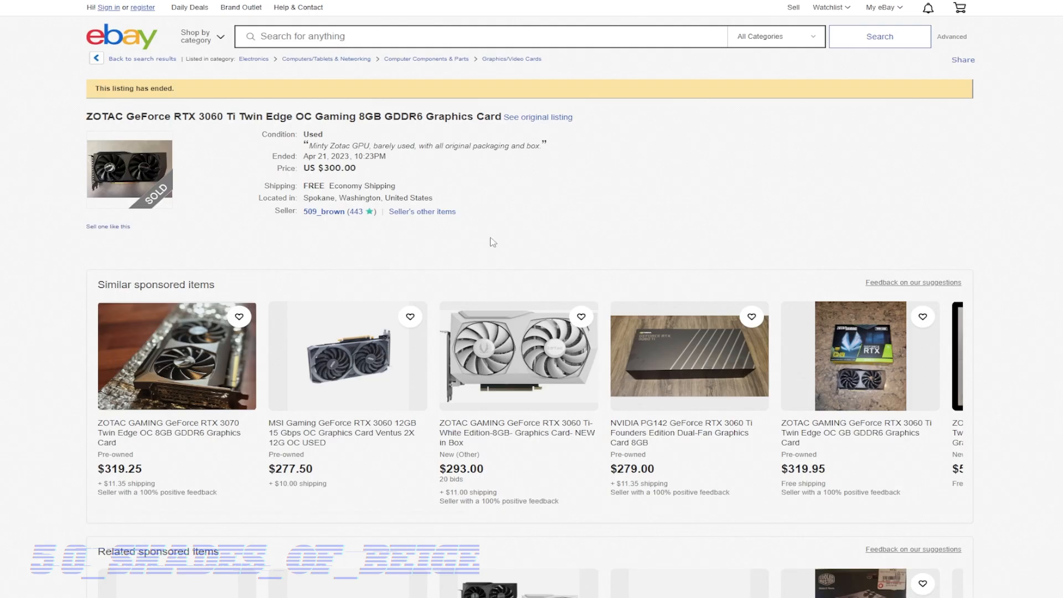
click(421, 211)
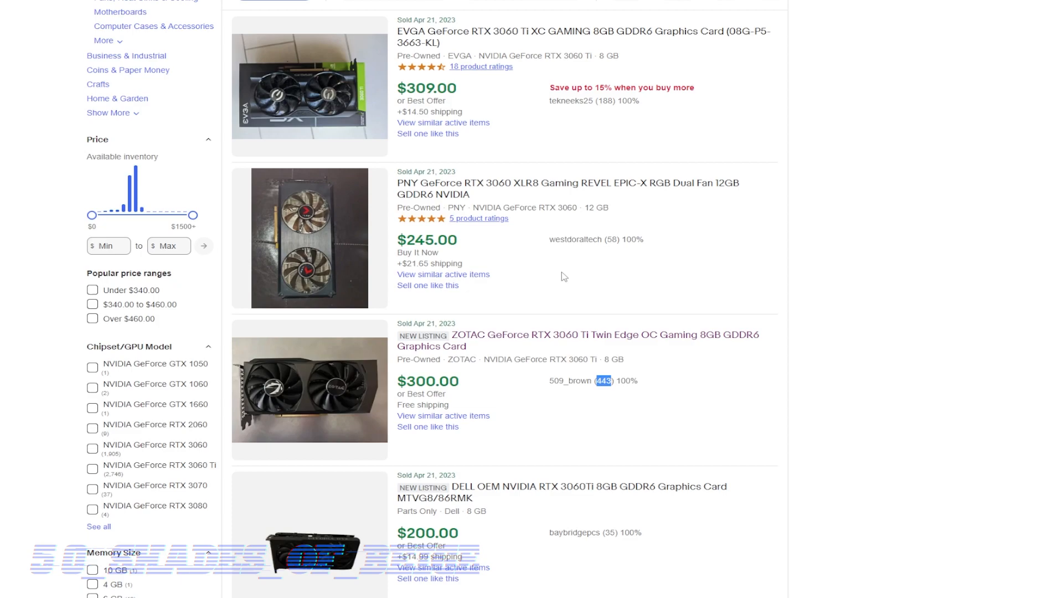
mouse_move(553, 256)
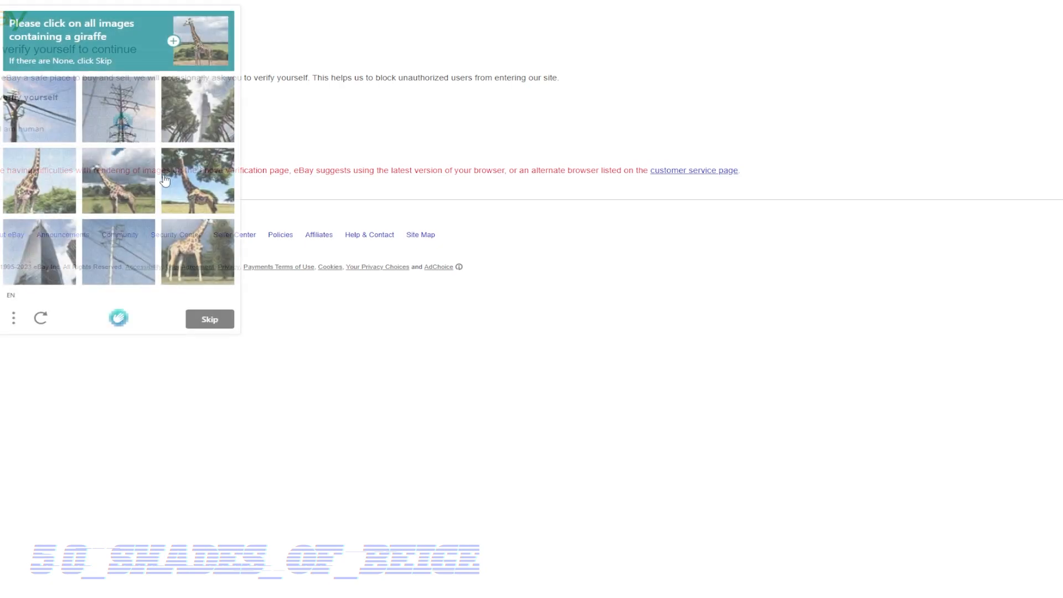
Step: Pass verification, look through the seller's eight used GPU, CPU and PS5 items, then return to results
click(209, 319)
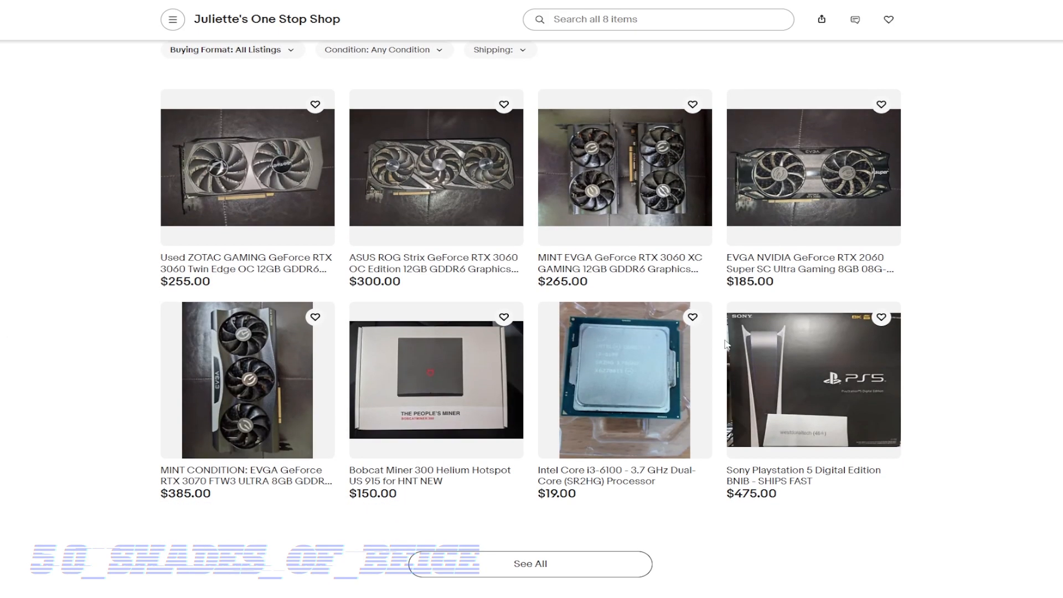
scroll(down, 3)
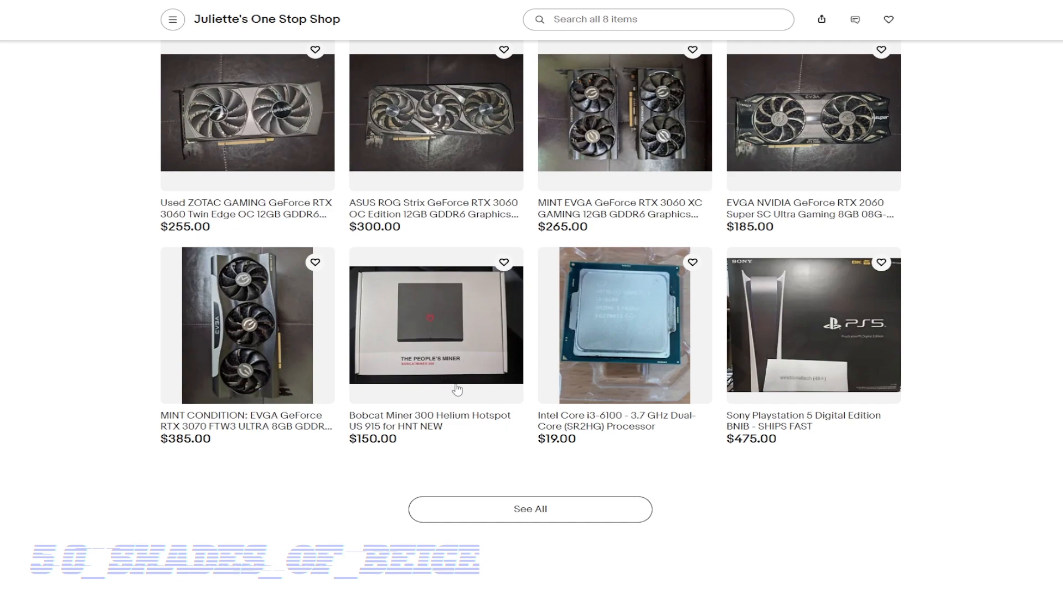
mouse_move(448, 434)
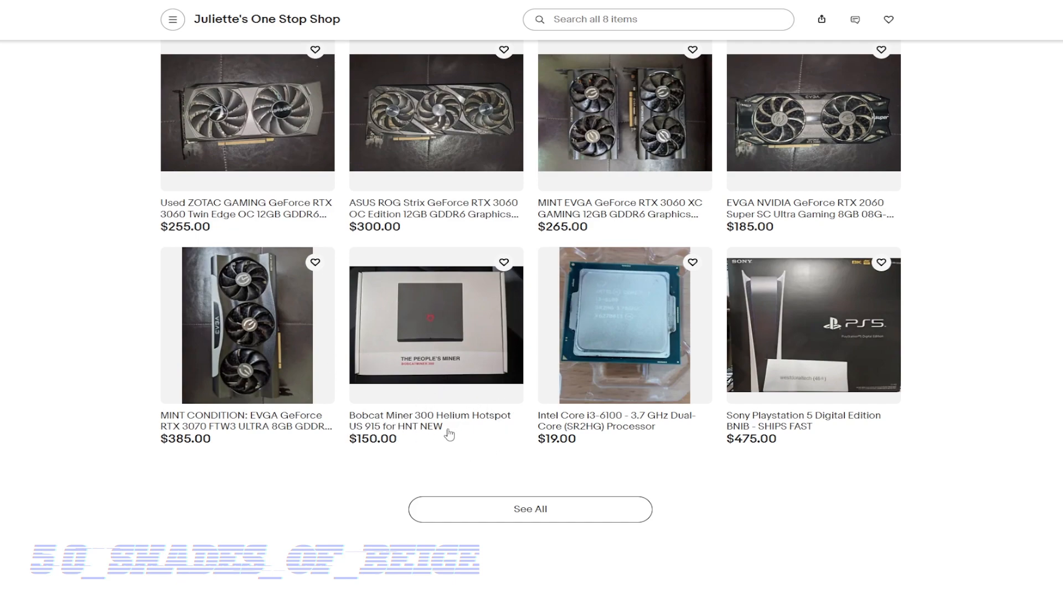
scroll(down, 3)
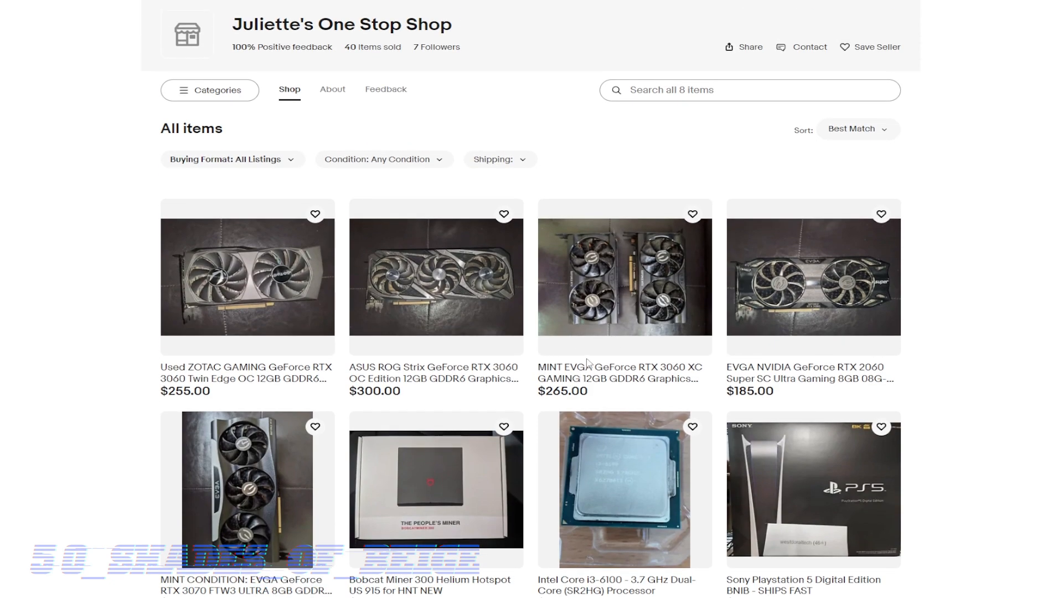
mouse_move(532, 370)
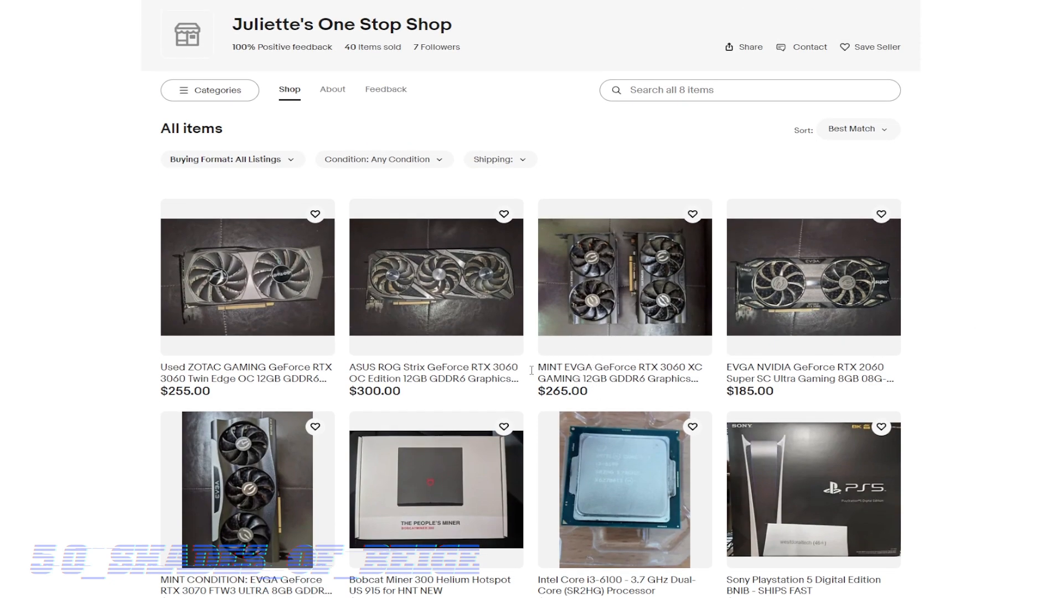
scroll(down, 3)
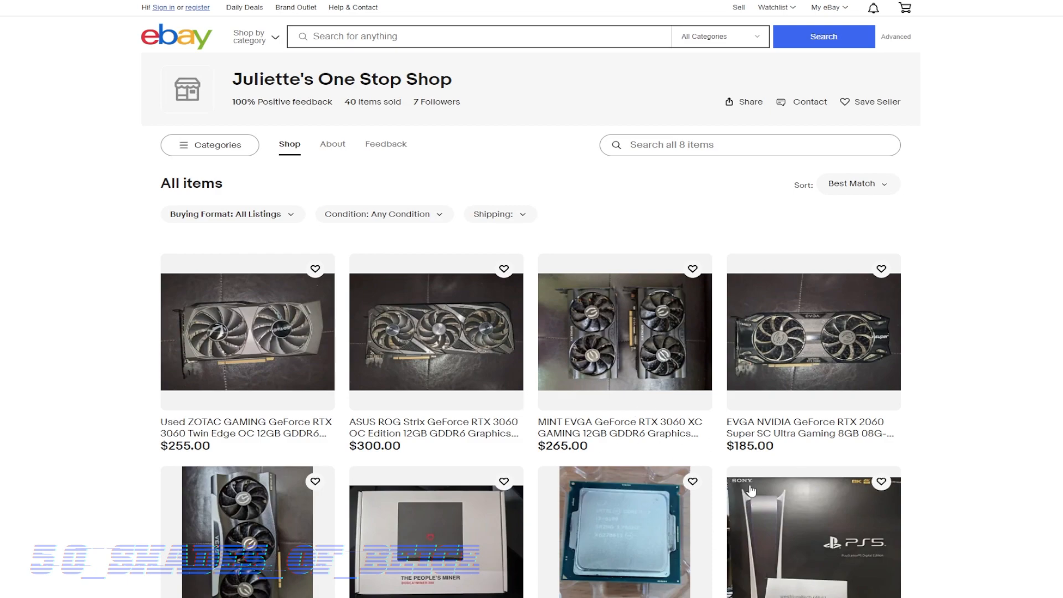
scroll(down, 3)
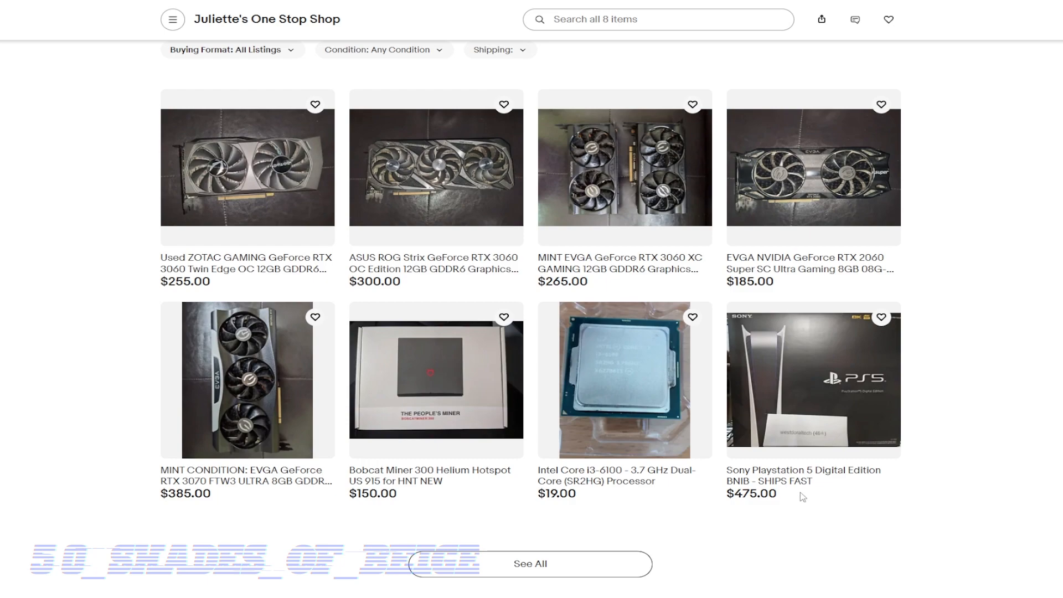
mouse_move(744, 414)
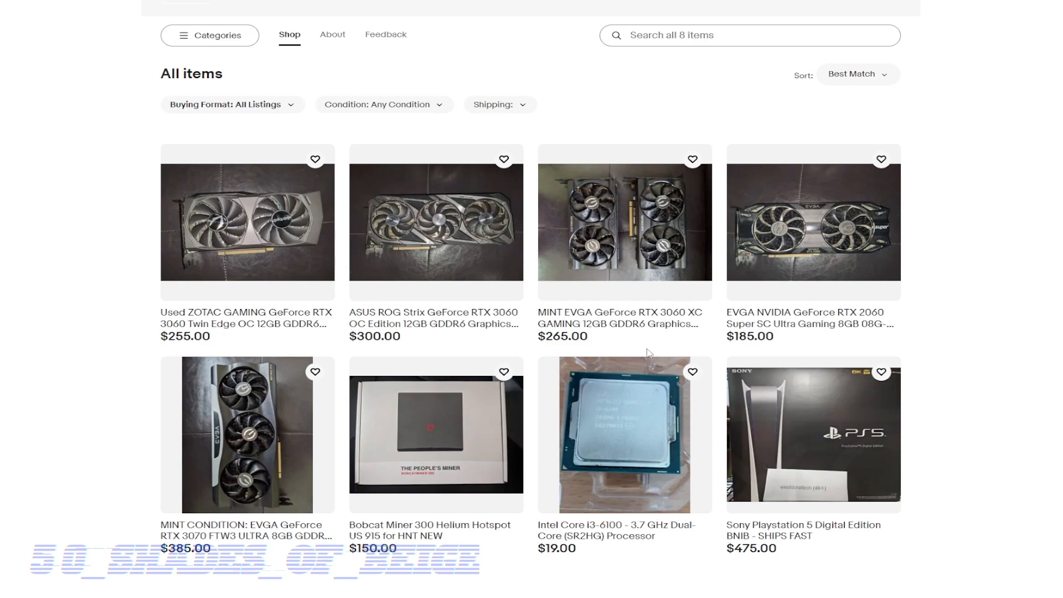
mouse_move(696, 294)
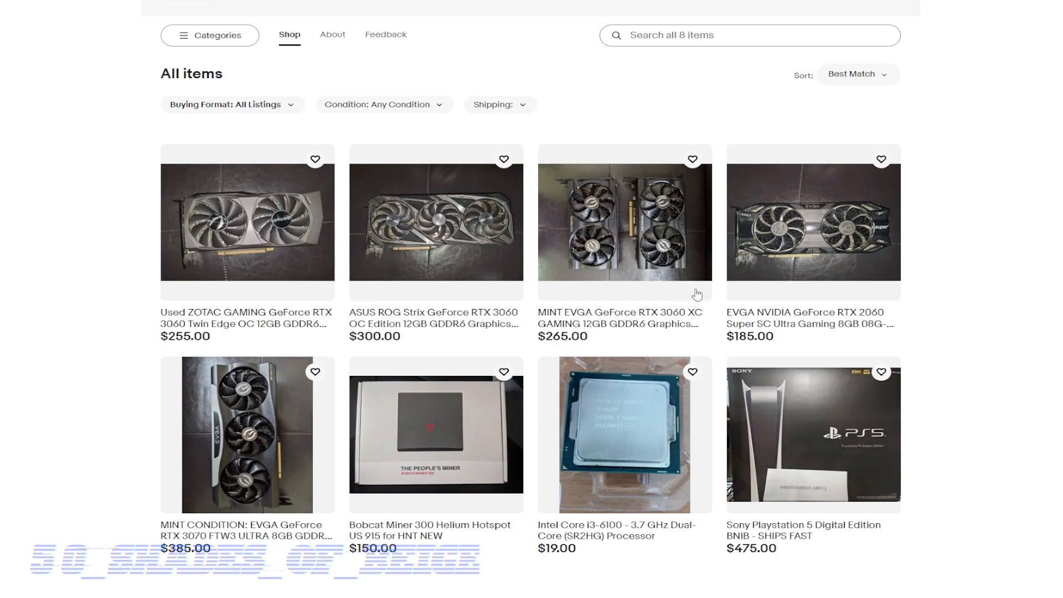
click(623, 224)
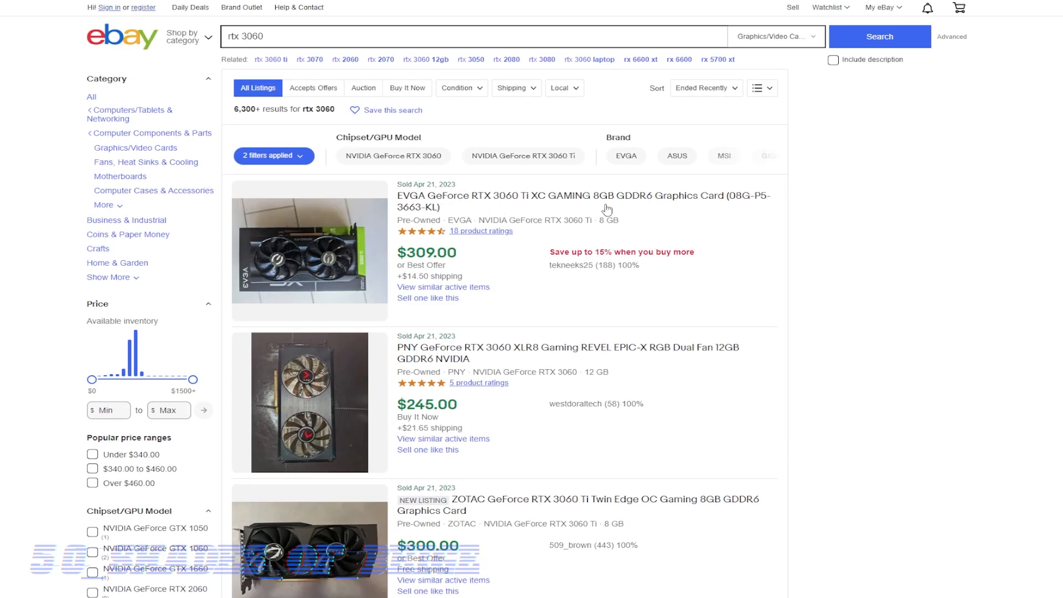
scroll(down, 3)
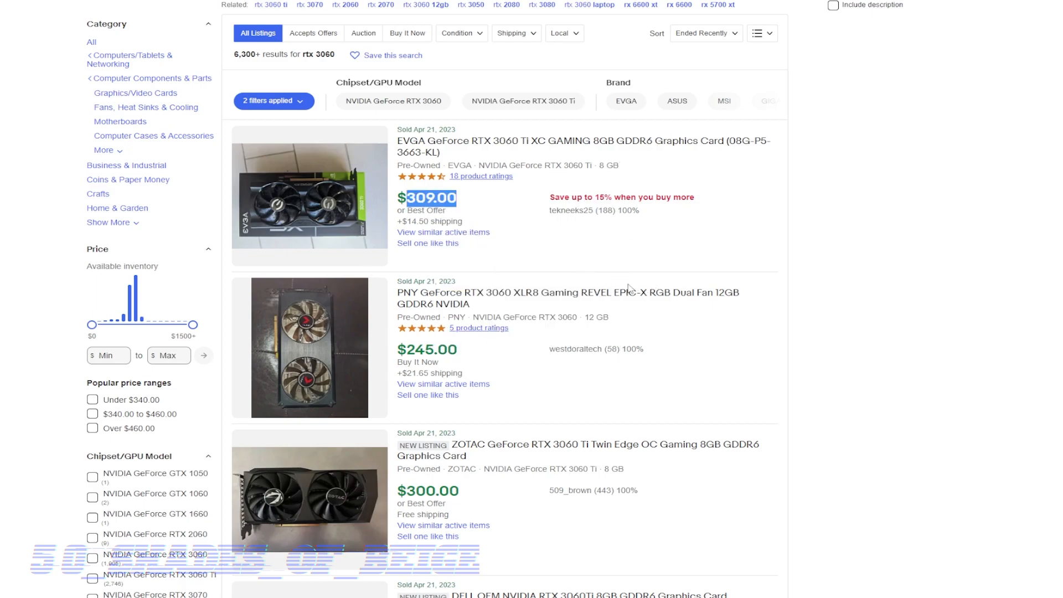
scroll(down, 3)
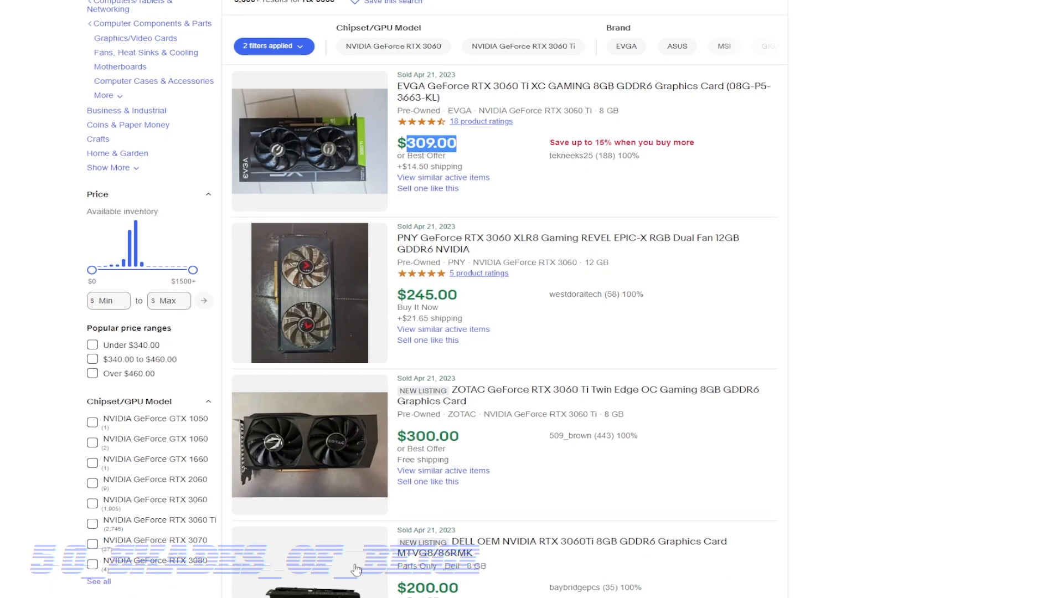
scroll(down, 3)
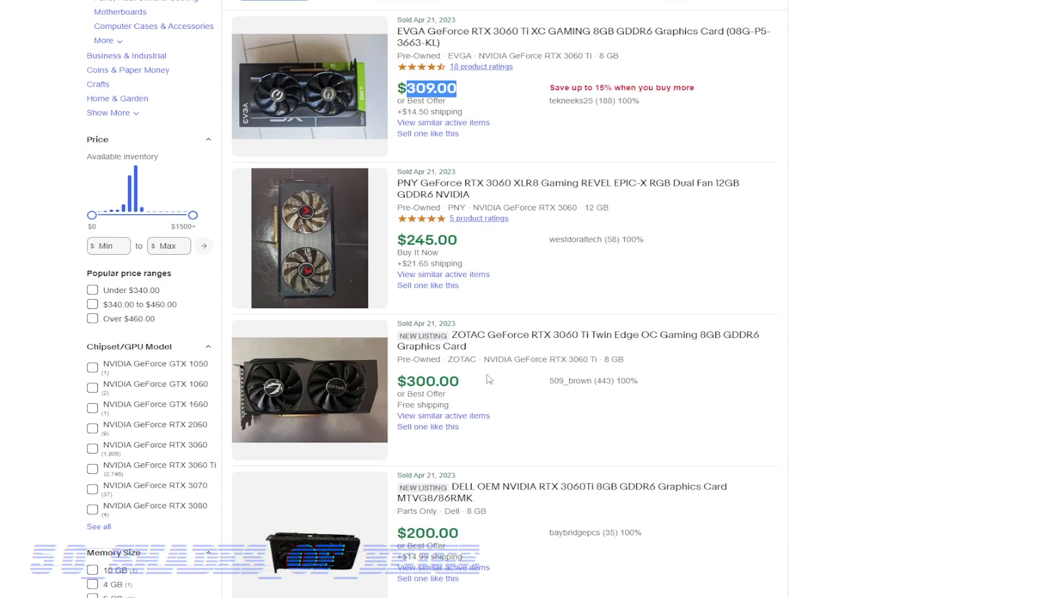
mouse_move(451, 413)
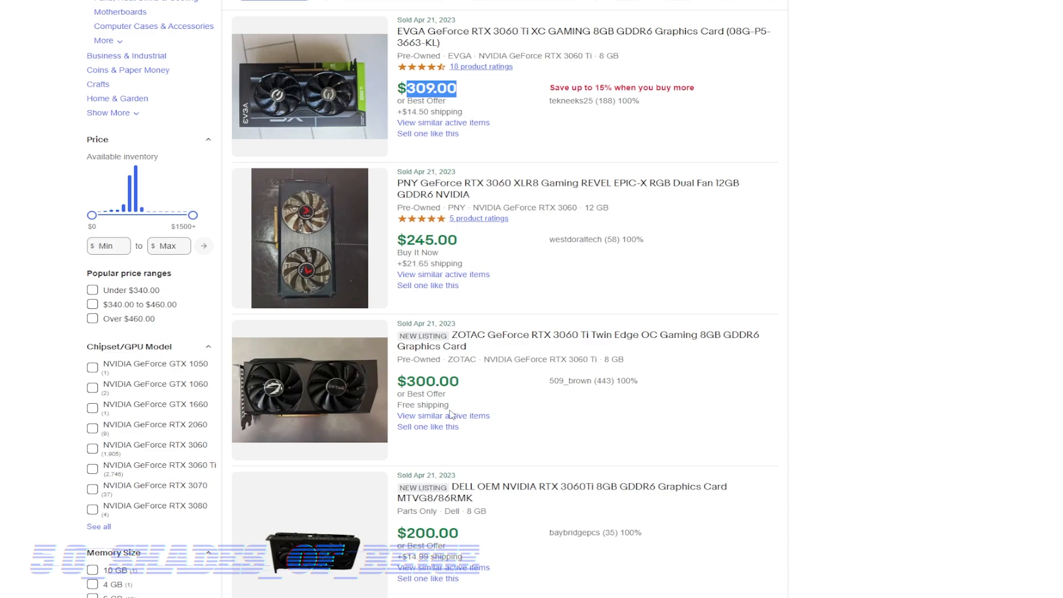
scroll(down, 3)
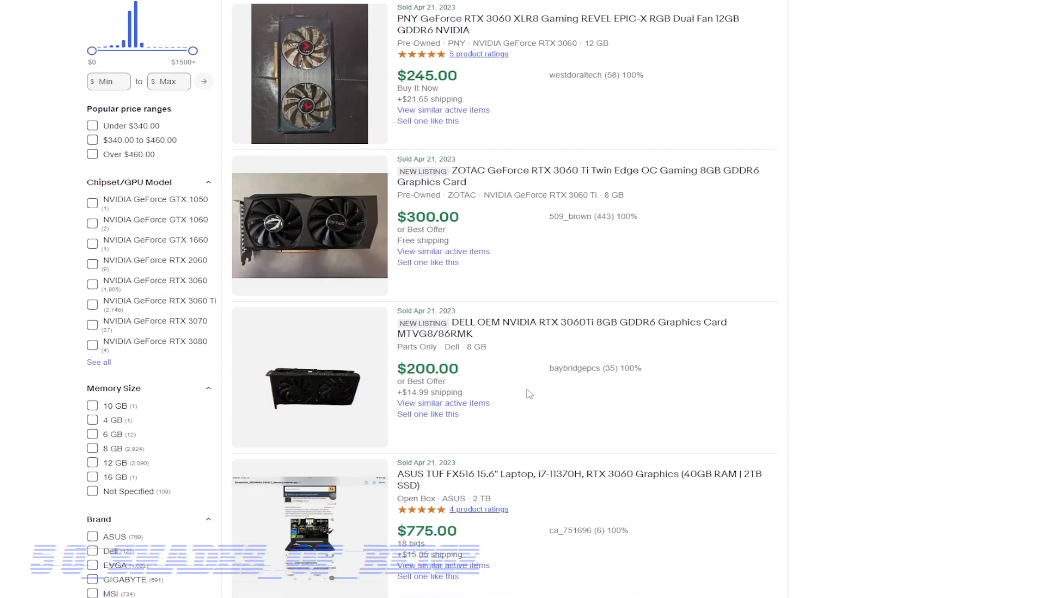
scroll(down, 3)
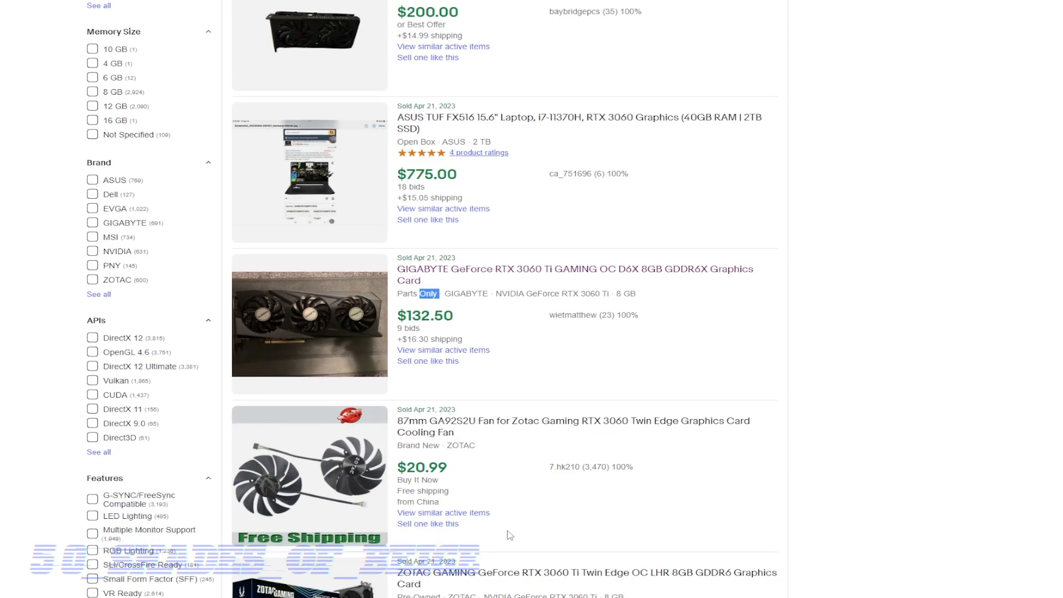
scroll(down, 3)
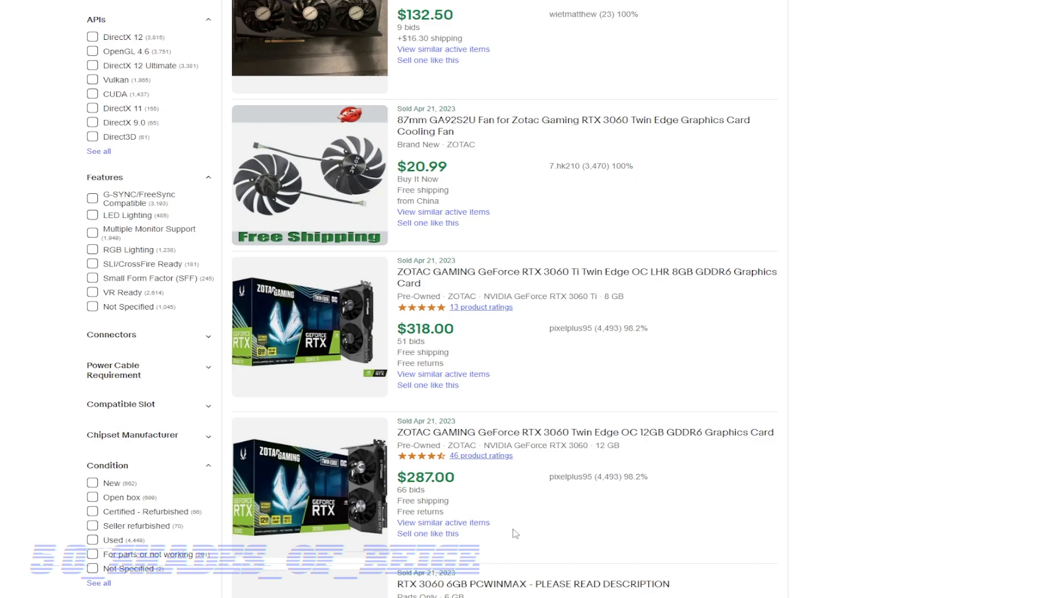
mouse_move(518, 439)
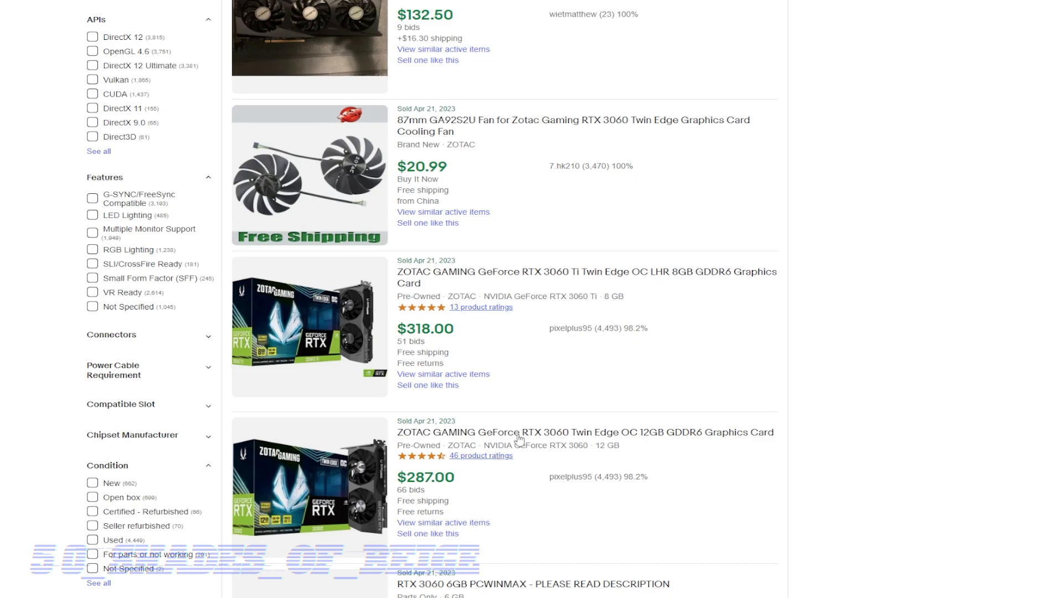
scroll(down, 3)
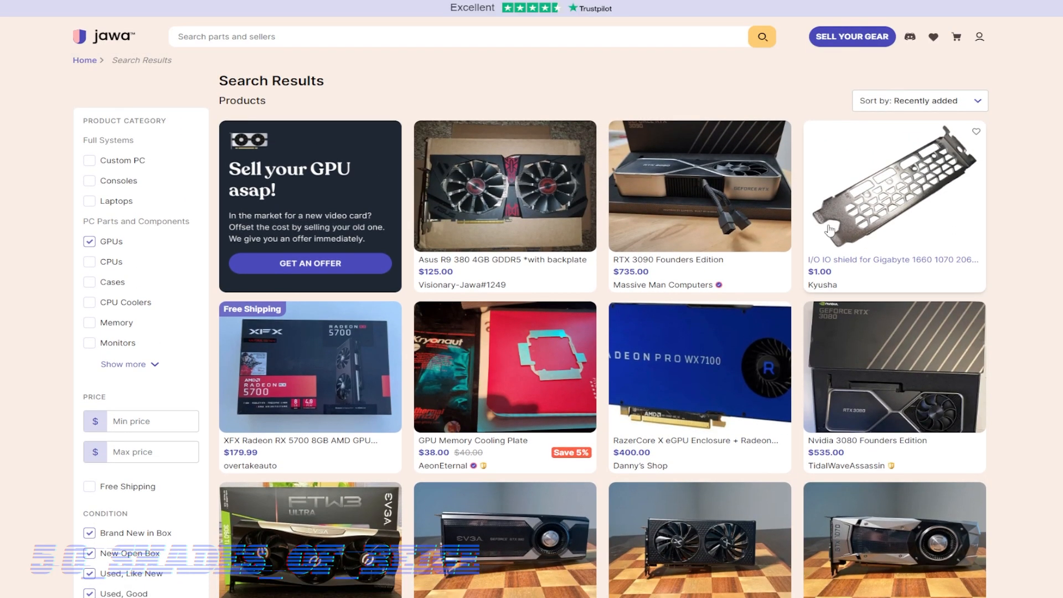
Step: Find and view the $280.00 EVGA RTX 3060 XC GAMING 8GB listing from Bay Bridge PC
scroll(down, 3)
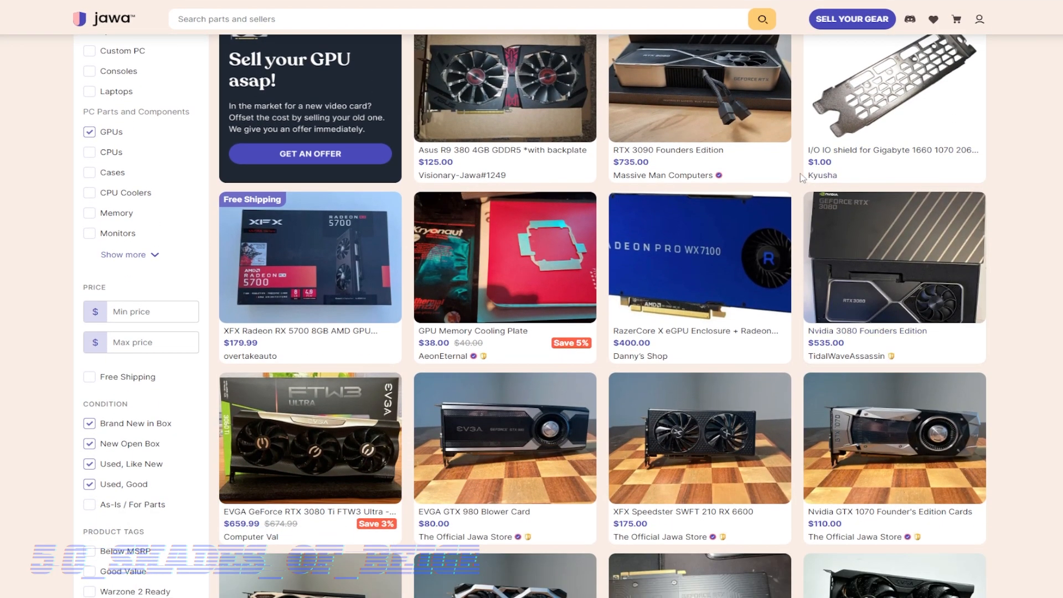
scroll(down, 3)
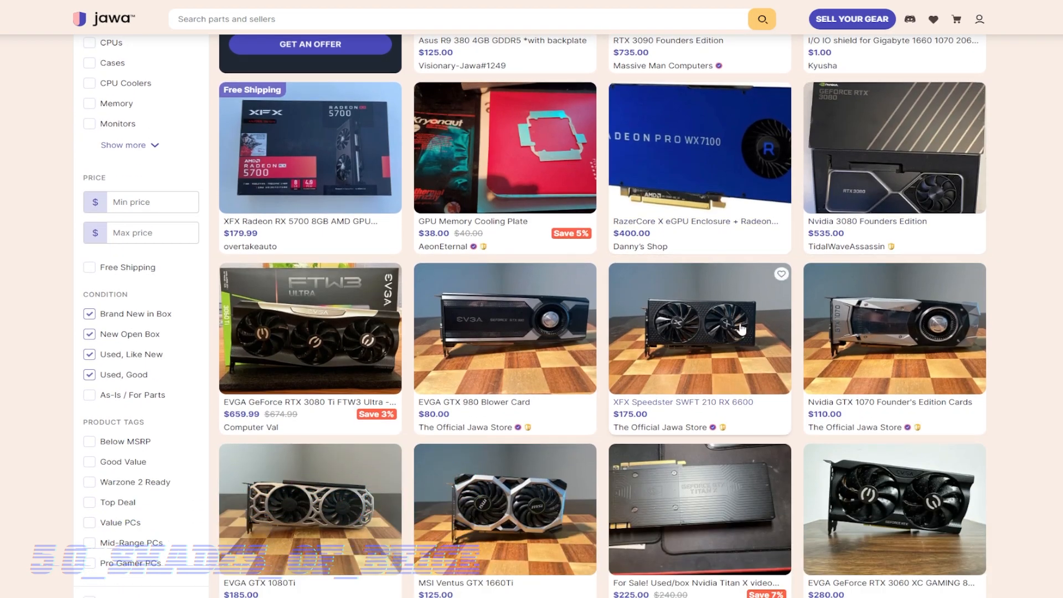
scroll(down, 3)
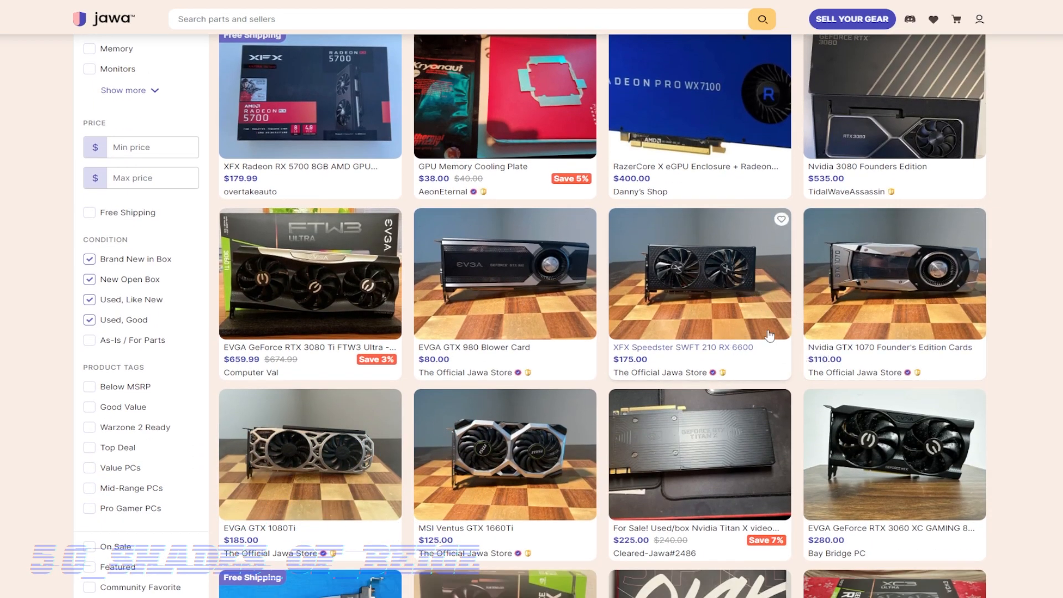
scroll(down, 3)
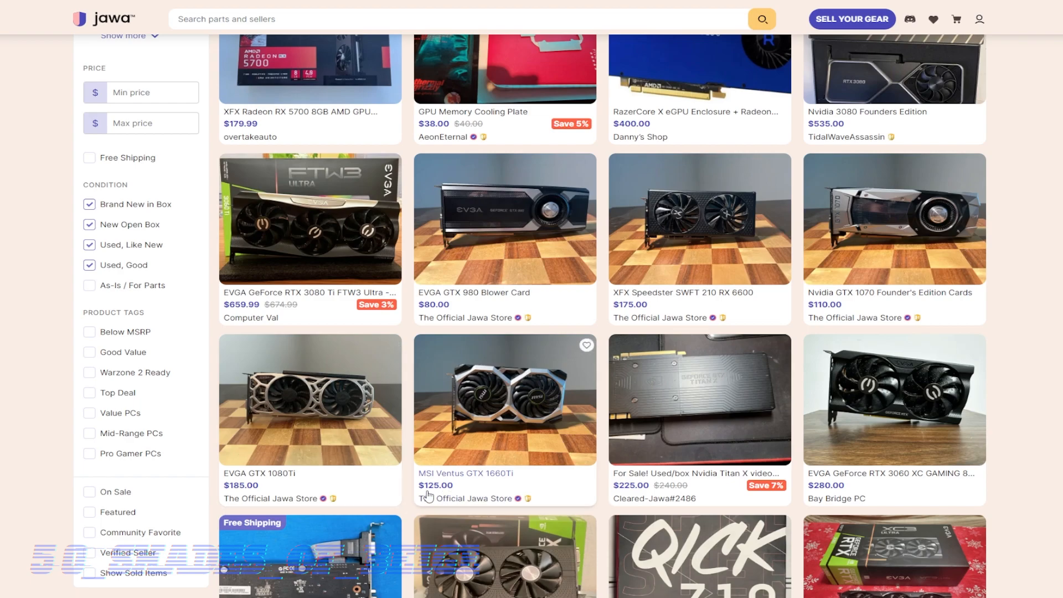
mouse_move(456, 488)
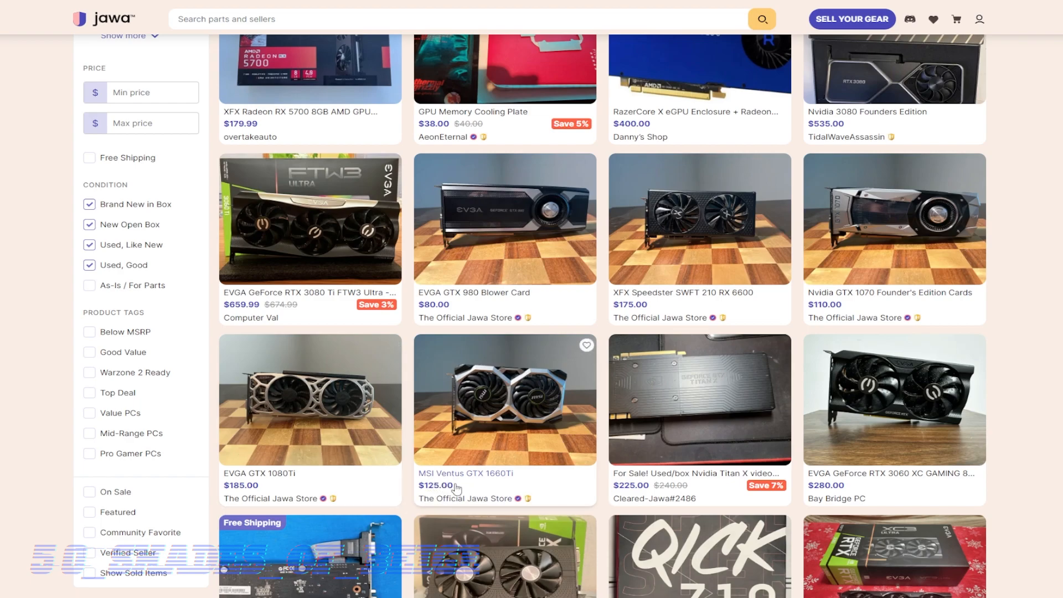
mouse_move(478, 476)
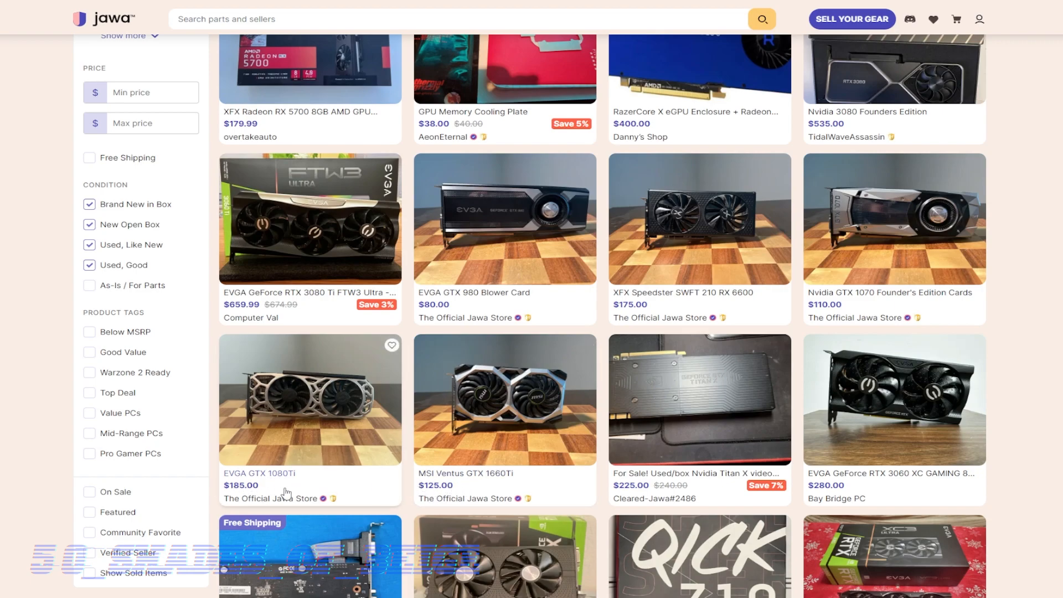
mouse_move(302, 490)
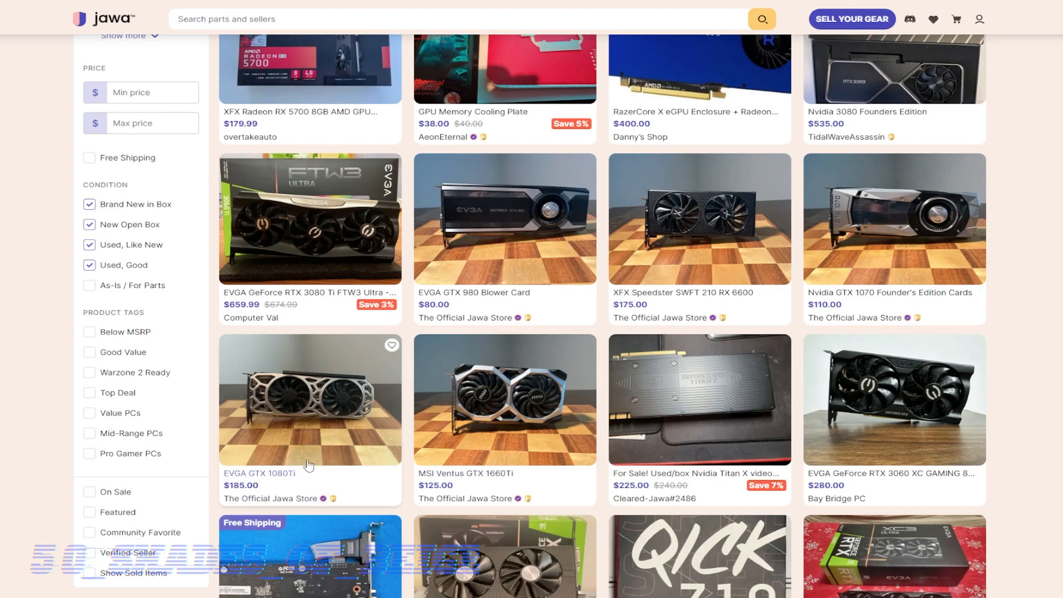
scroll(down, 3)
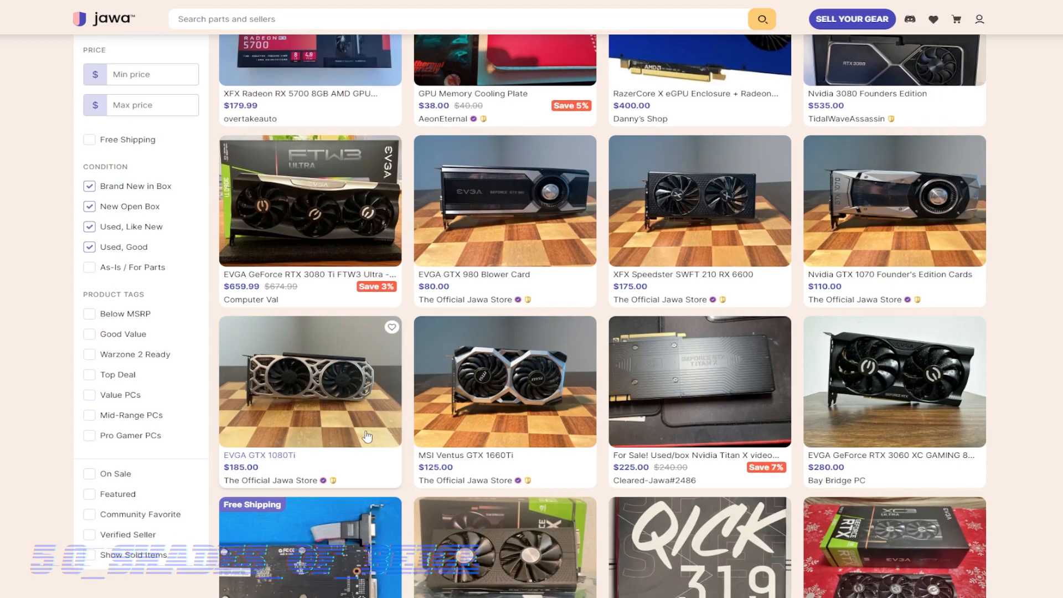
scroll(down, 3)
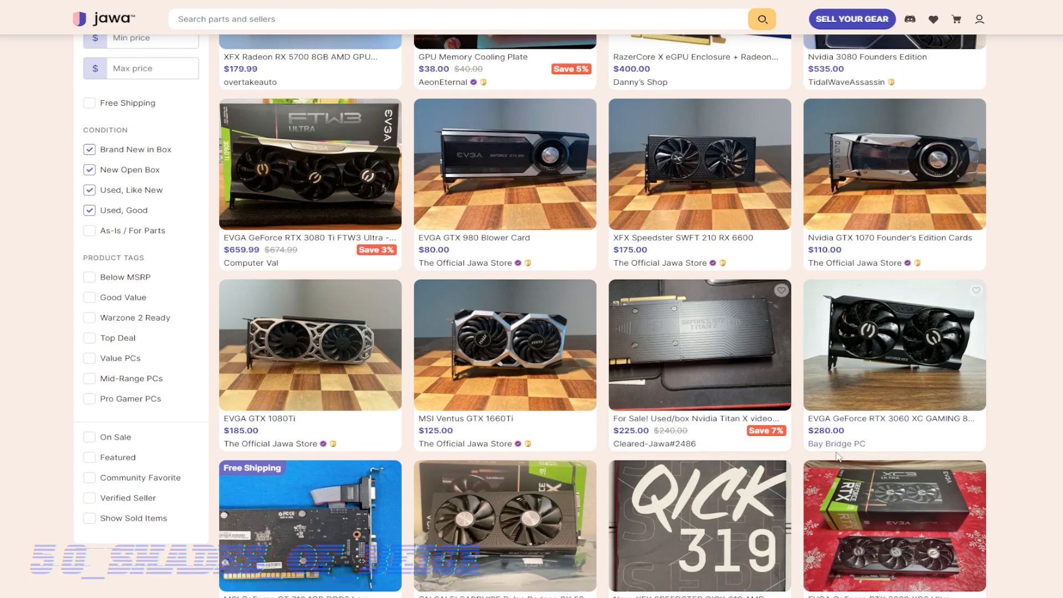
mouse_move(868, 405)
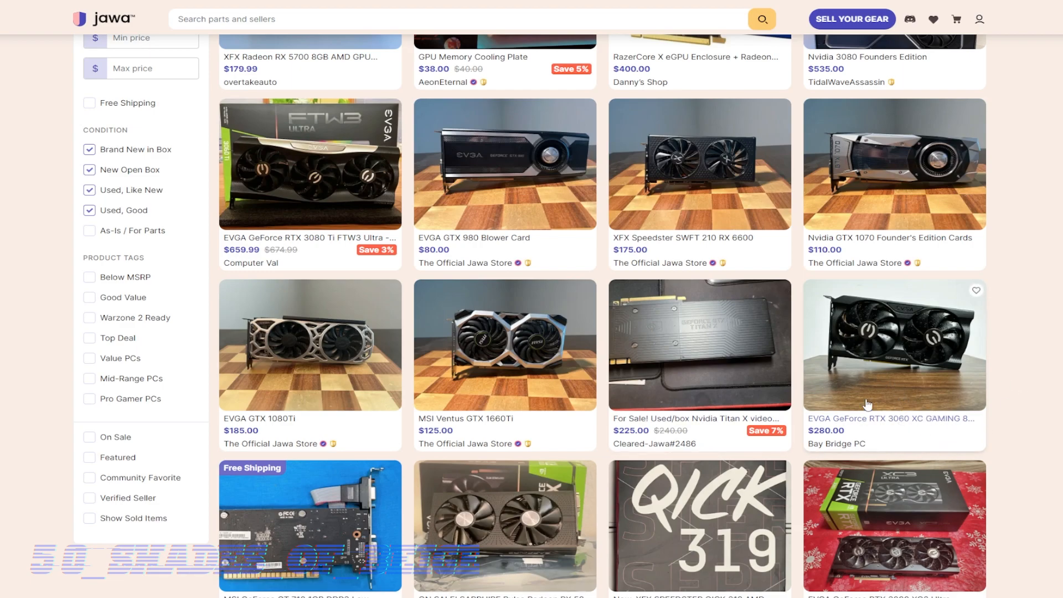
click(892, 343)
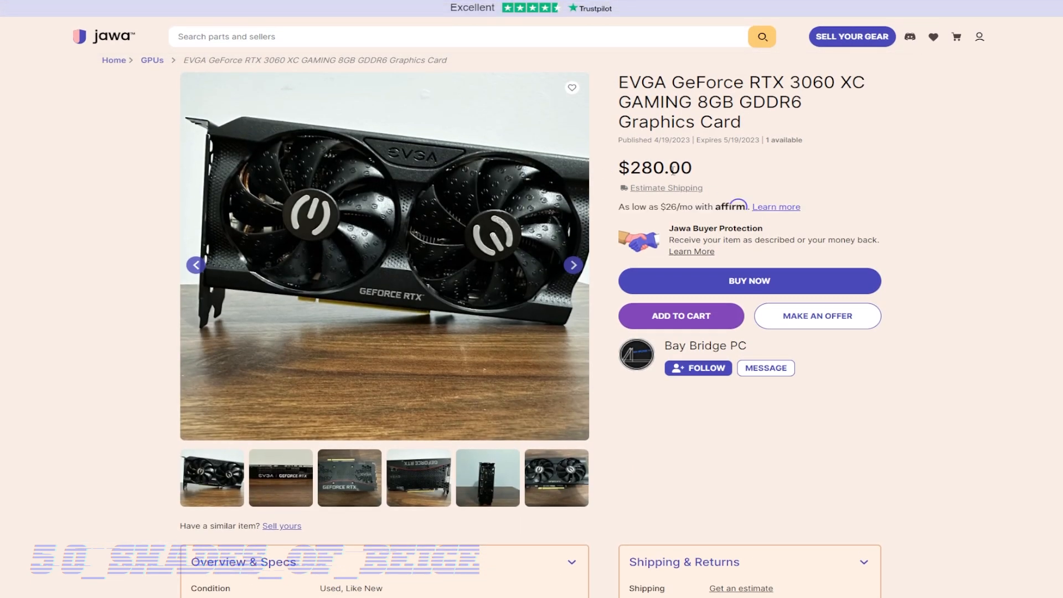
Step: Check the listing's $11.88 shipping, then highlight the model number on Newegg's Sapphire PULSE RX 6700 page
scroll(down, 3)
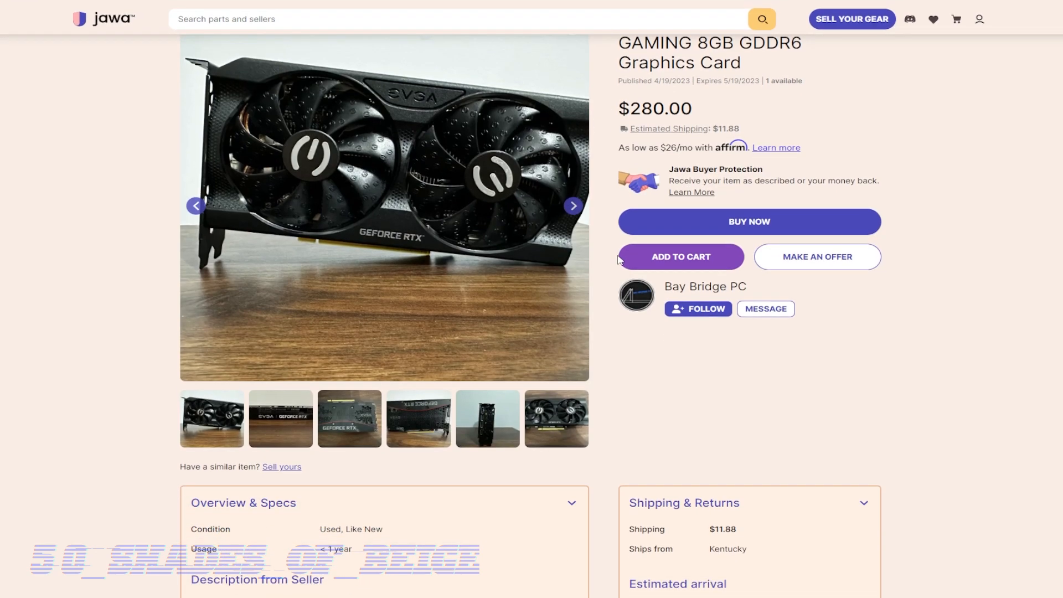
scroll(down, 3)
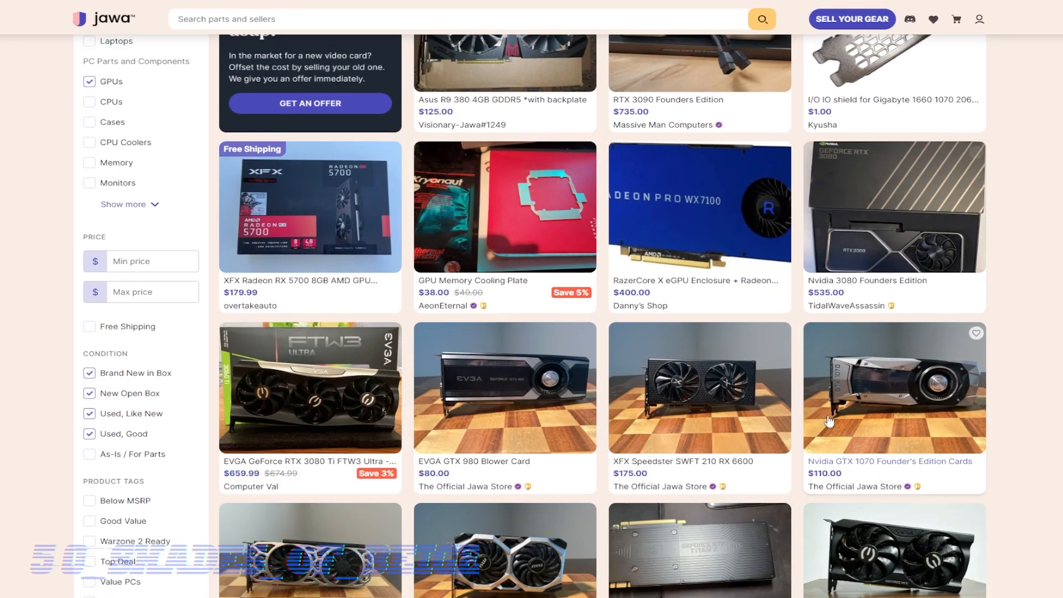
scroll(down, 3)
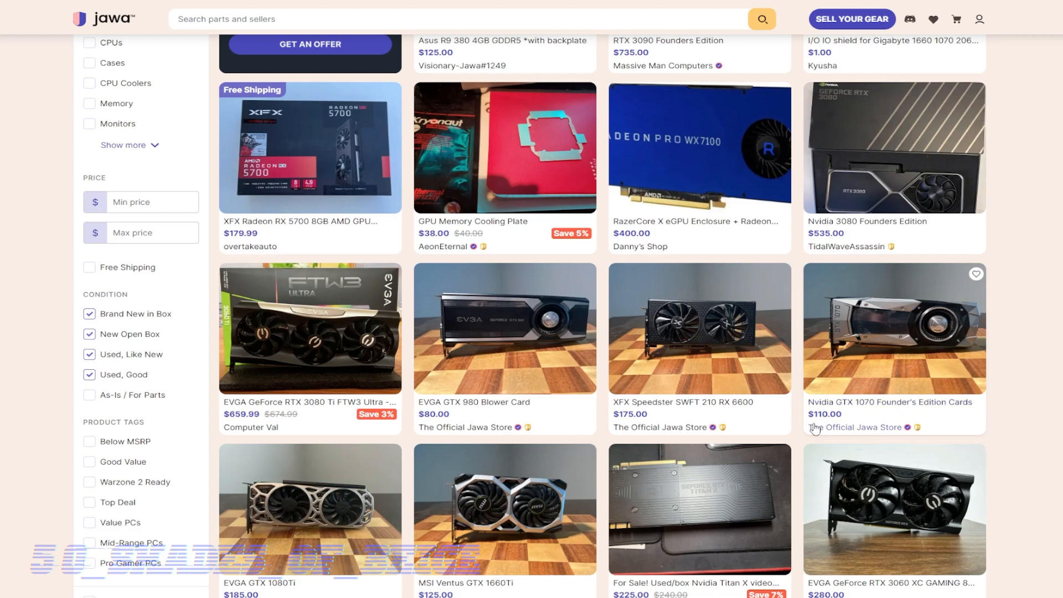
mouse_move(776, 427)
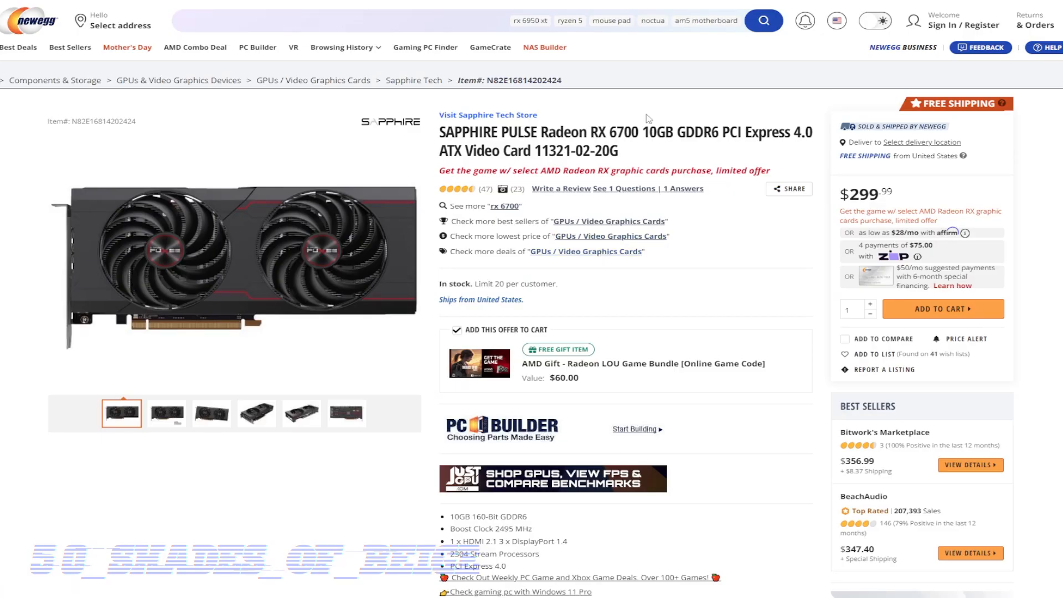
double_click(552, 152)
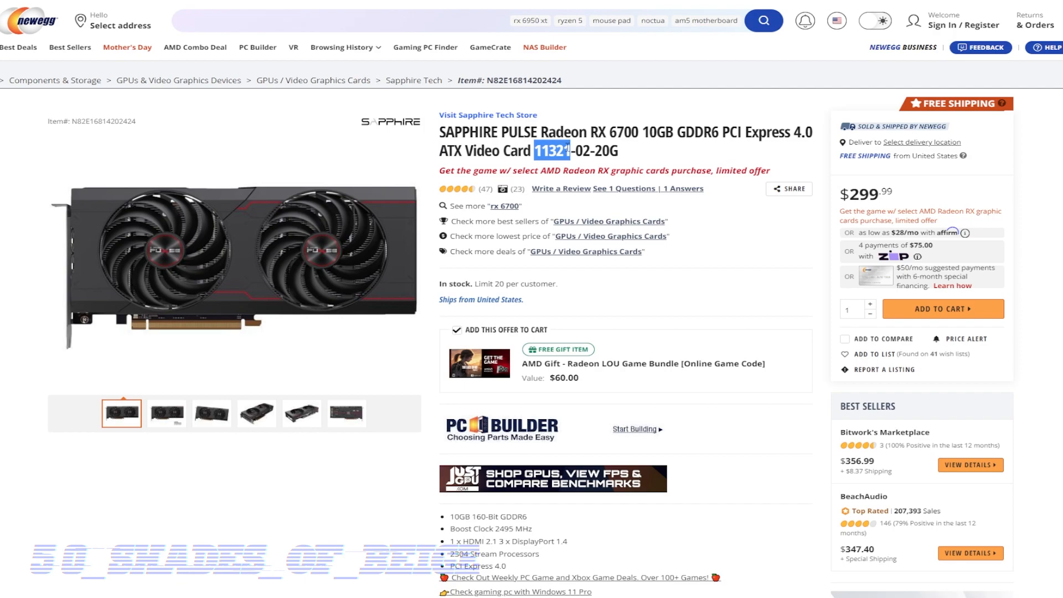